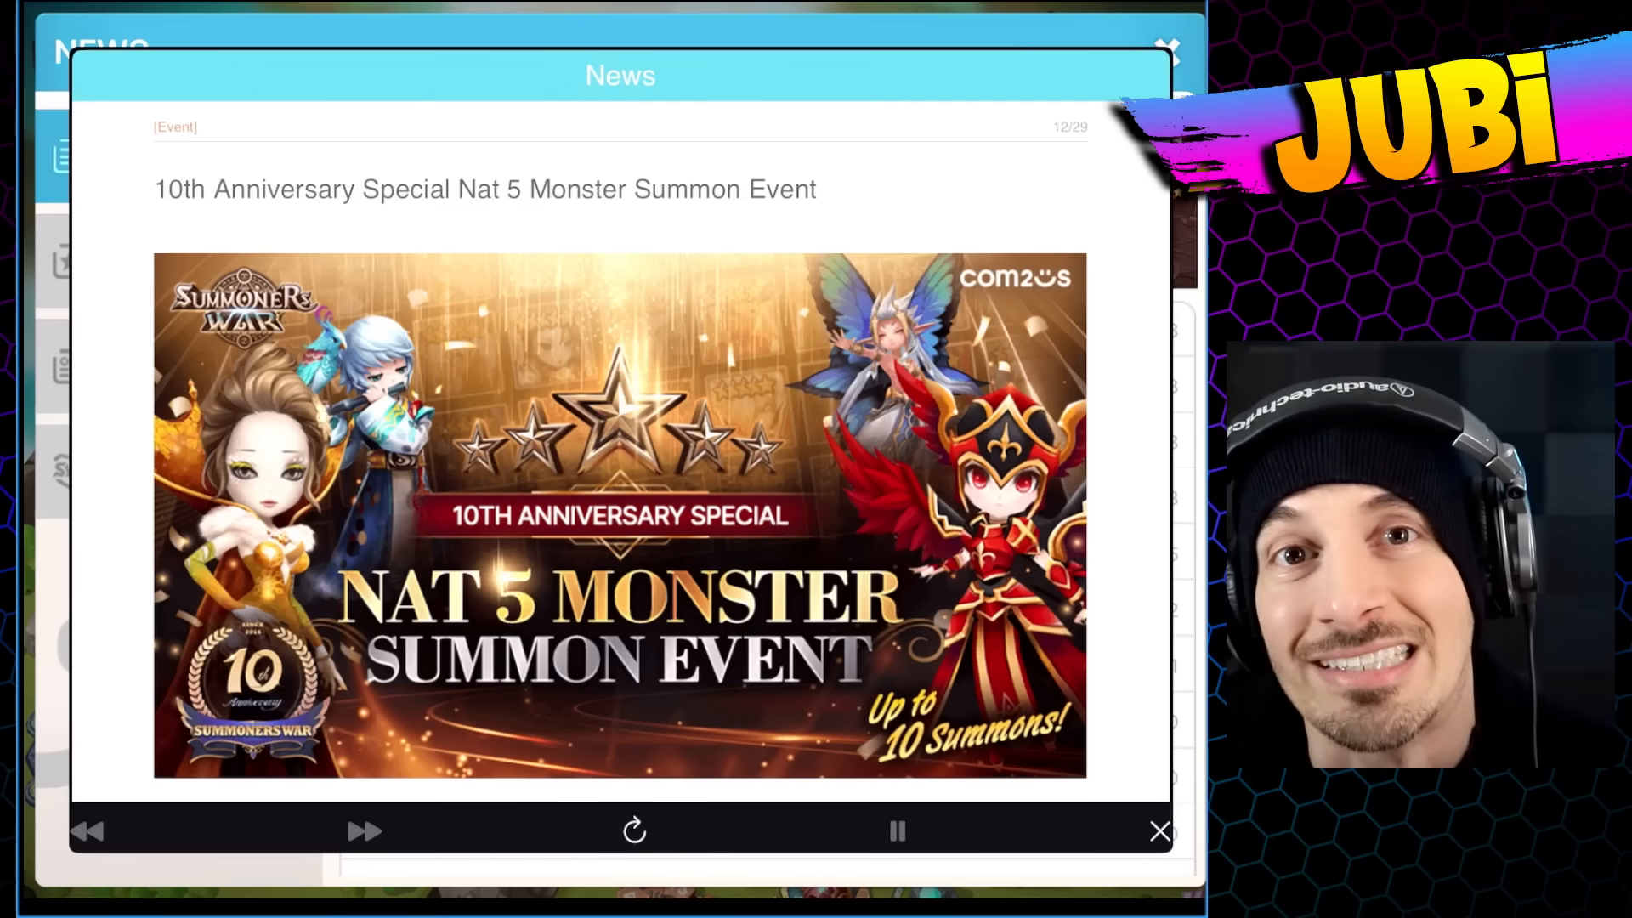
{"action": "scroll", "scroll_direction": "down", "scroll_amount": 3}
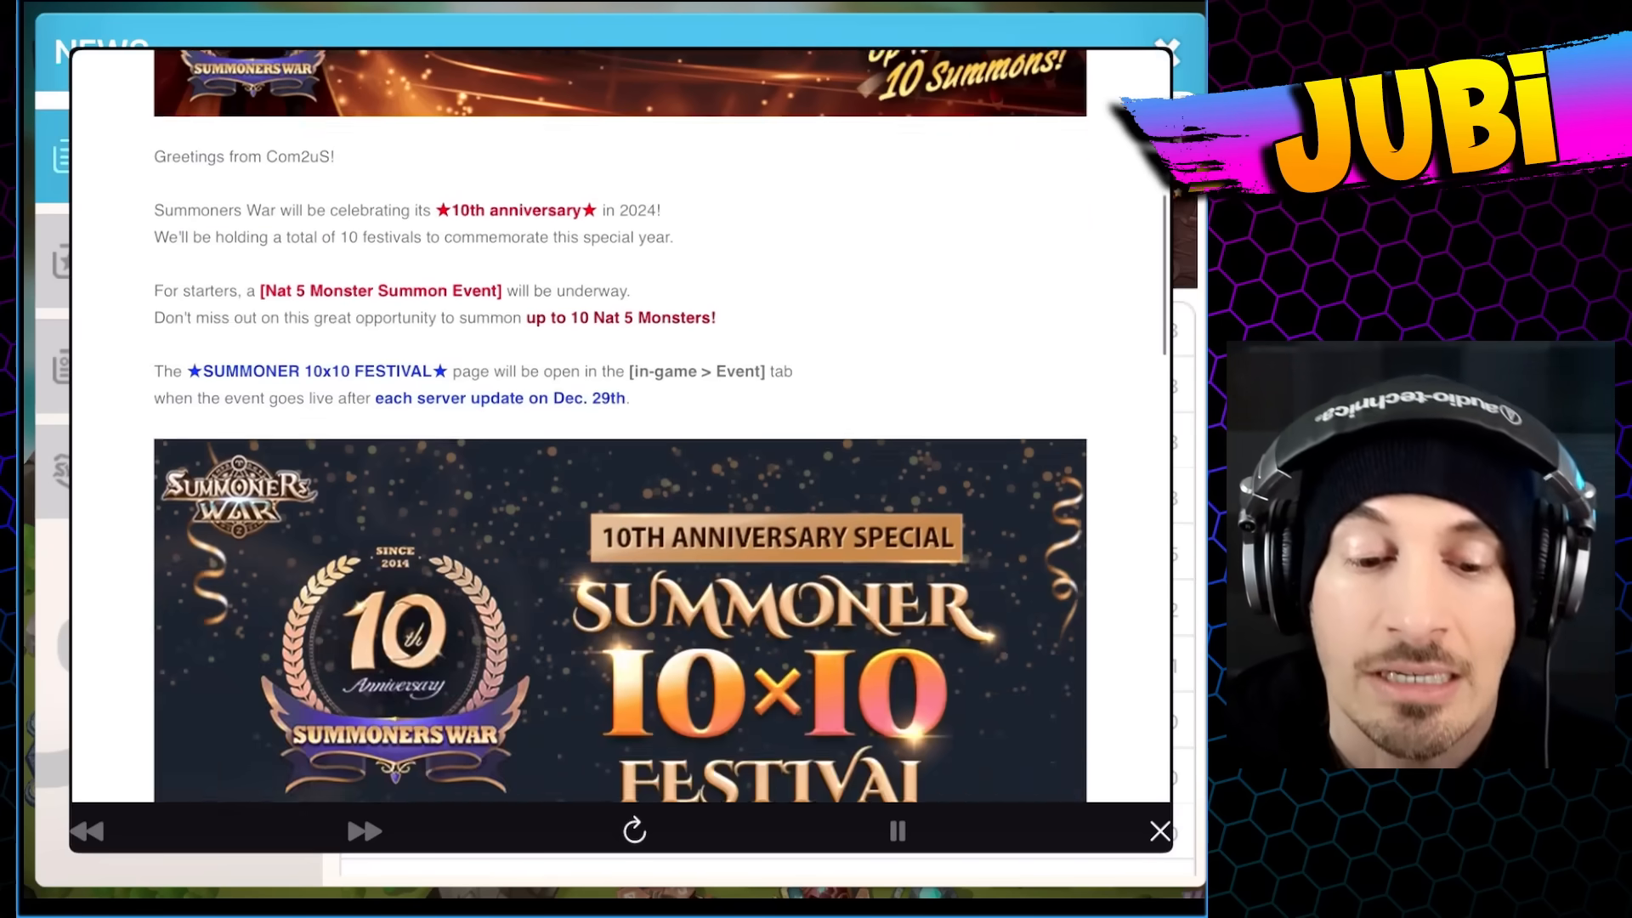
{"action": "scroll", "scroll_direction": "down", "scroll_amount": 3}
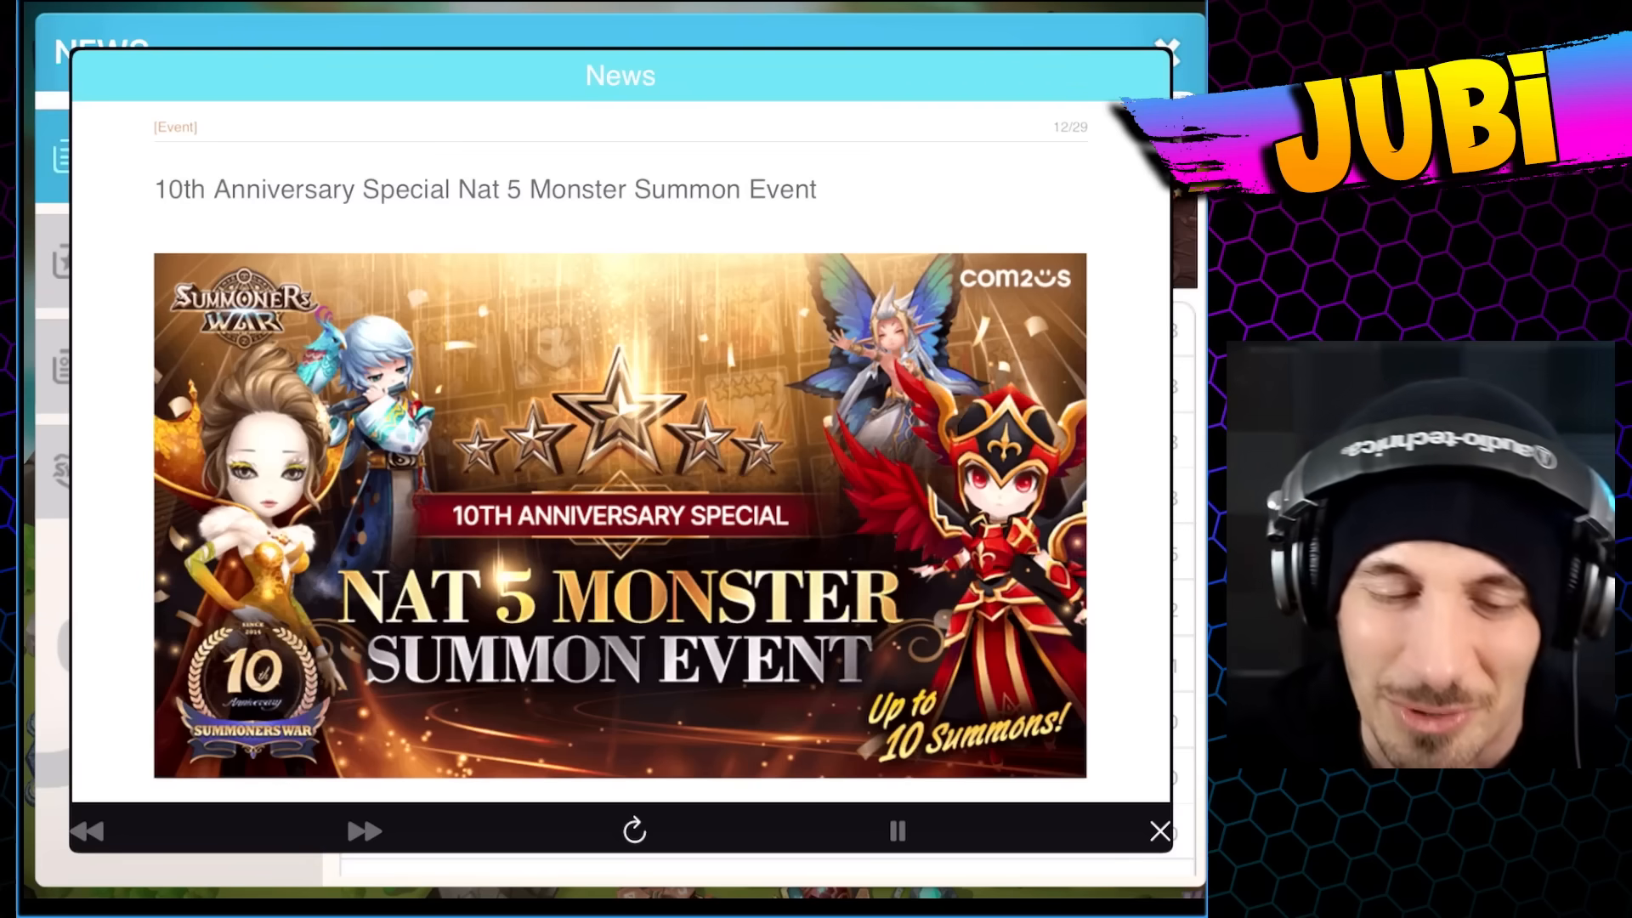
{"action": "scroll", "scroll_direction": "down", "scroll_amount": 3}
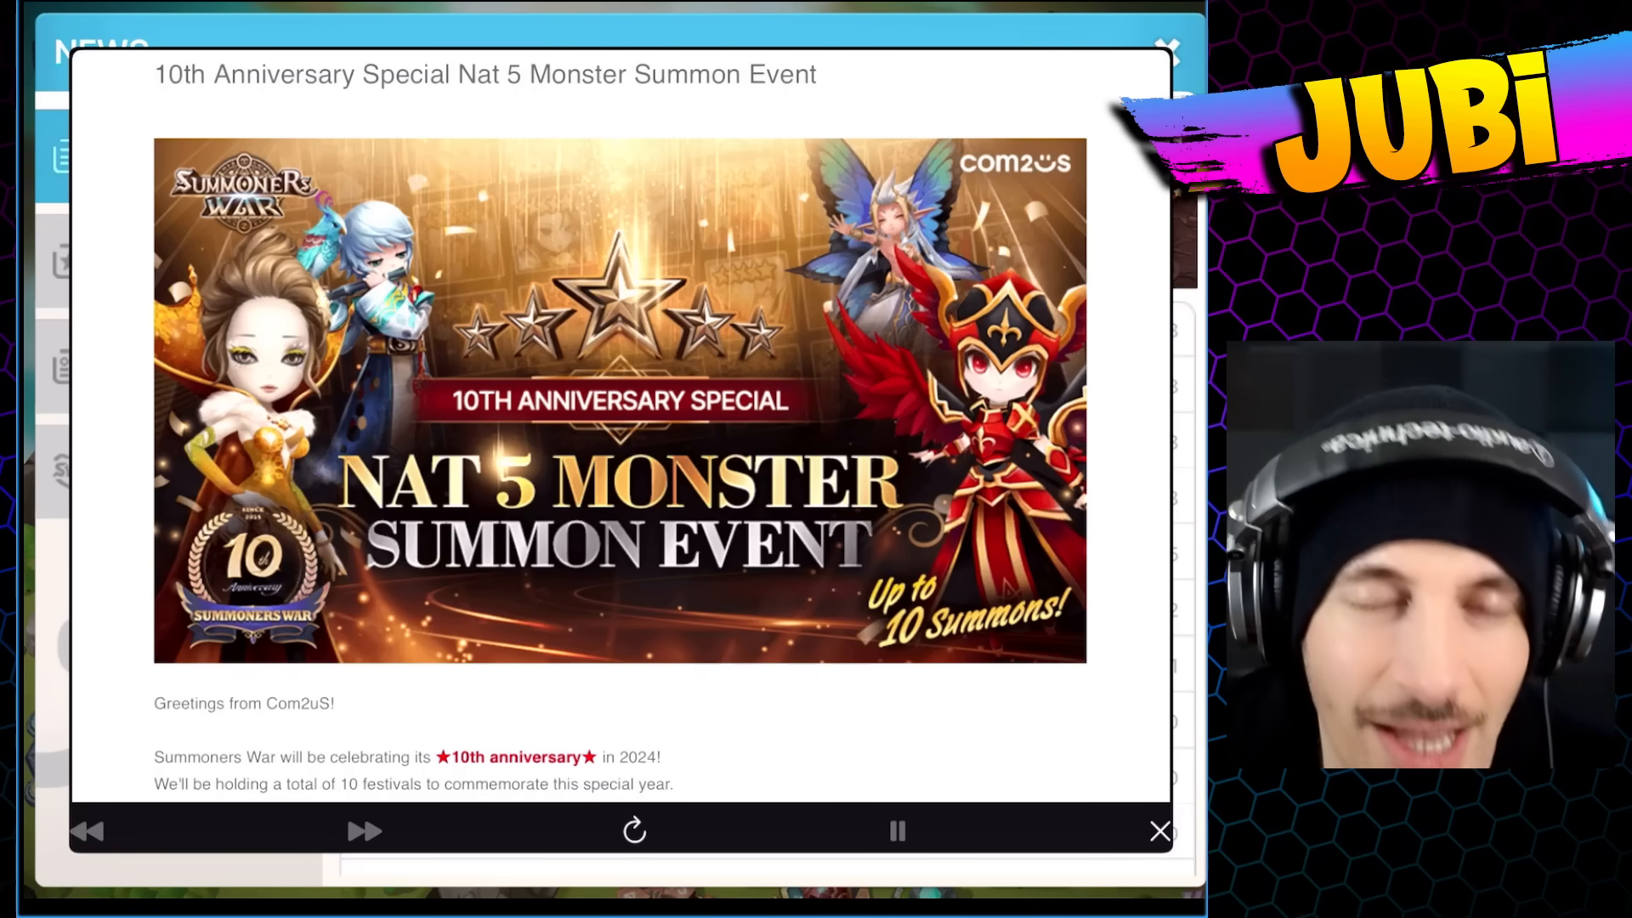
{"action": "scroll", "scroll_direction": "down", "scroll_amount": 3}
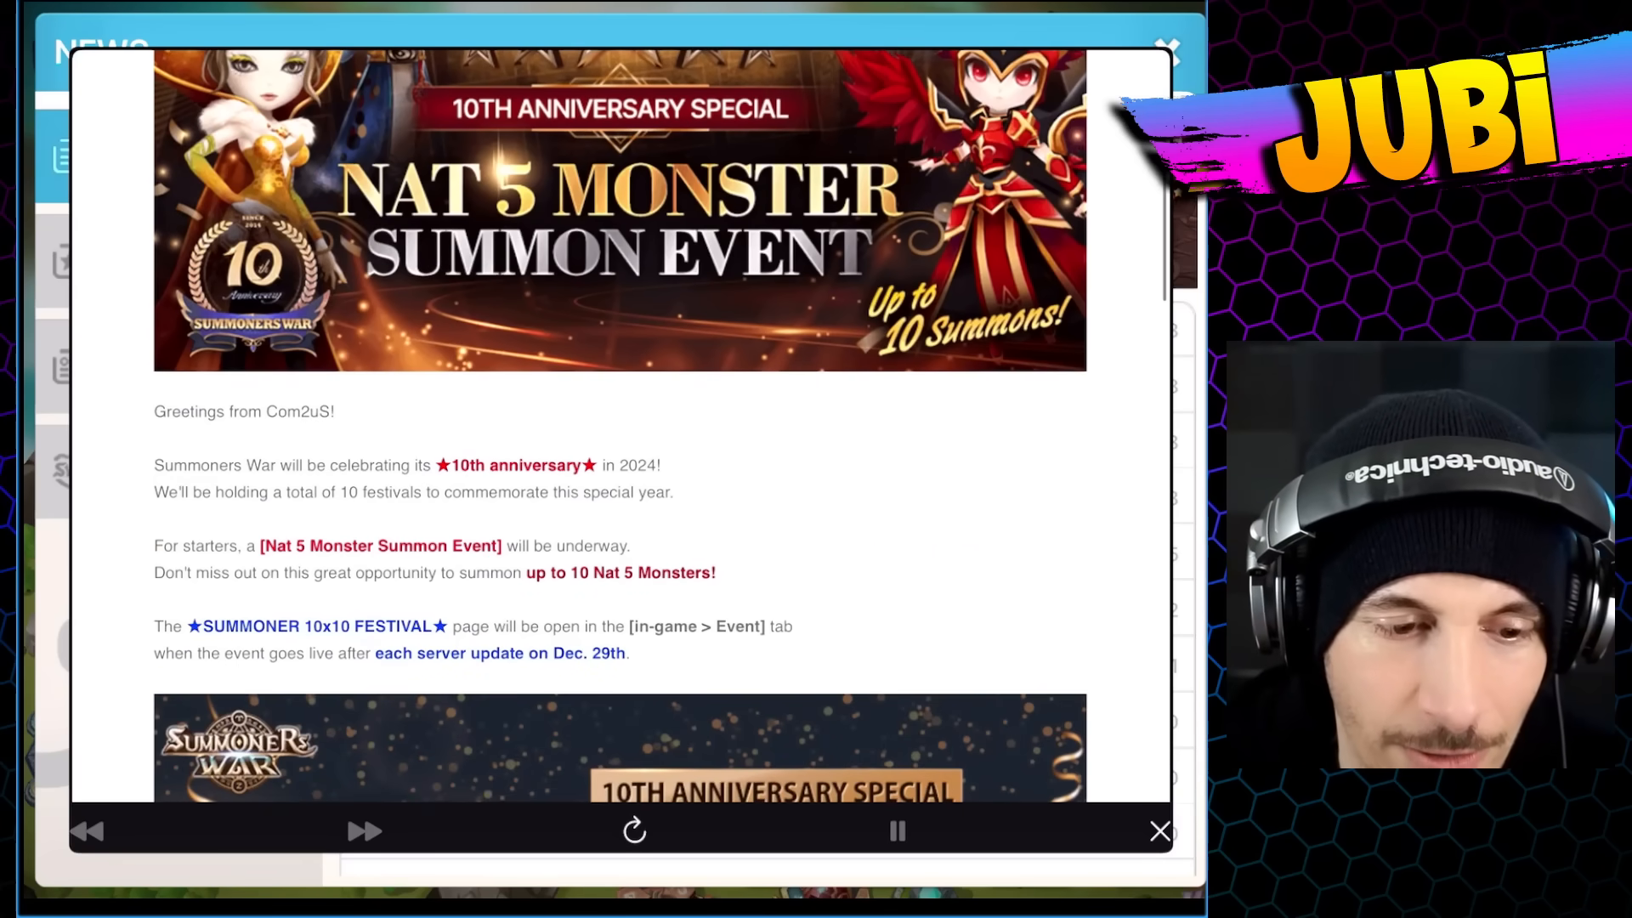
{"action": "scroll", "scroll_direction": "down", "scroll_amount": 3}
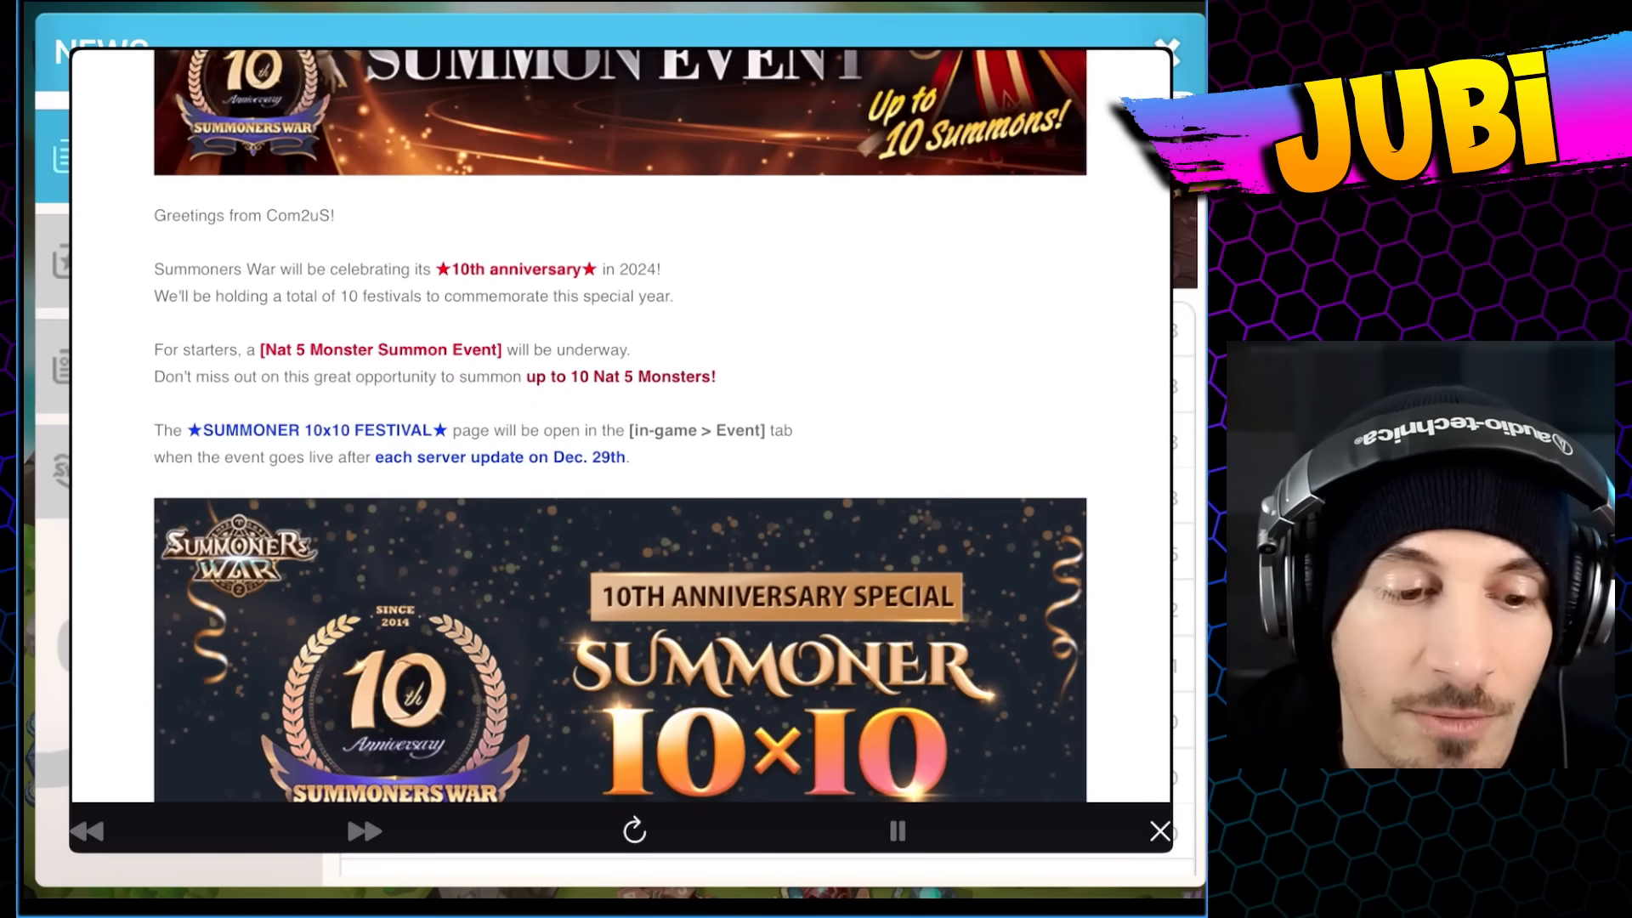
{"action": "scroll", "scroll_direction": "down", "scroll_amount": 3}
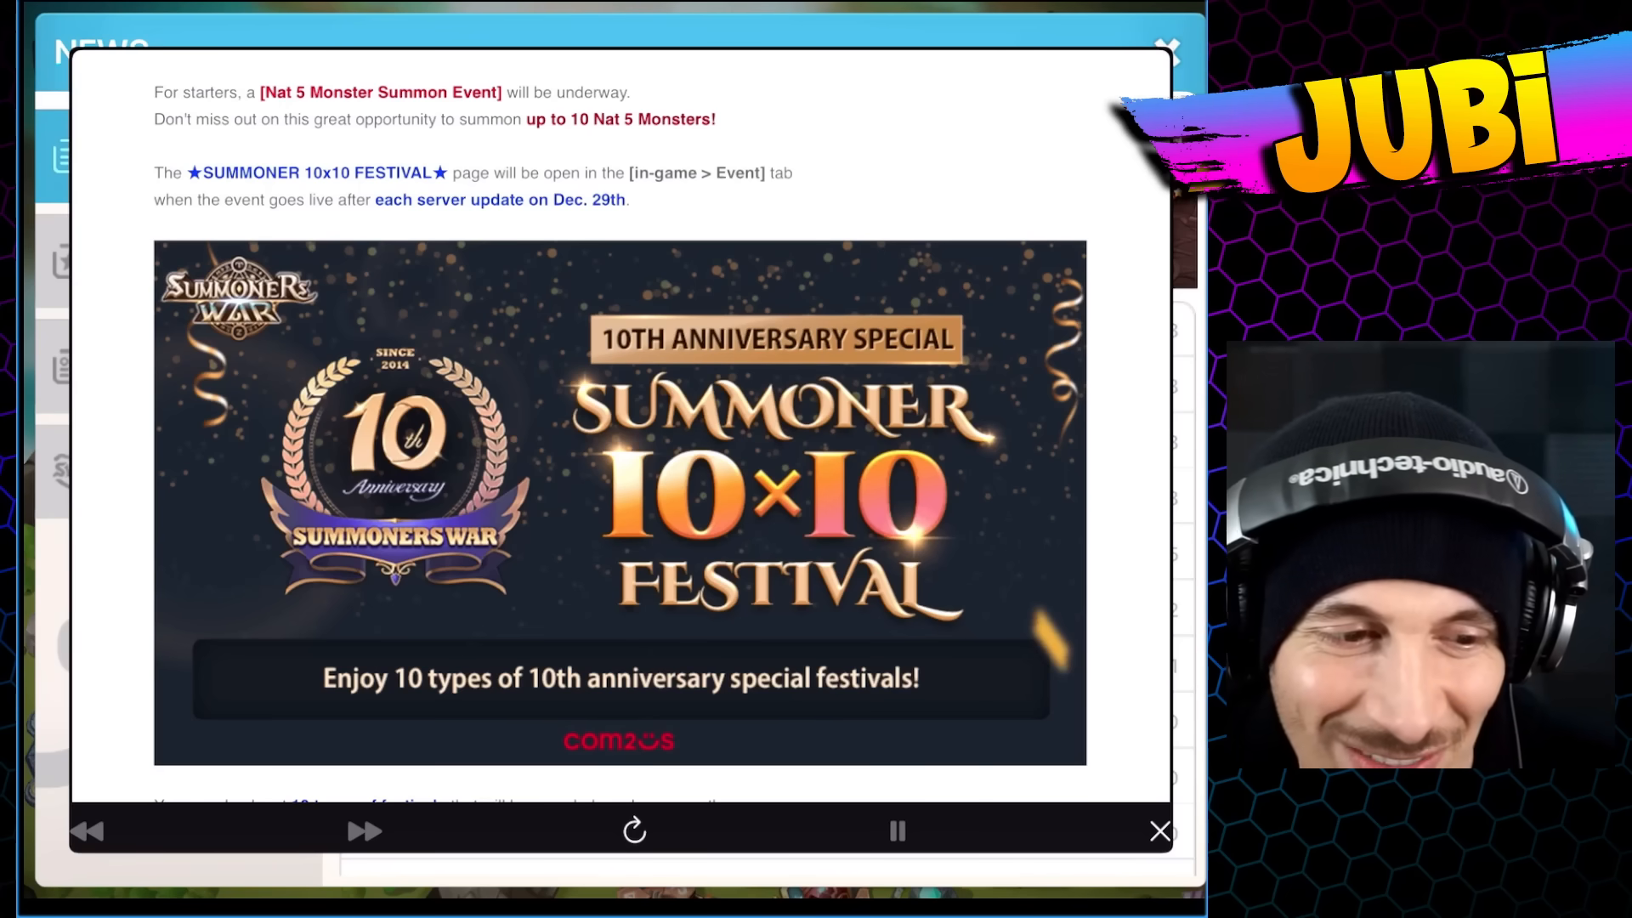
{"action": "scroll", "scroll_direction": "down", "scroll_amount": 3}
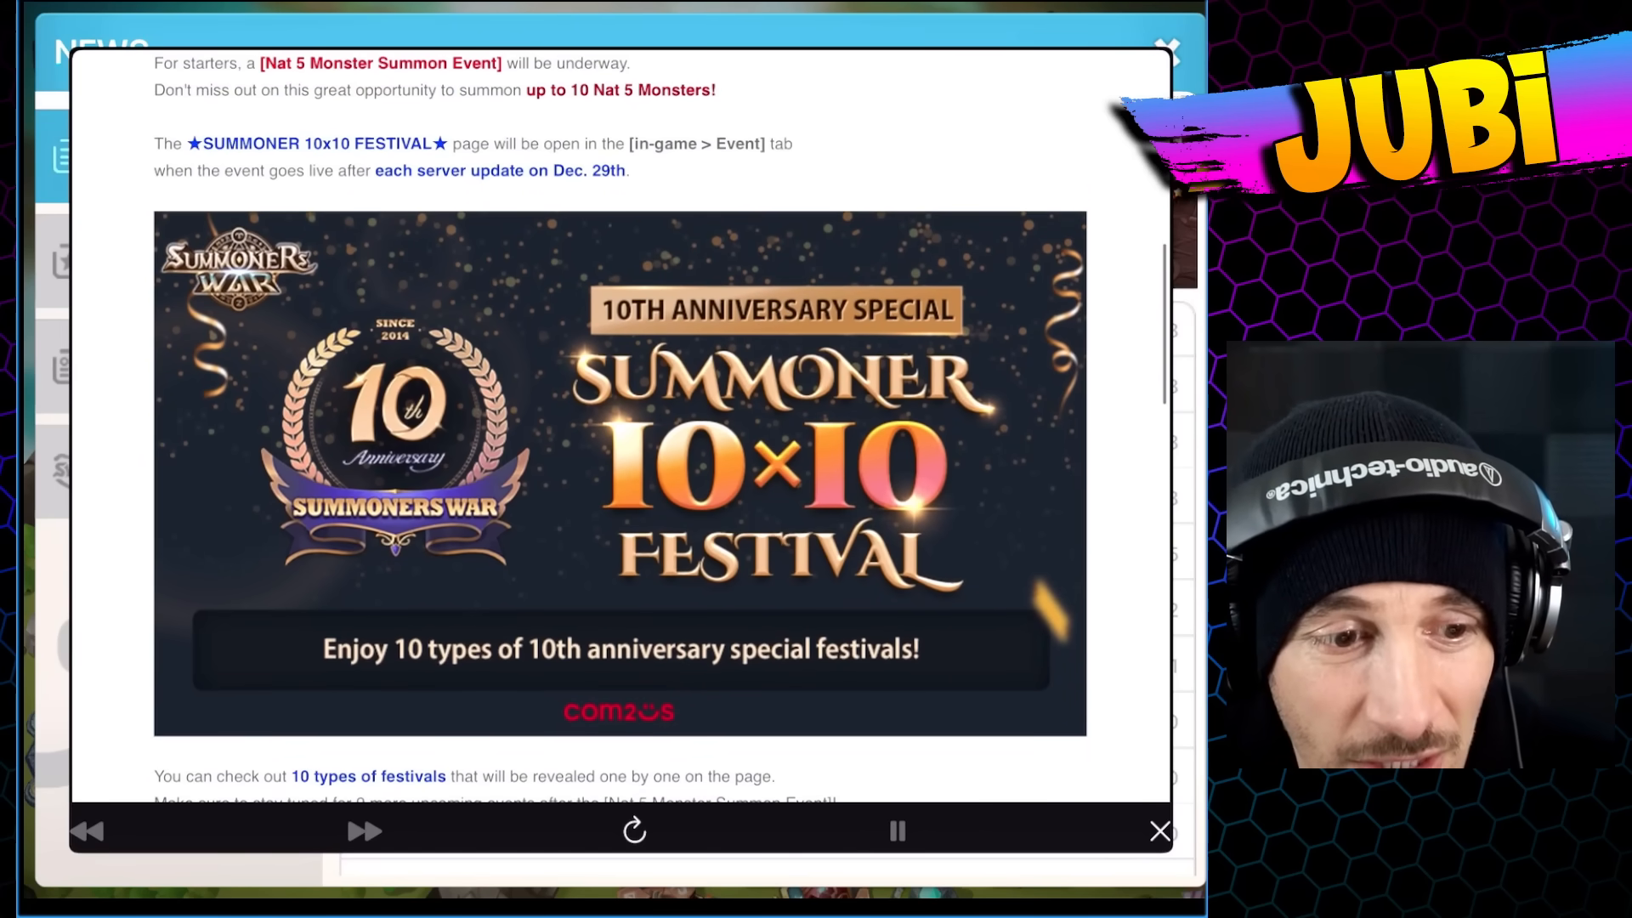
{"action": "scroll", "scroll_direction": "down", "scroll_amount": 3}
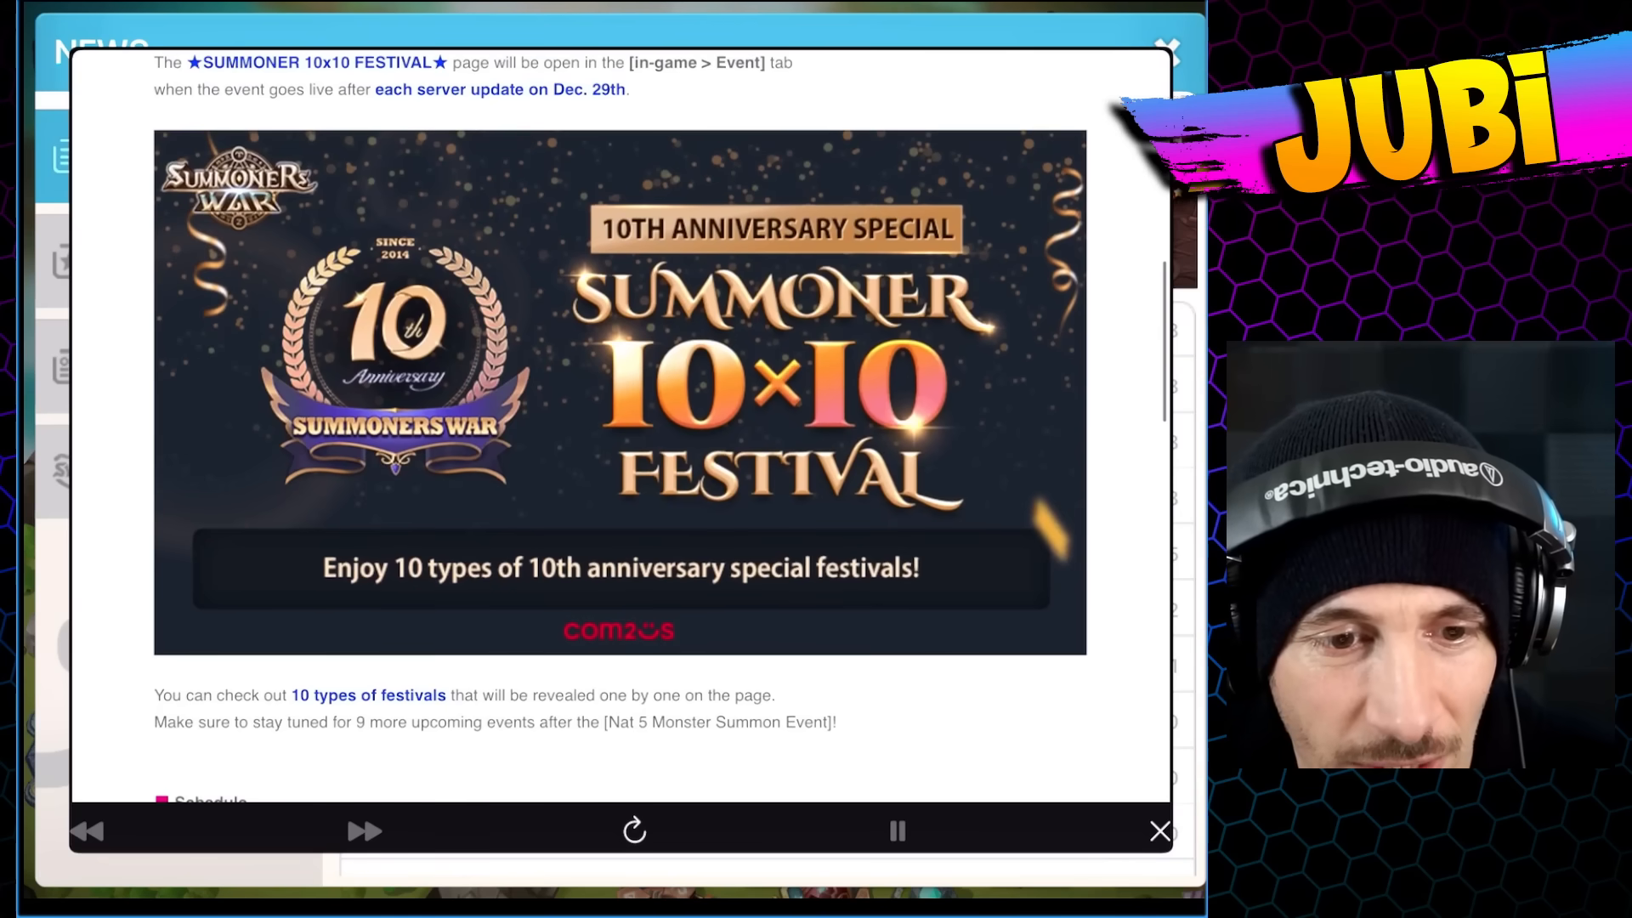
{"action": "scroll", "scroll_direction": "down", "scroll_amount": 3}
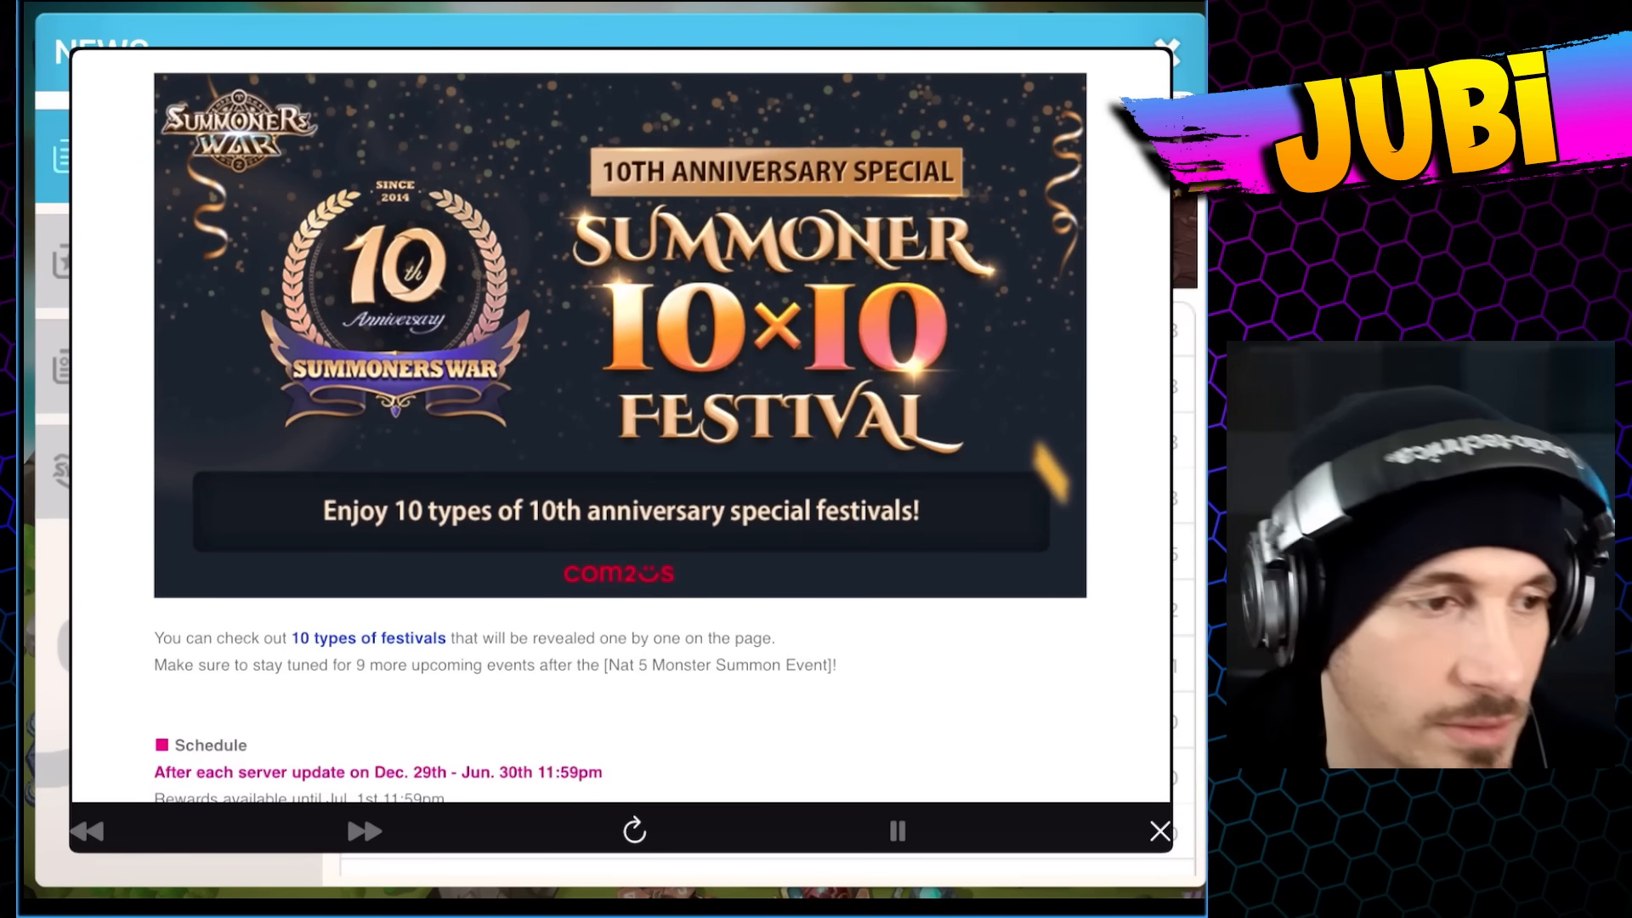
{"action": "scroll", "scroll_direction": "down", "scroll_amount": 3}
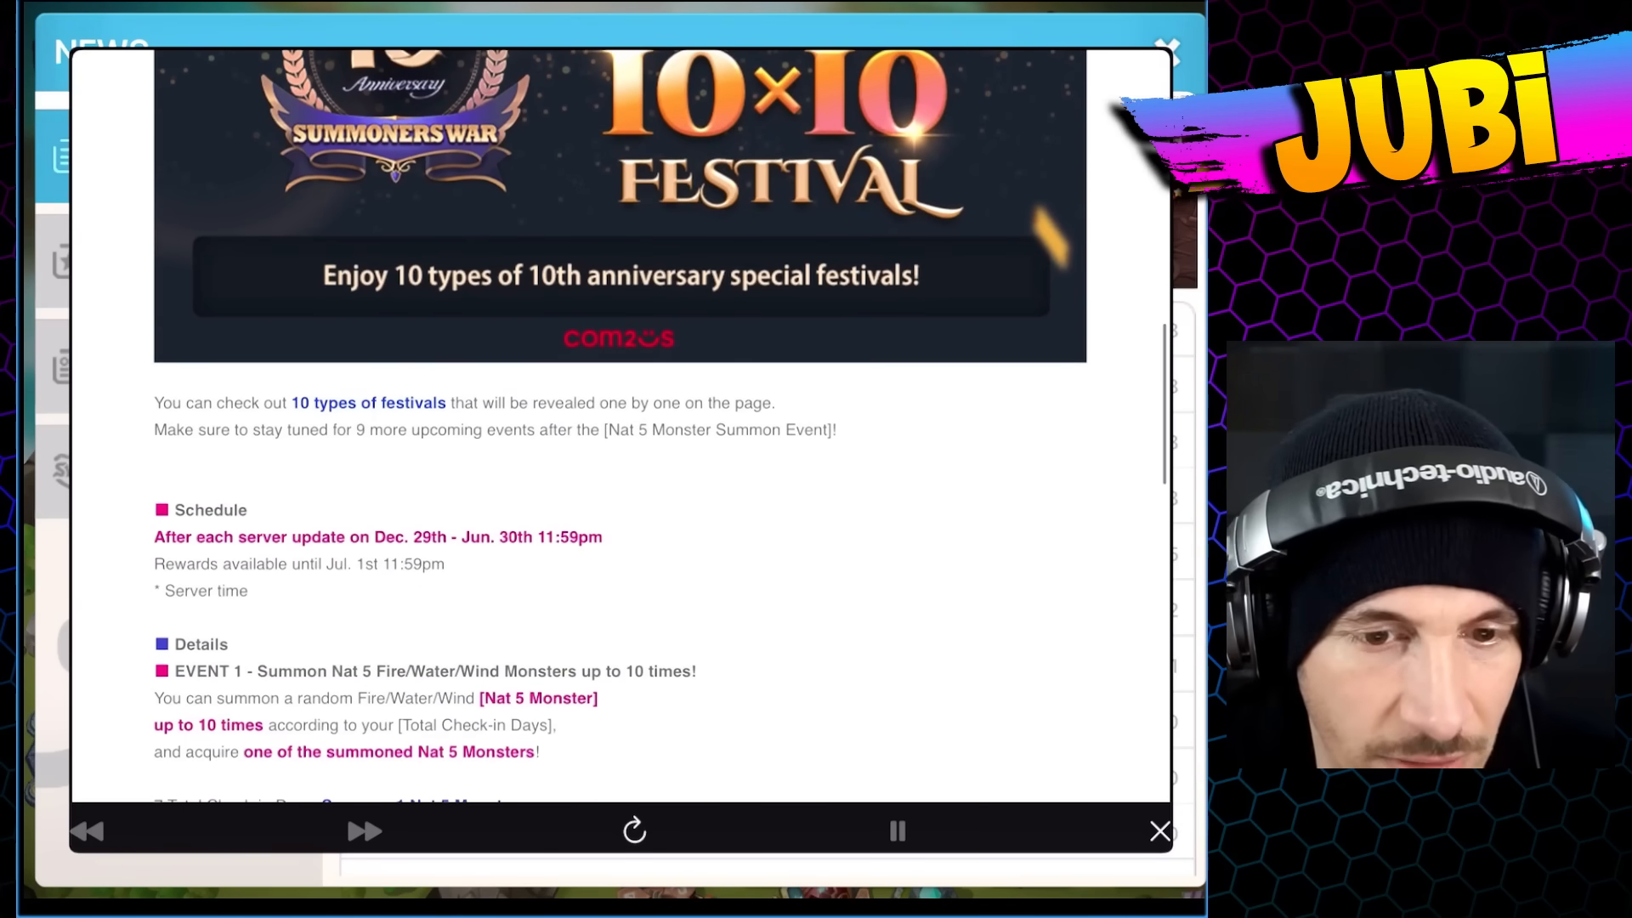
{"action": "scroll", "scroll_direction": "down", "scroll_amount": 3}
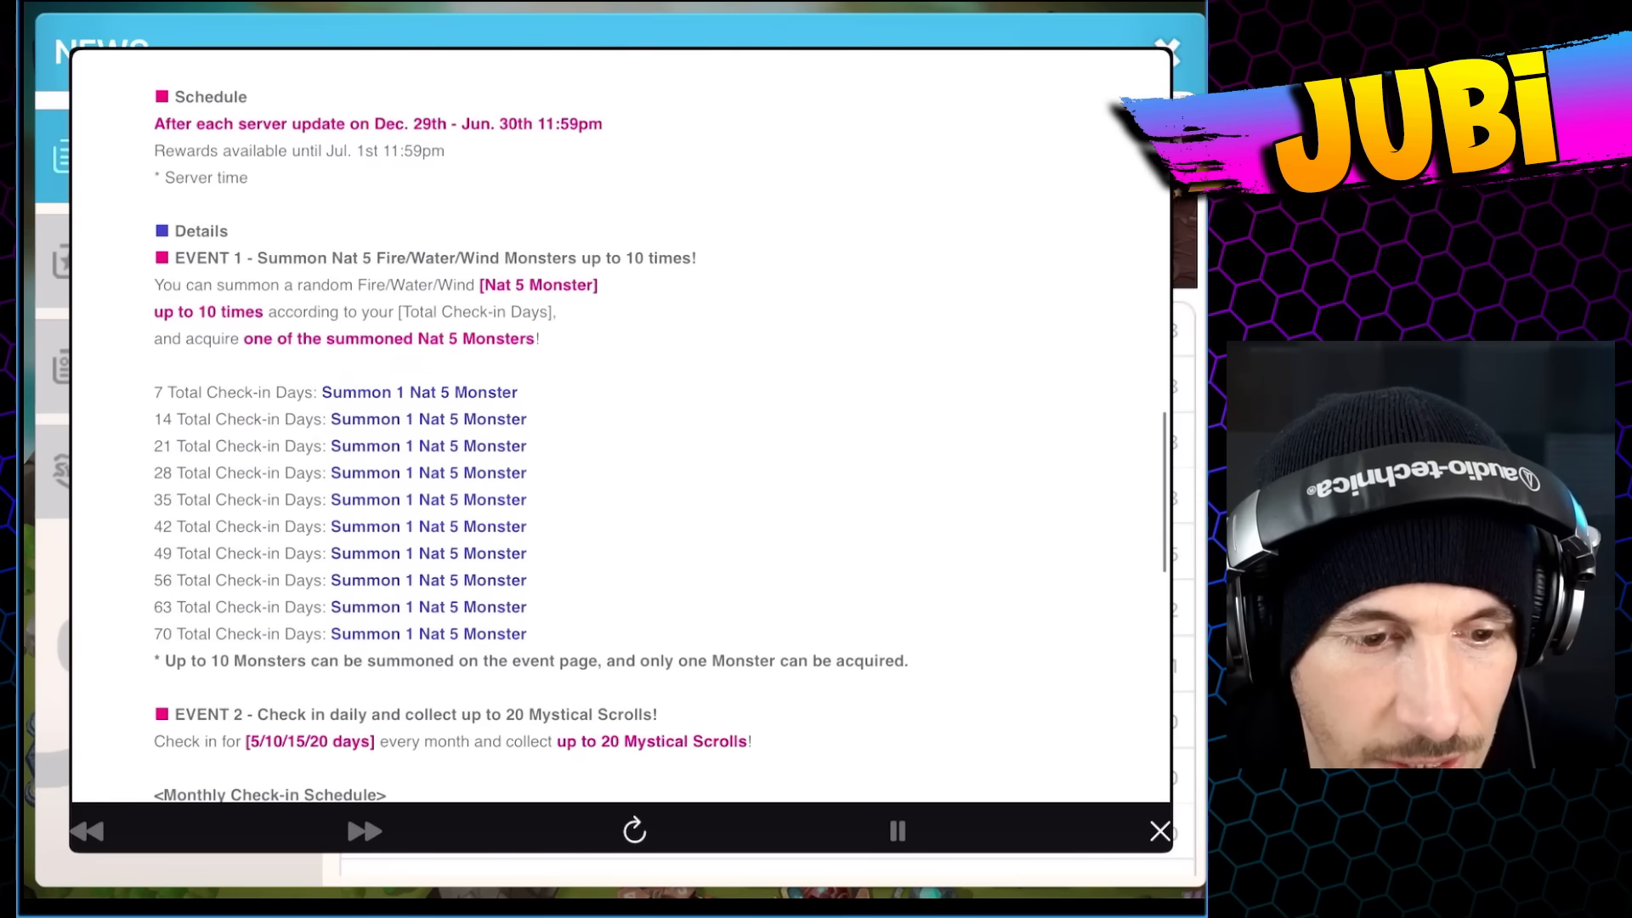
{"action": "scroll", "scroll_direction": "down", "scroll_amount": 3}
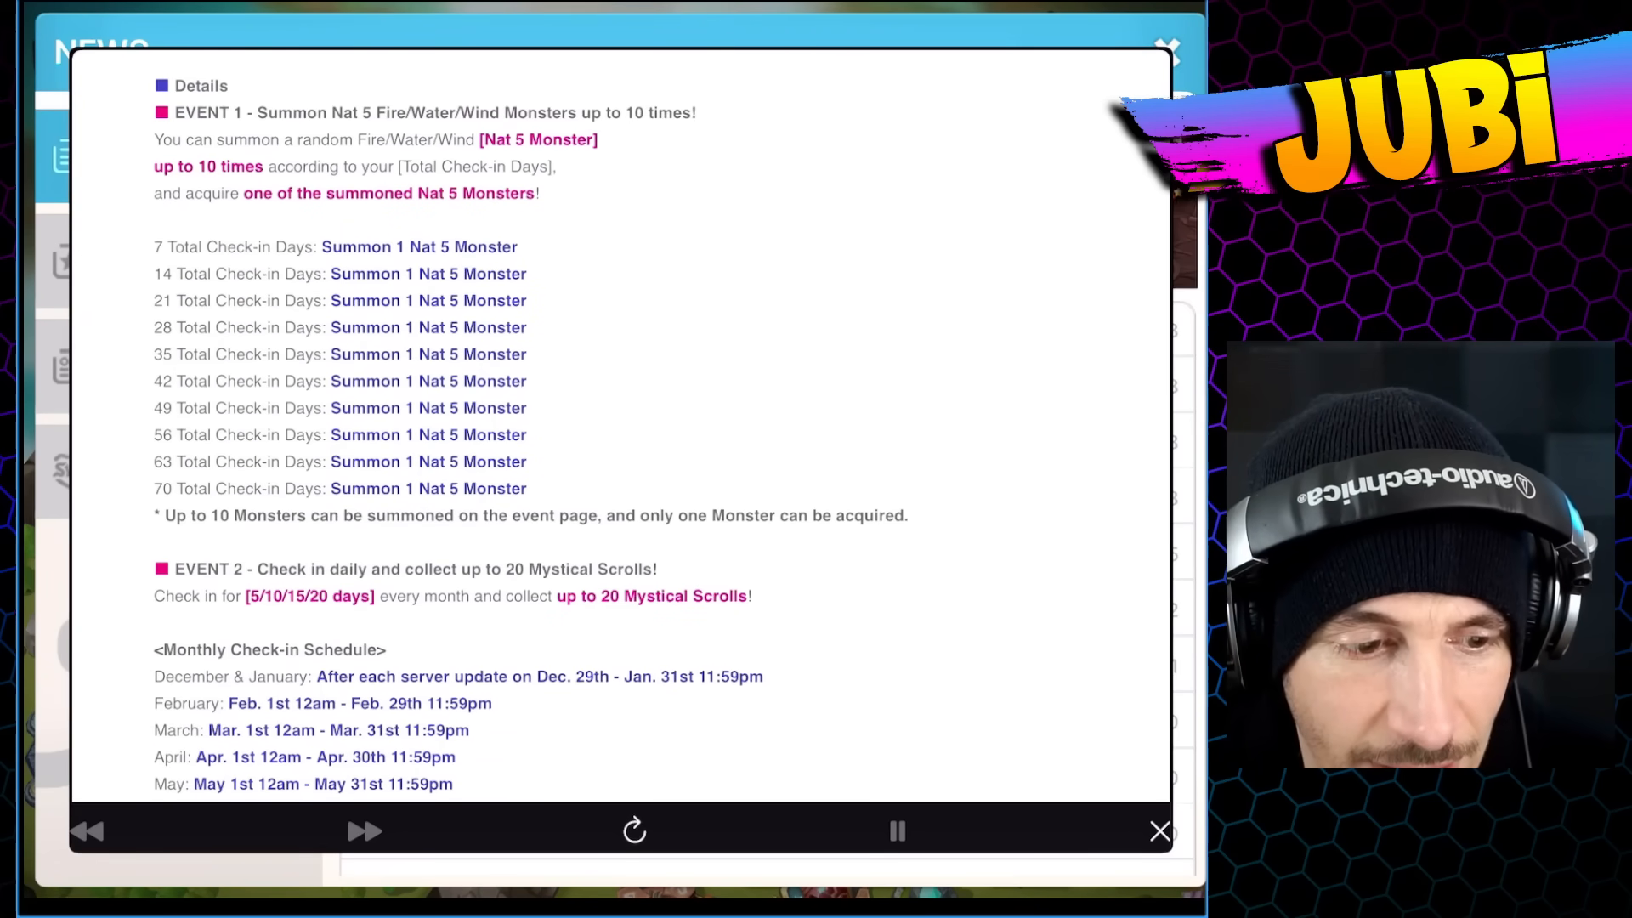
{"action": "scroll", "scroll_direction": "down", "scroll_amount": 3}
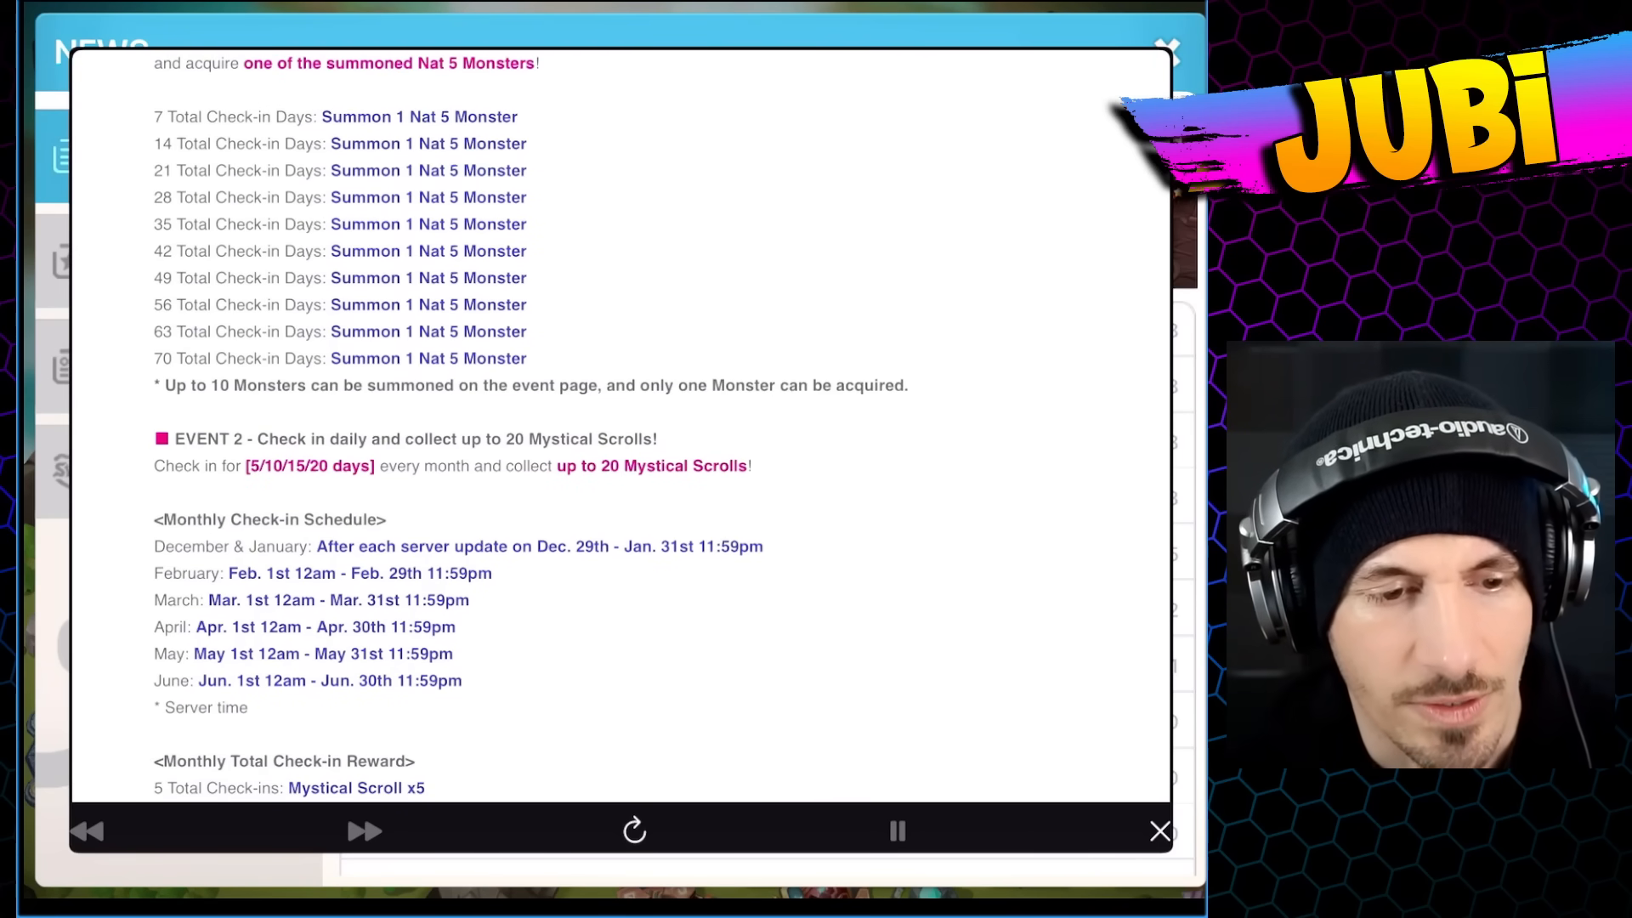
{"action": "scroll", "scroll_direction": "down", "scroll_amount": 3}
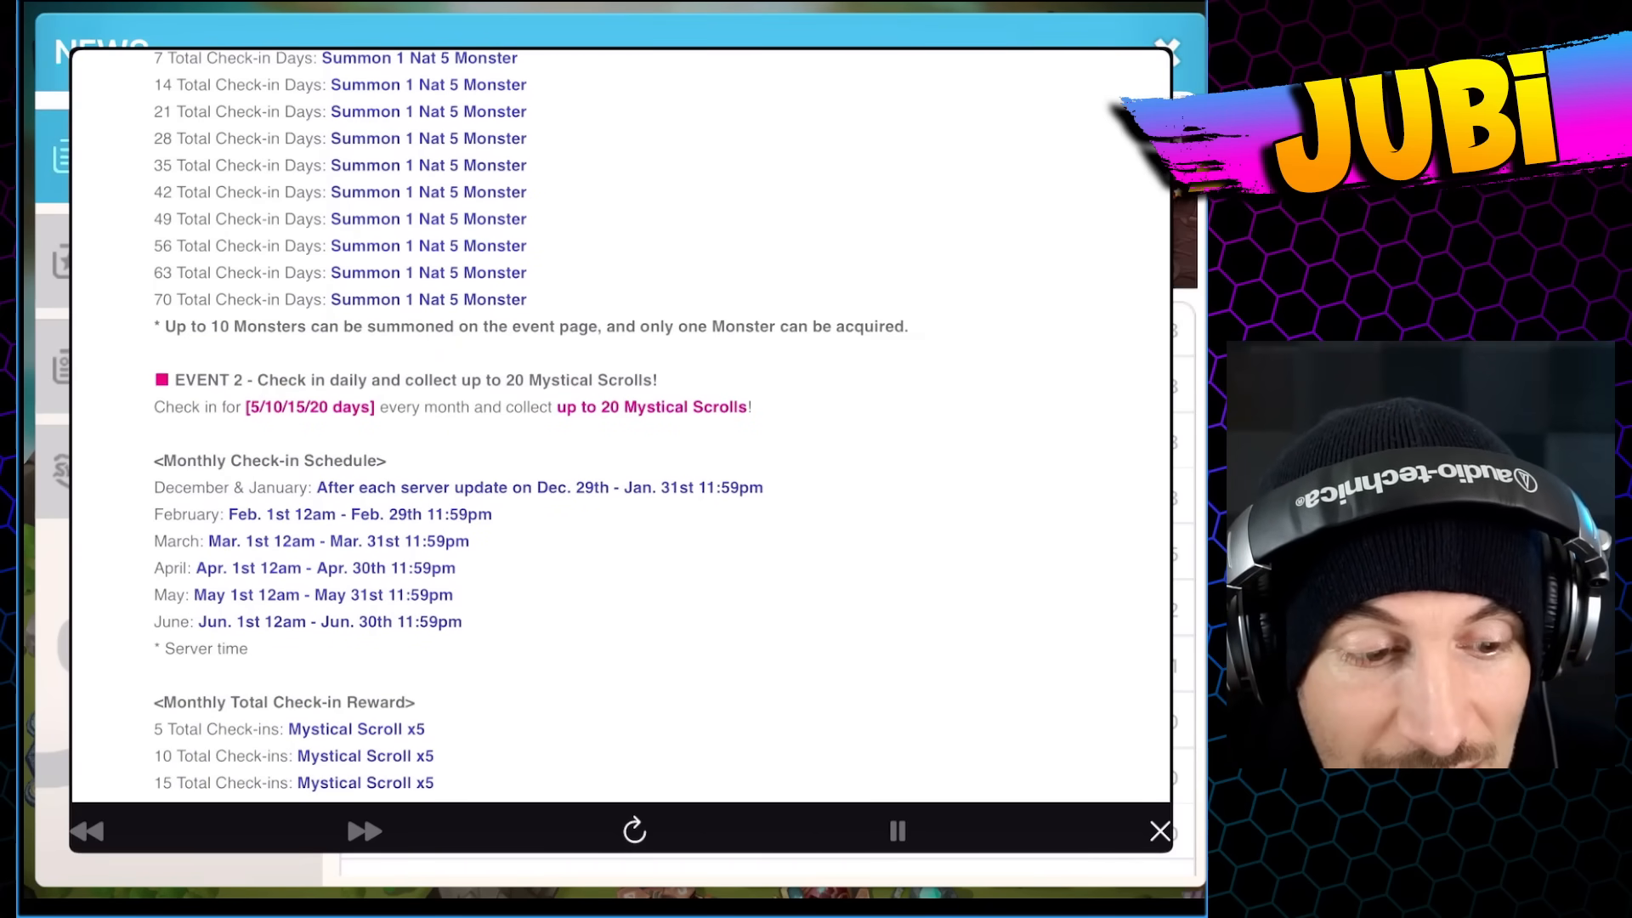
{"action": "scroll", "scroll_direction": "down", "scroll_amount": 3}
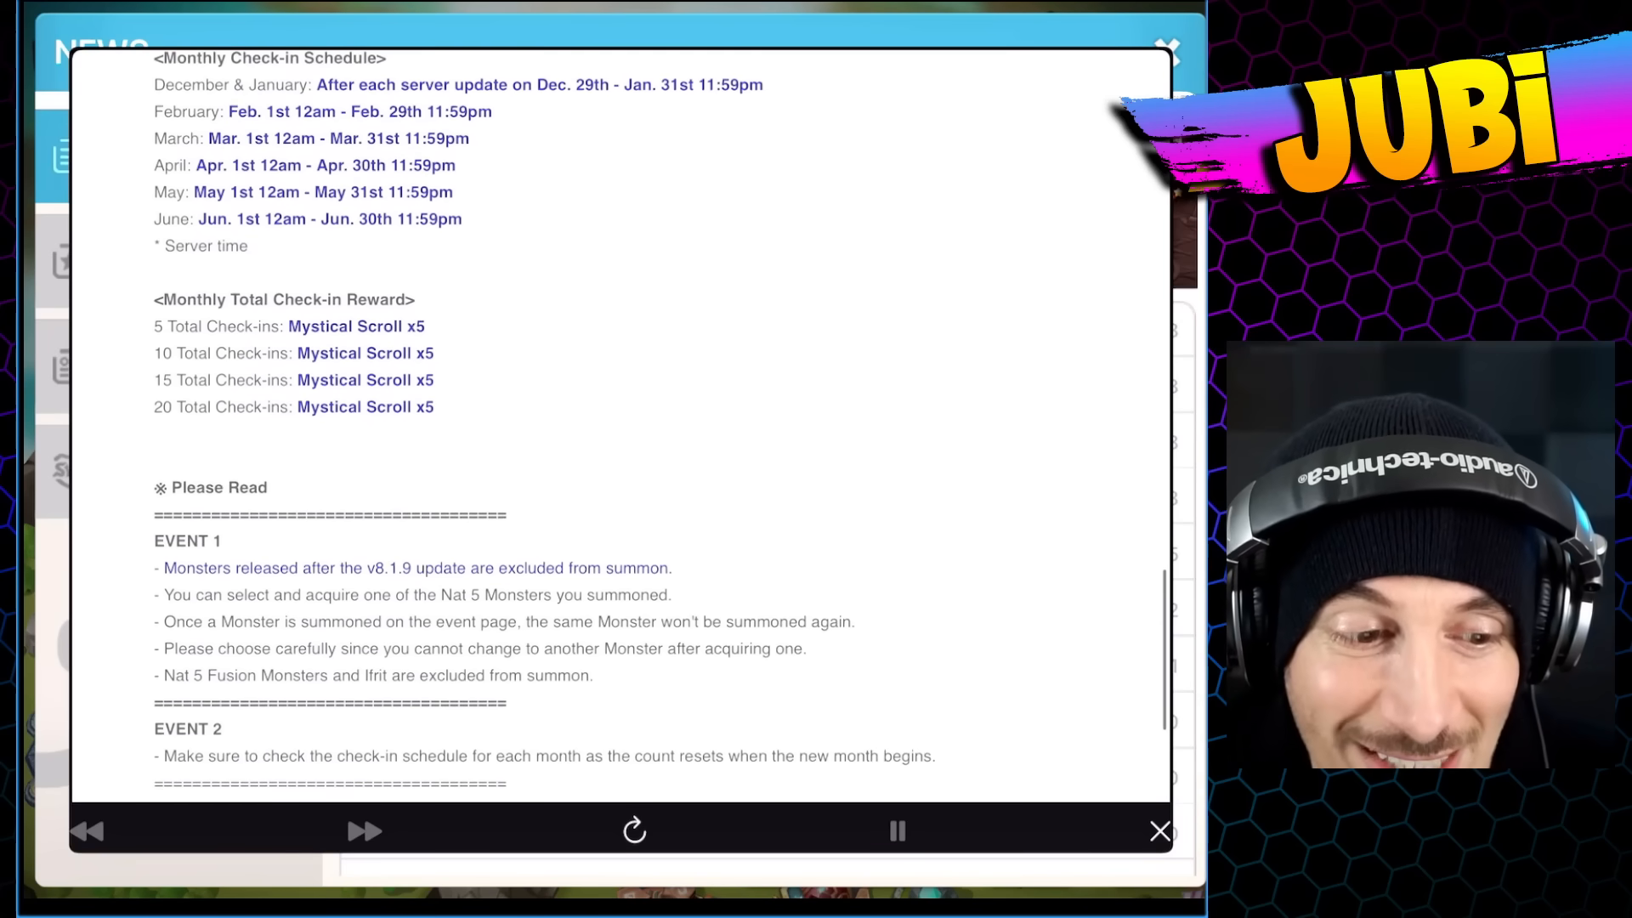
{"action": "scroll", "scroll_direction": "down", "scroll_amount": 3}
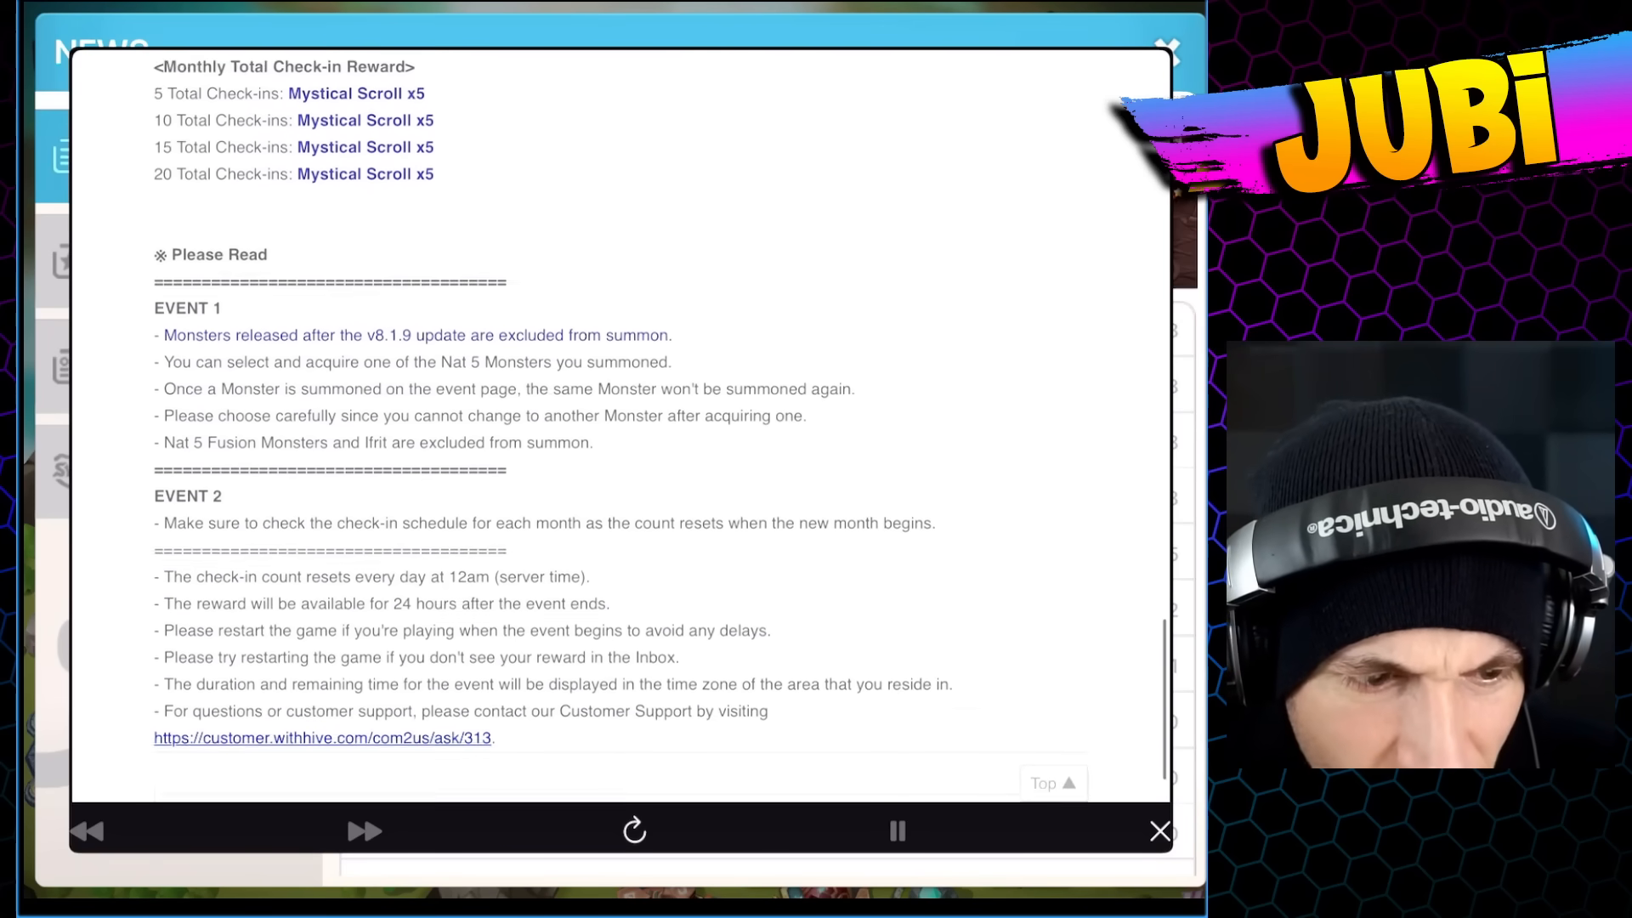
{"action": "scroll", "scroll_direction": "down", "scroll_amount": 3}
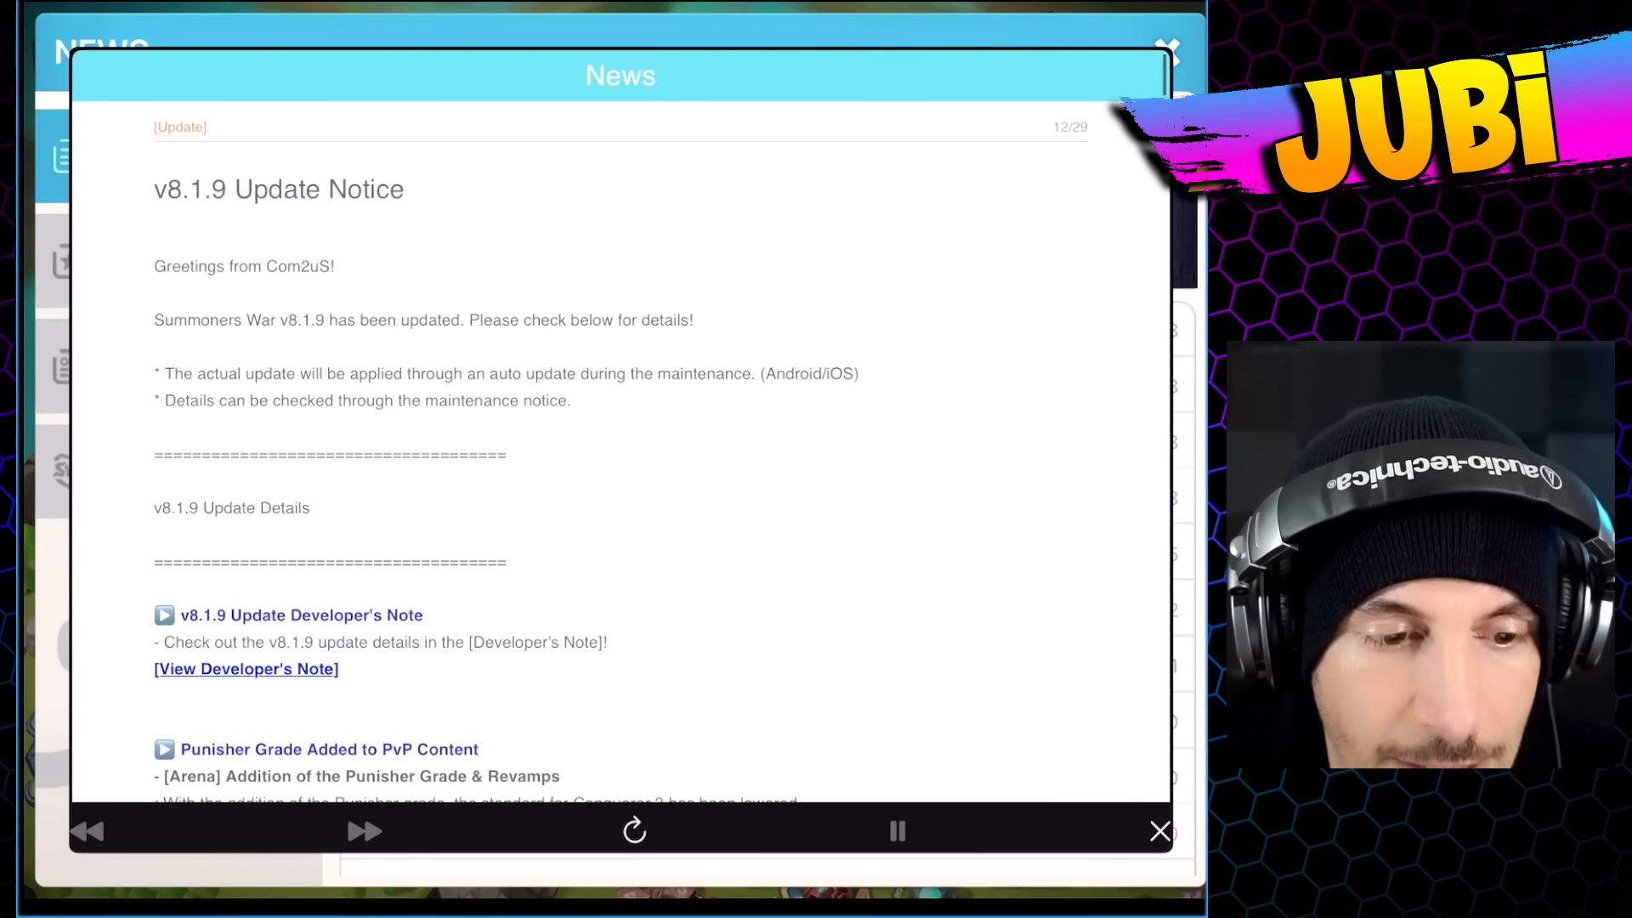
{"action": "scroll", "scroll_direction": "down", "scroll_amount": 3}
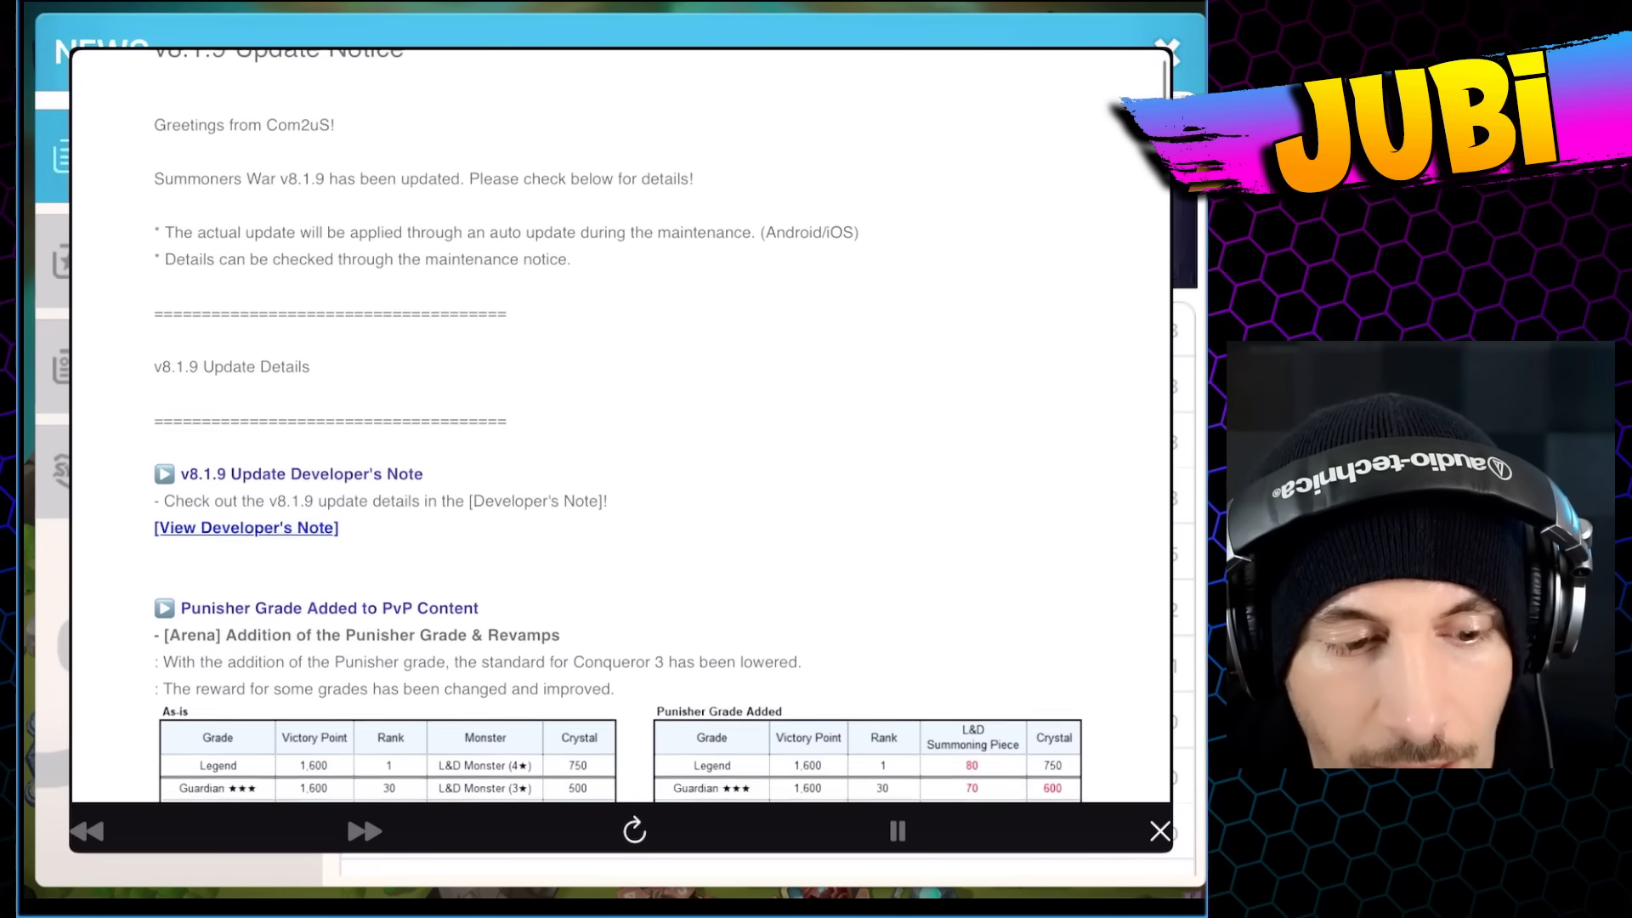
{"action": "scroll", "scroll_direction": "down", "scroll_amount": 3}
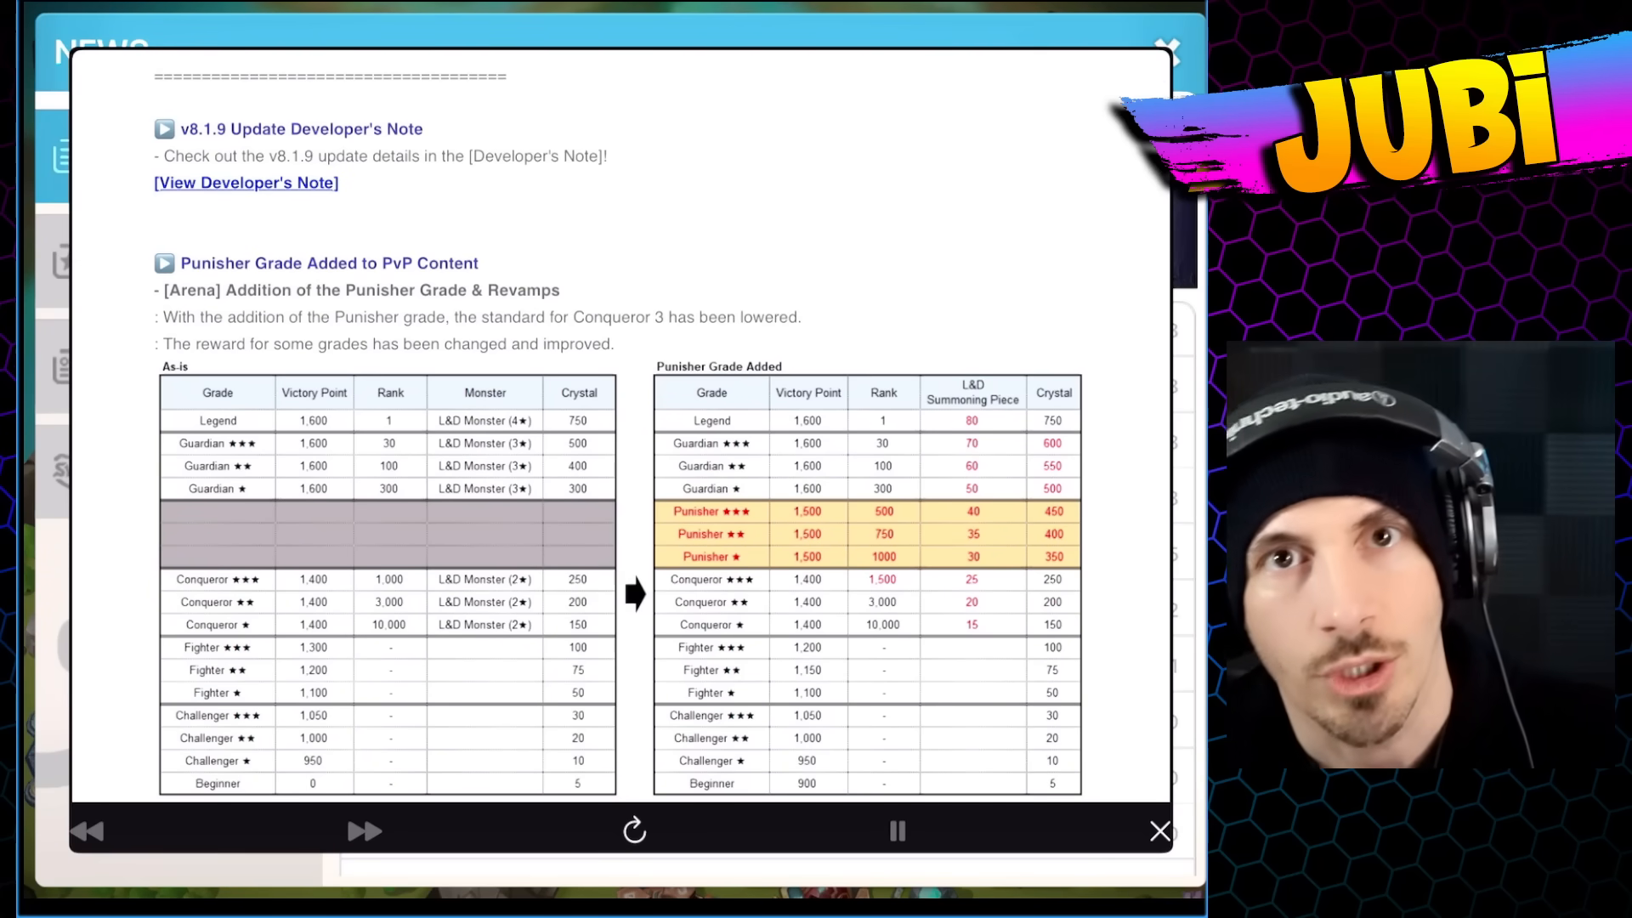
{"action": "scroll", "scroll_direction": "down", "scroll_amount": 3}
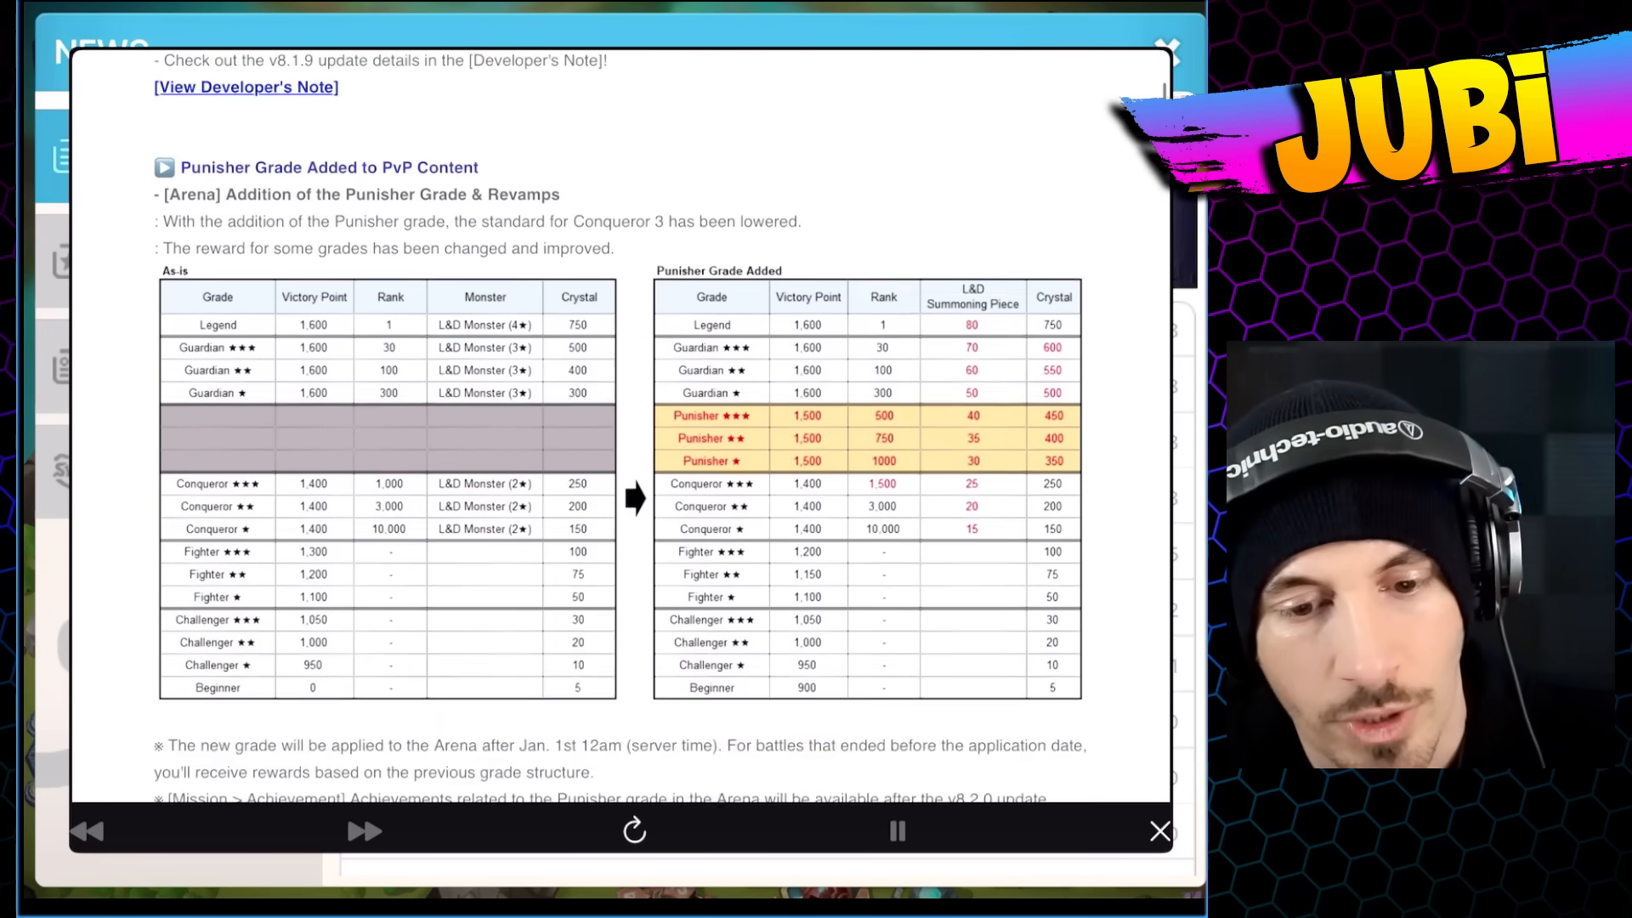
{"action": "scroll", "scroll_direction": "down", "scroll_amount": 3}
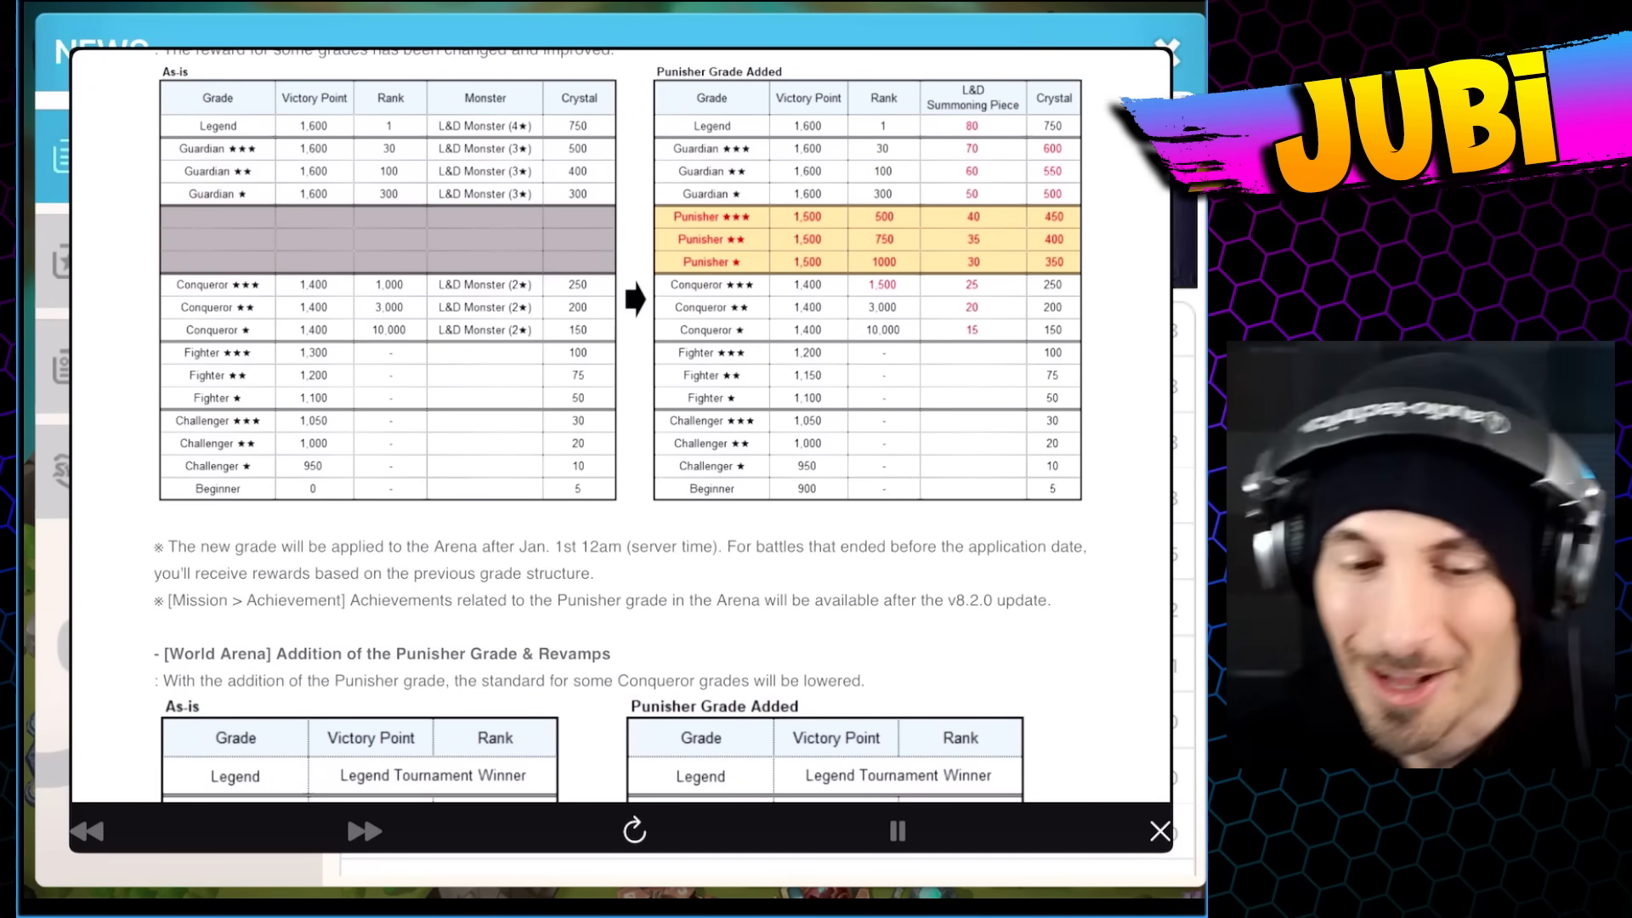
{"action": "scroll", "scroll_direction": "down", "scroll_amount": 3}
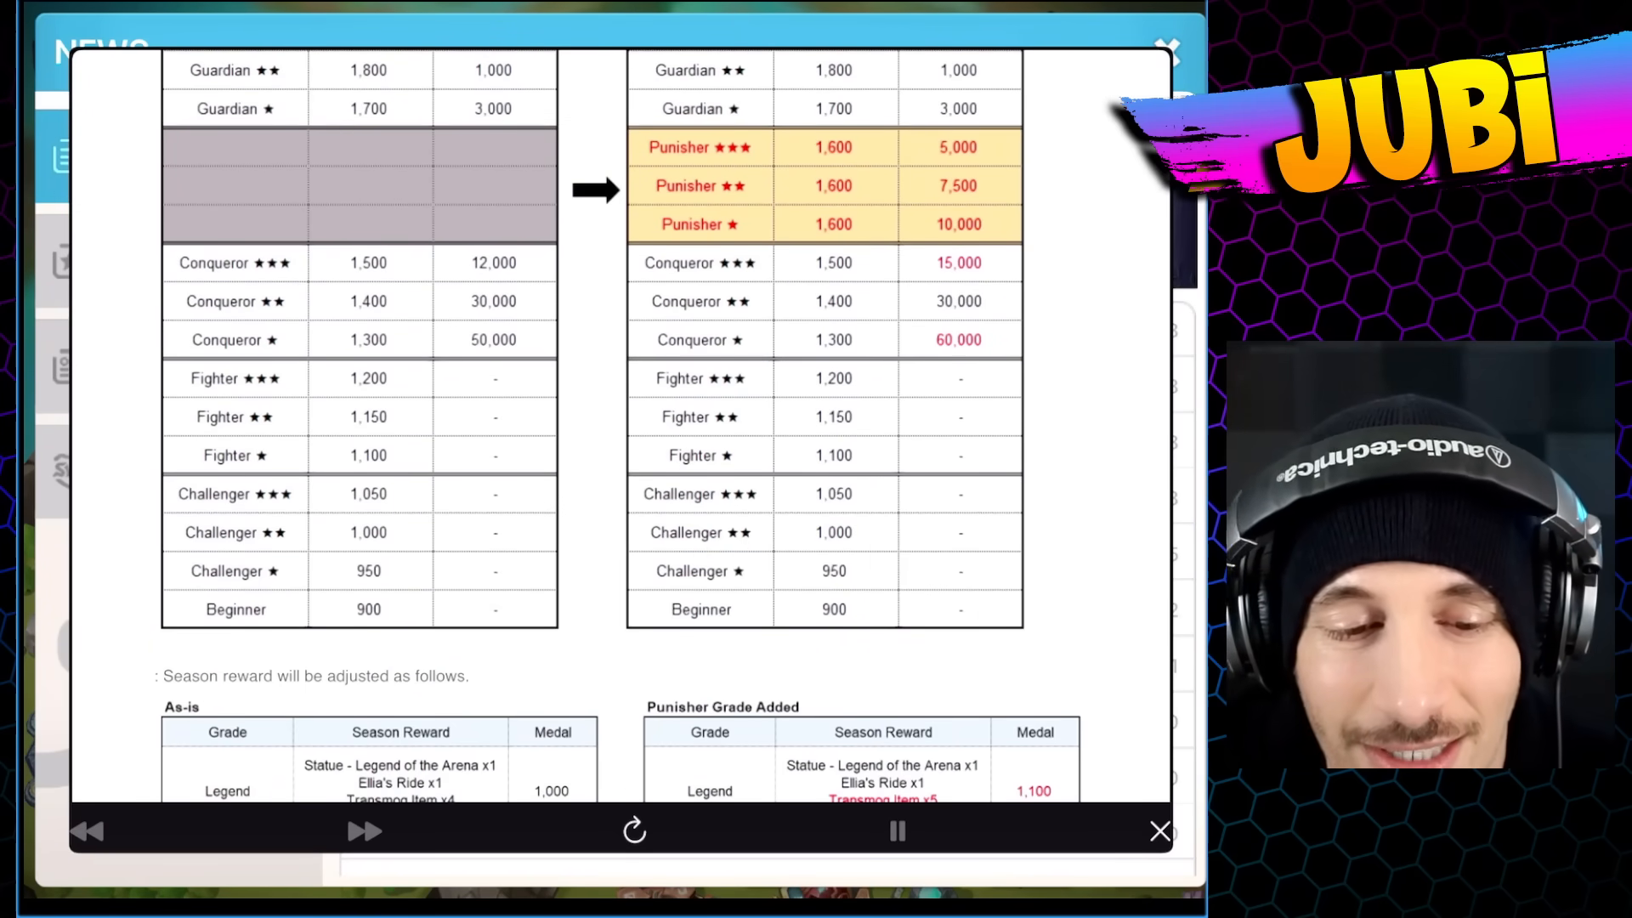
{"action": "scroll", "scroll_direction": "down", "scroll_amount": 3}
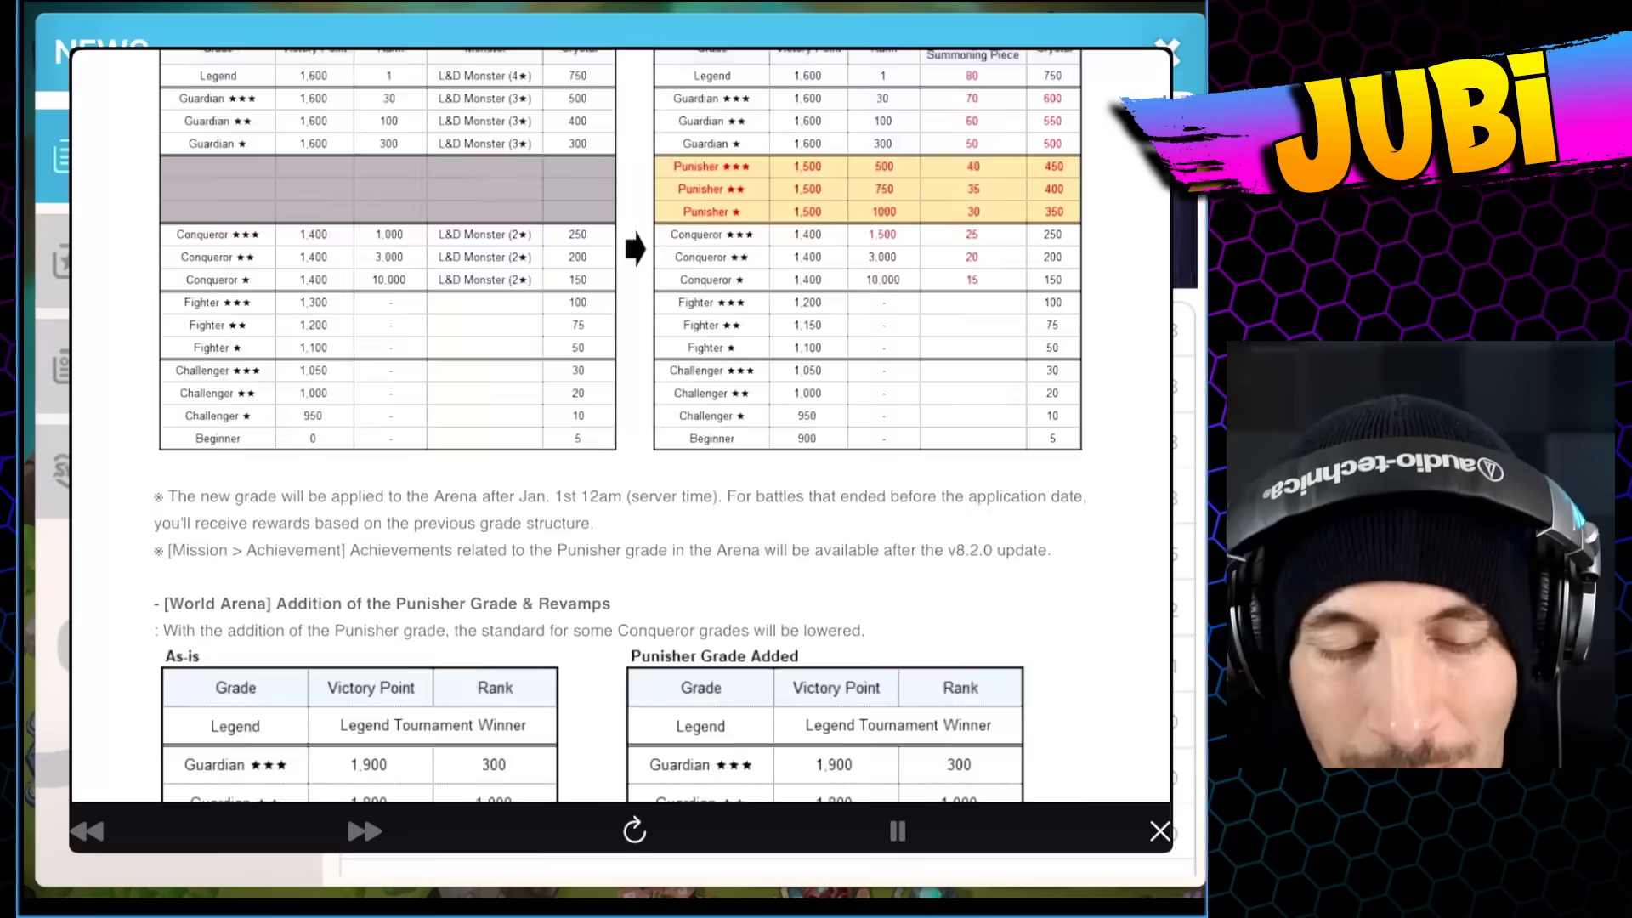
{"action": "scroll", "scroll_direction": "down", "scroll_amount": 3}
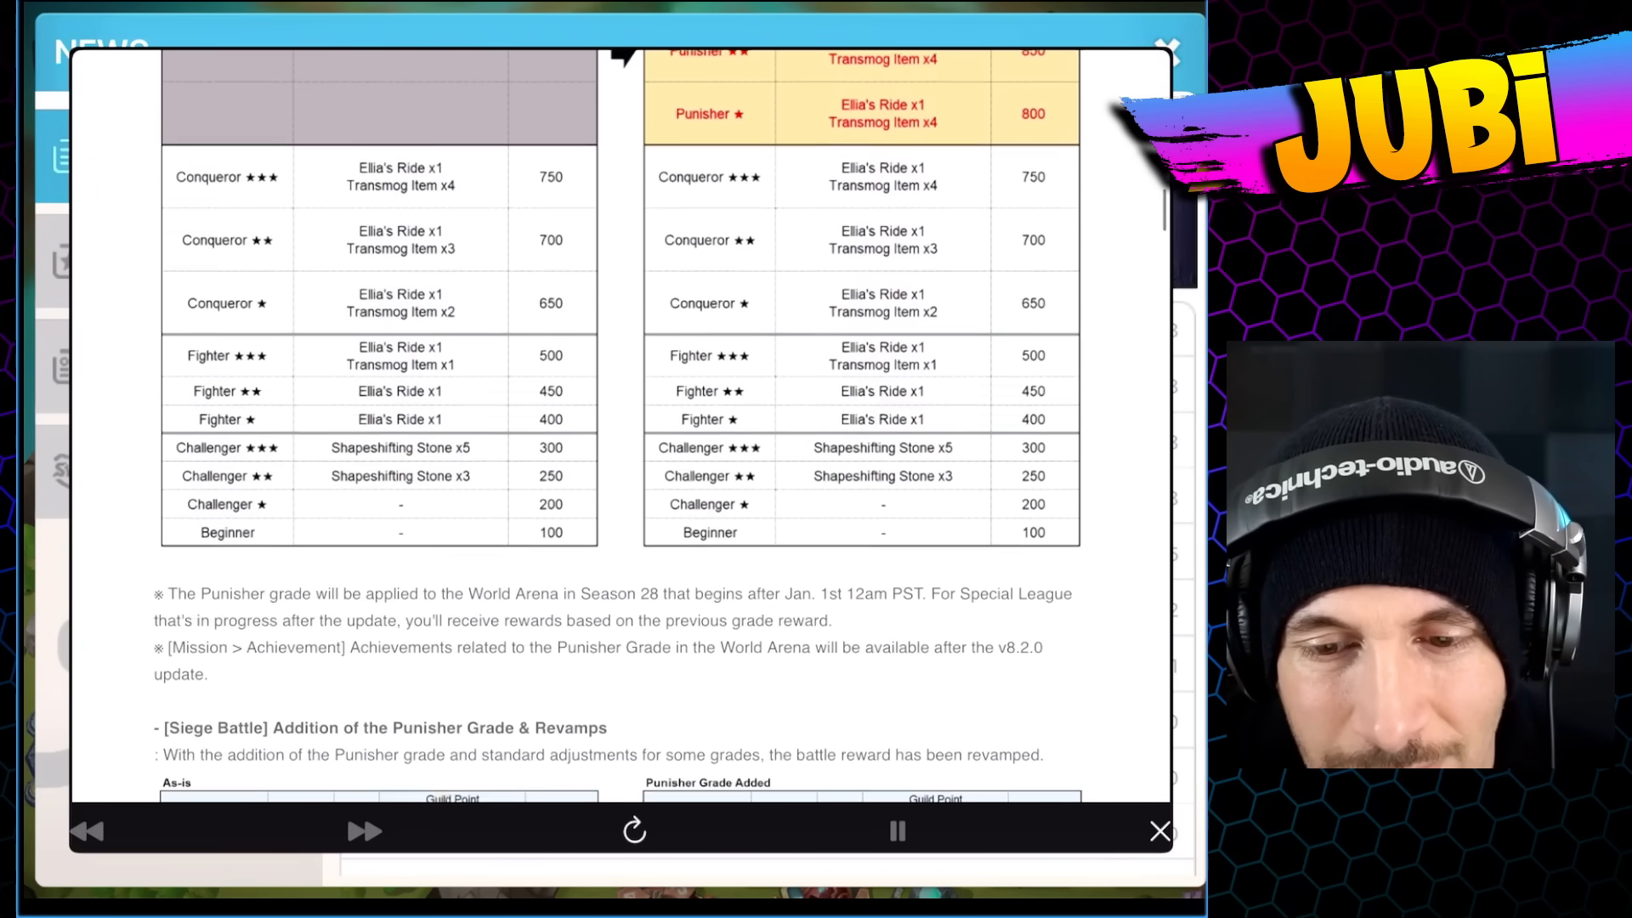
{"action": "scroll", "scroll_direction": "down", "scroll_amount": 3}
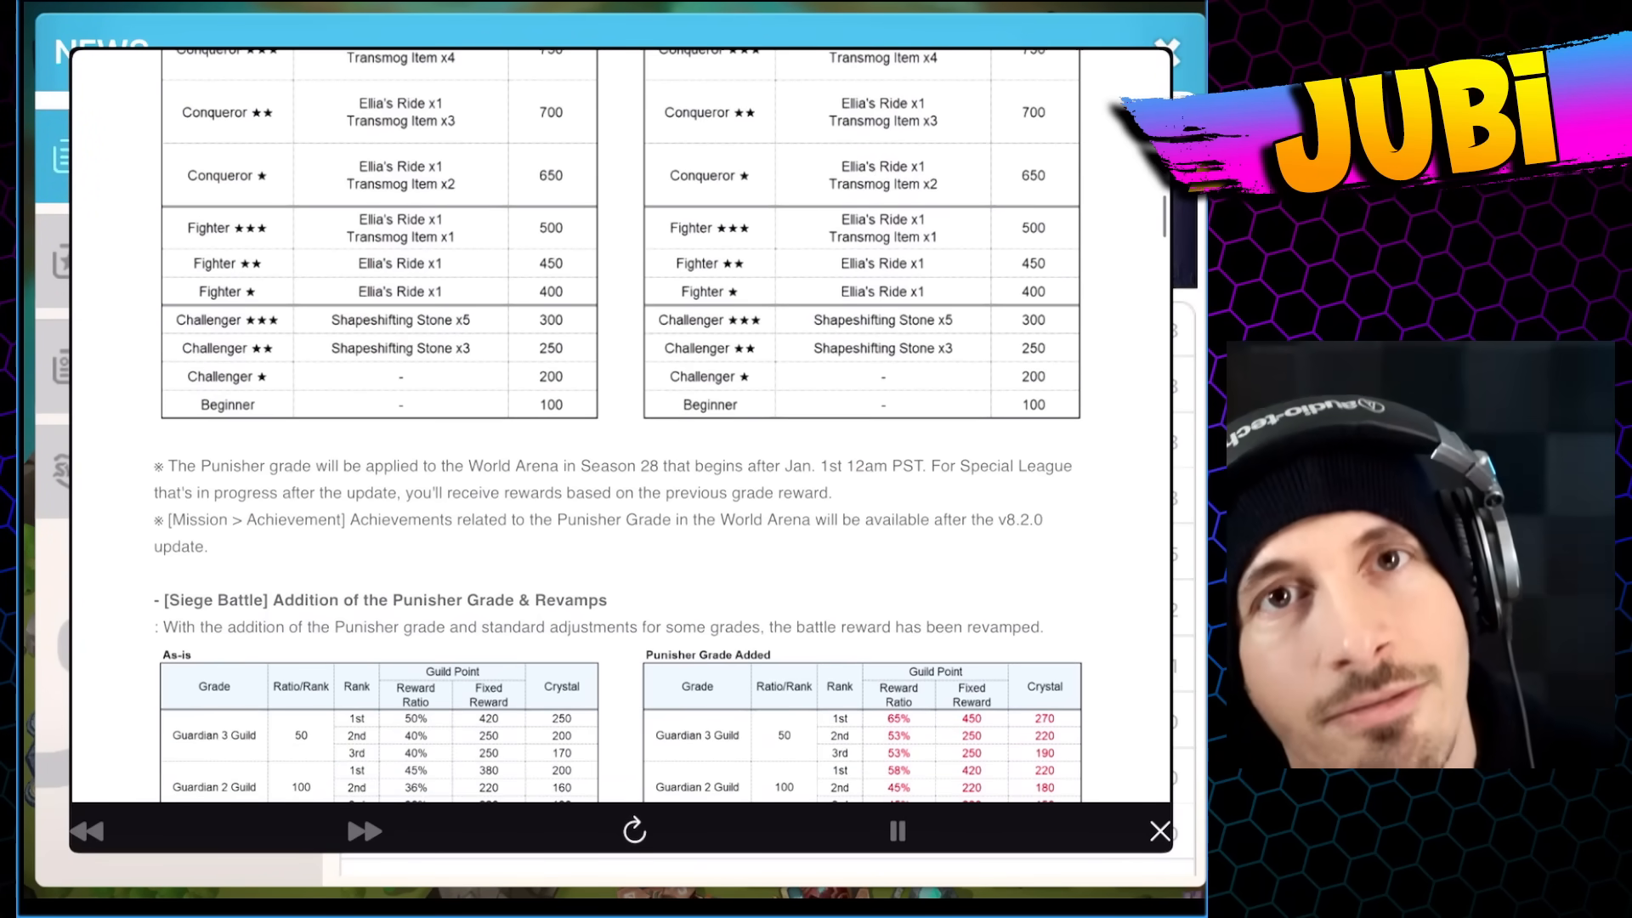
{"action": "scroll", "scroll_direction": "down", "scroll_amount": 3}
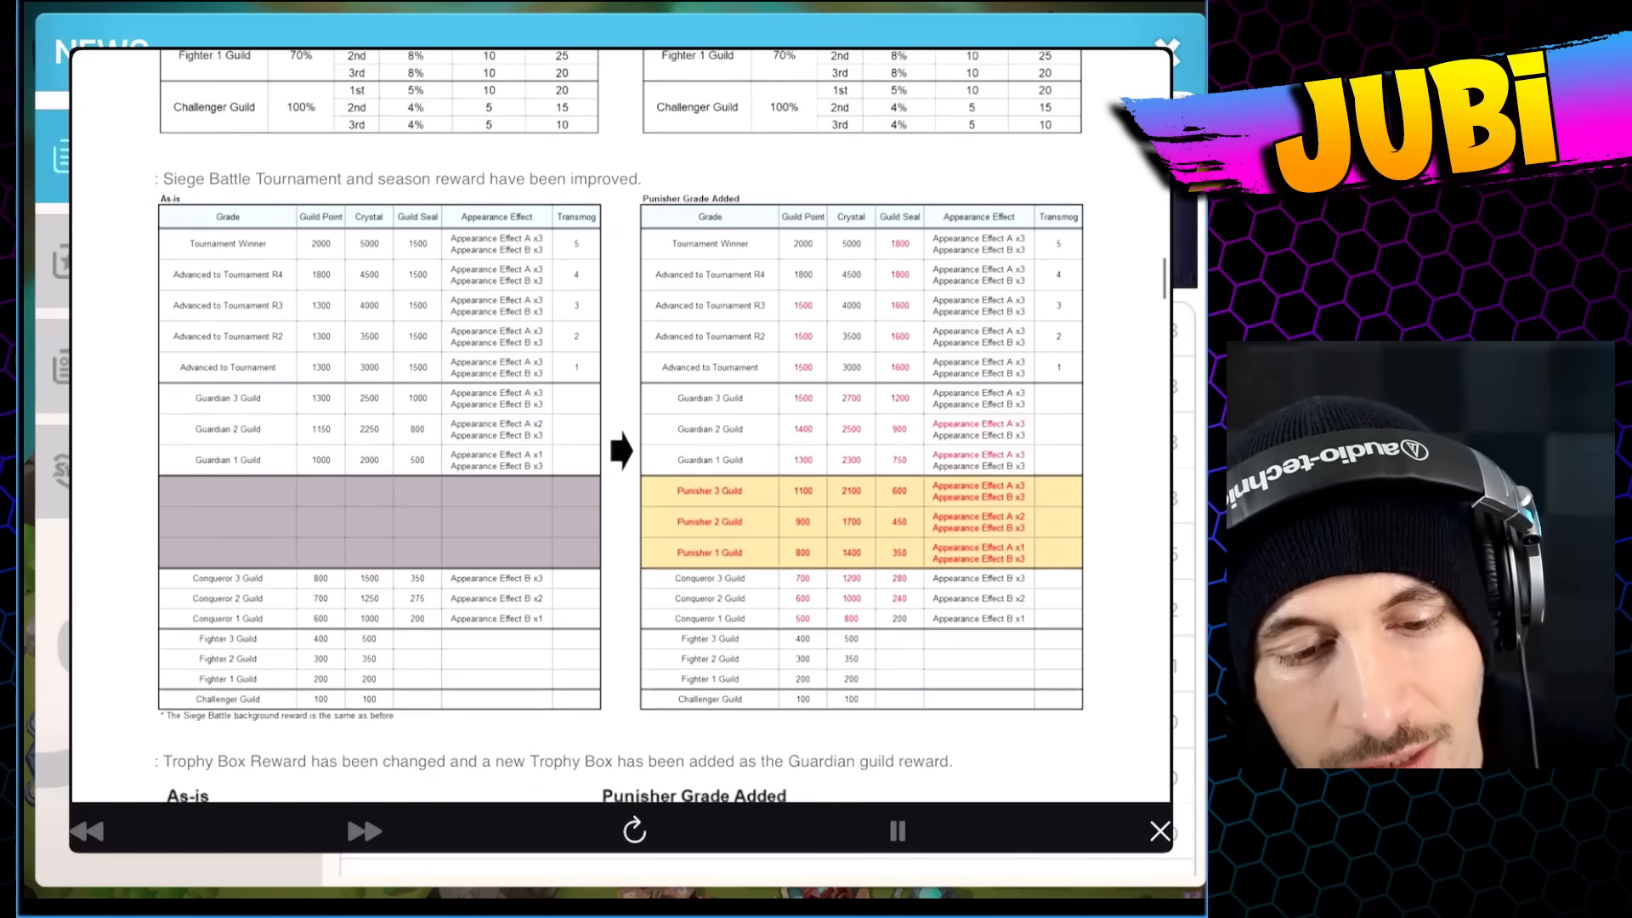
{"action": "scroll", "scroll_direction": "down", "scroll_amount": 3}
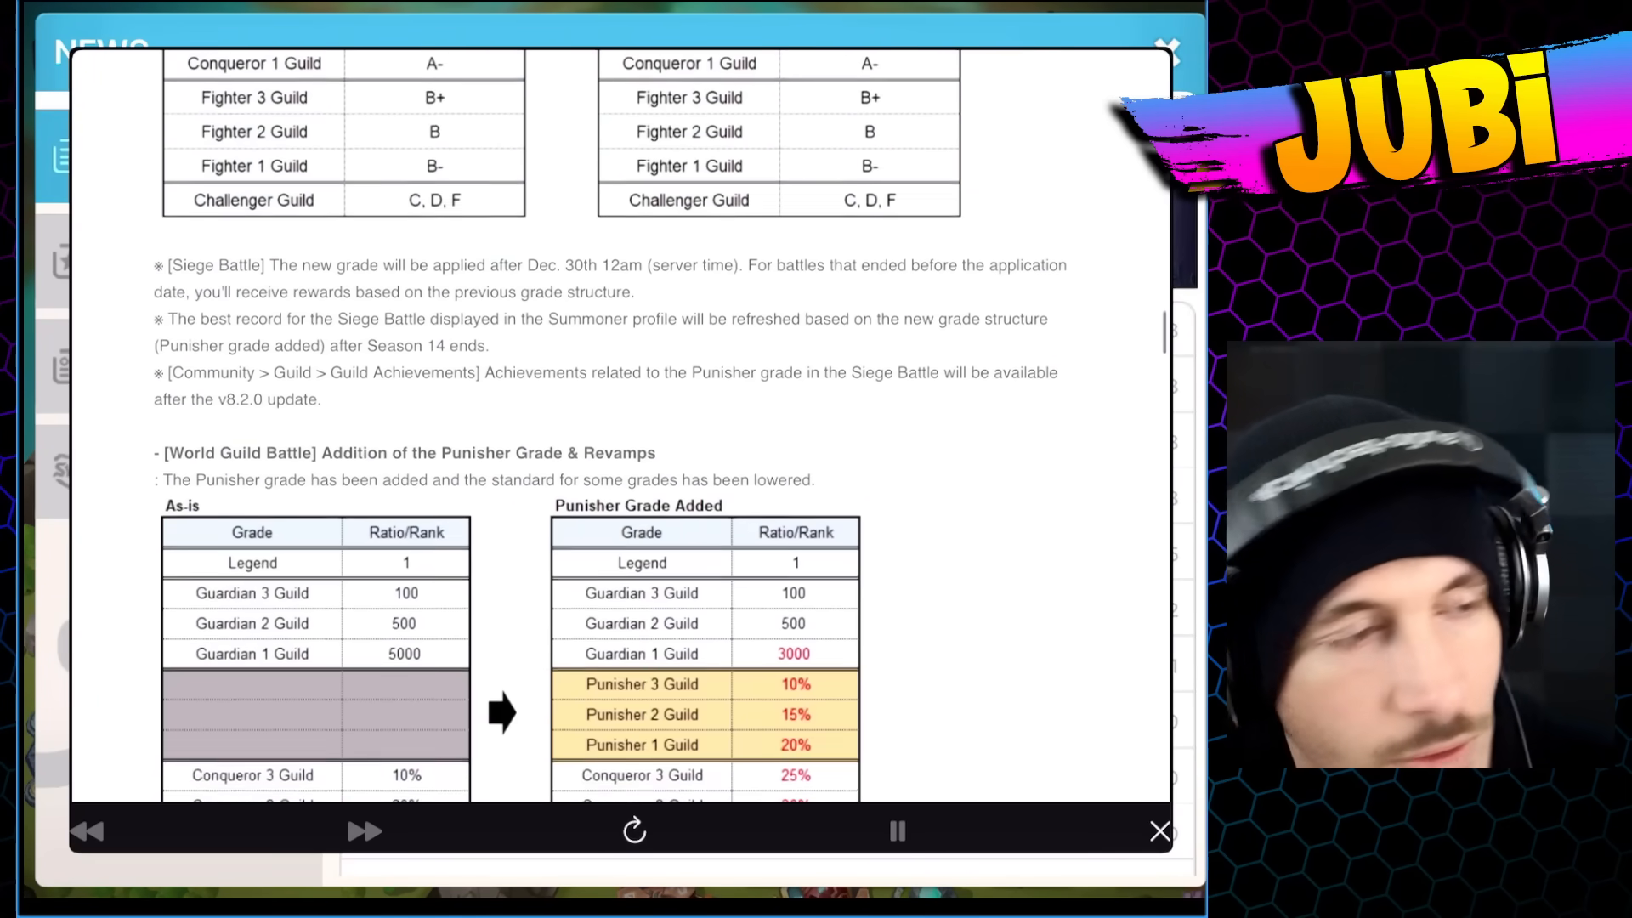
{"action": "scroll", "scroll_direction": "down", "scroll_amount": 3}
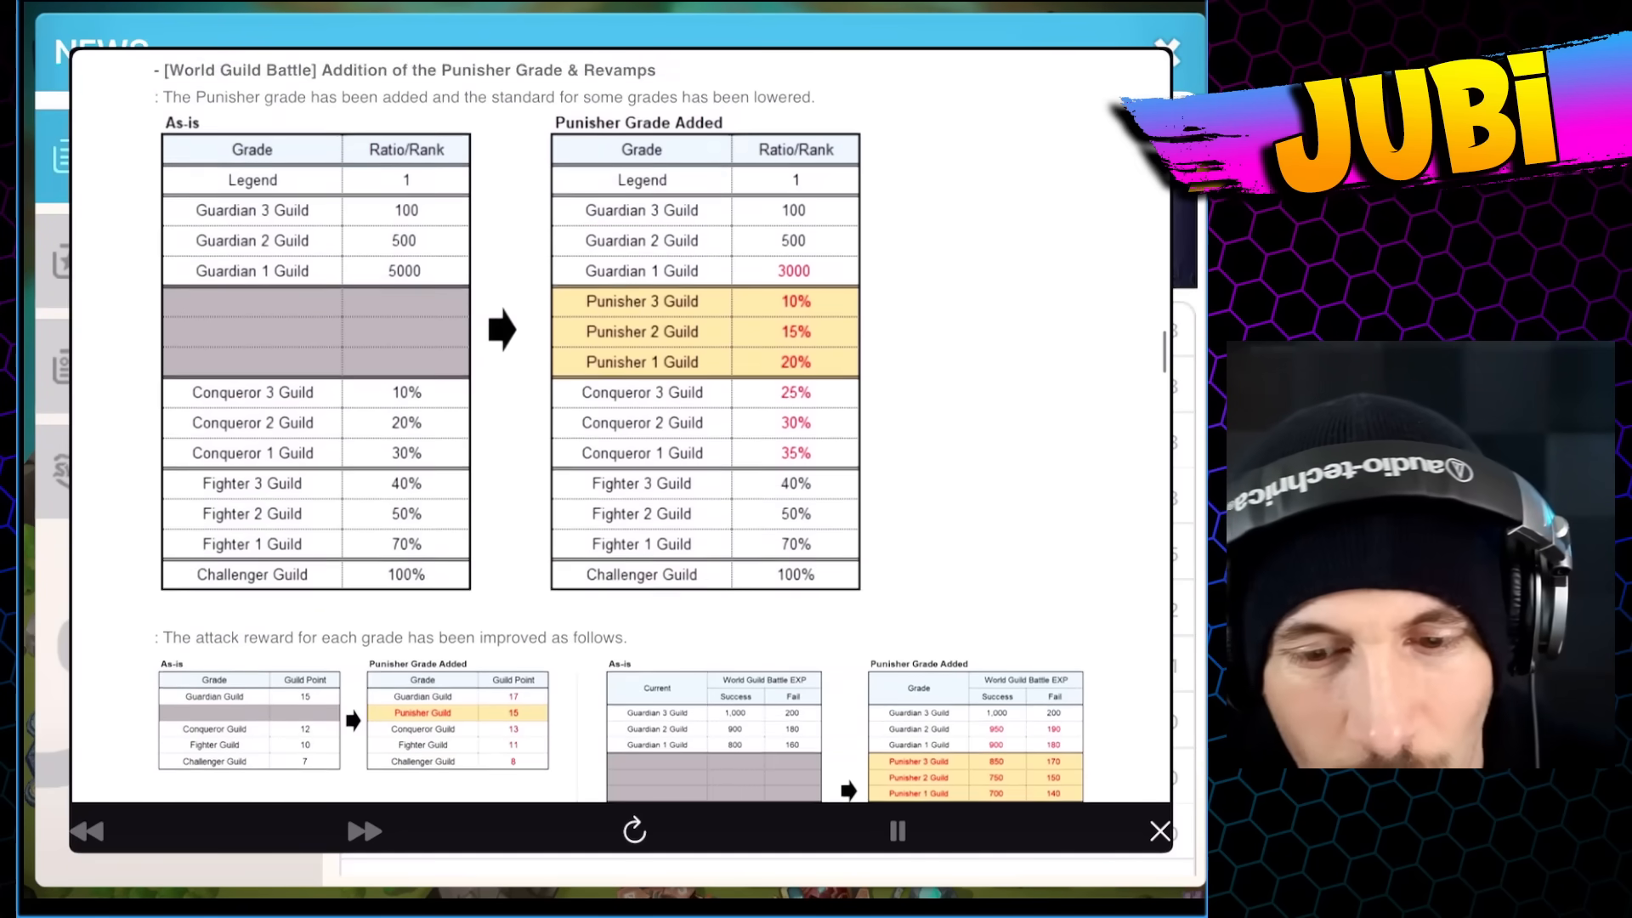
{"action": "scroll", "scroll_direction": "down", "scroll_amount": 3}
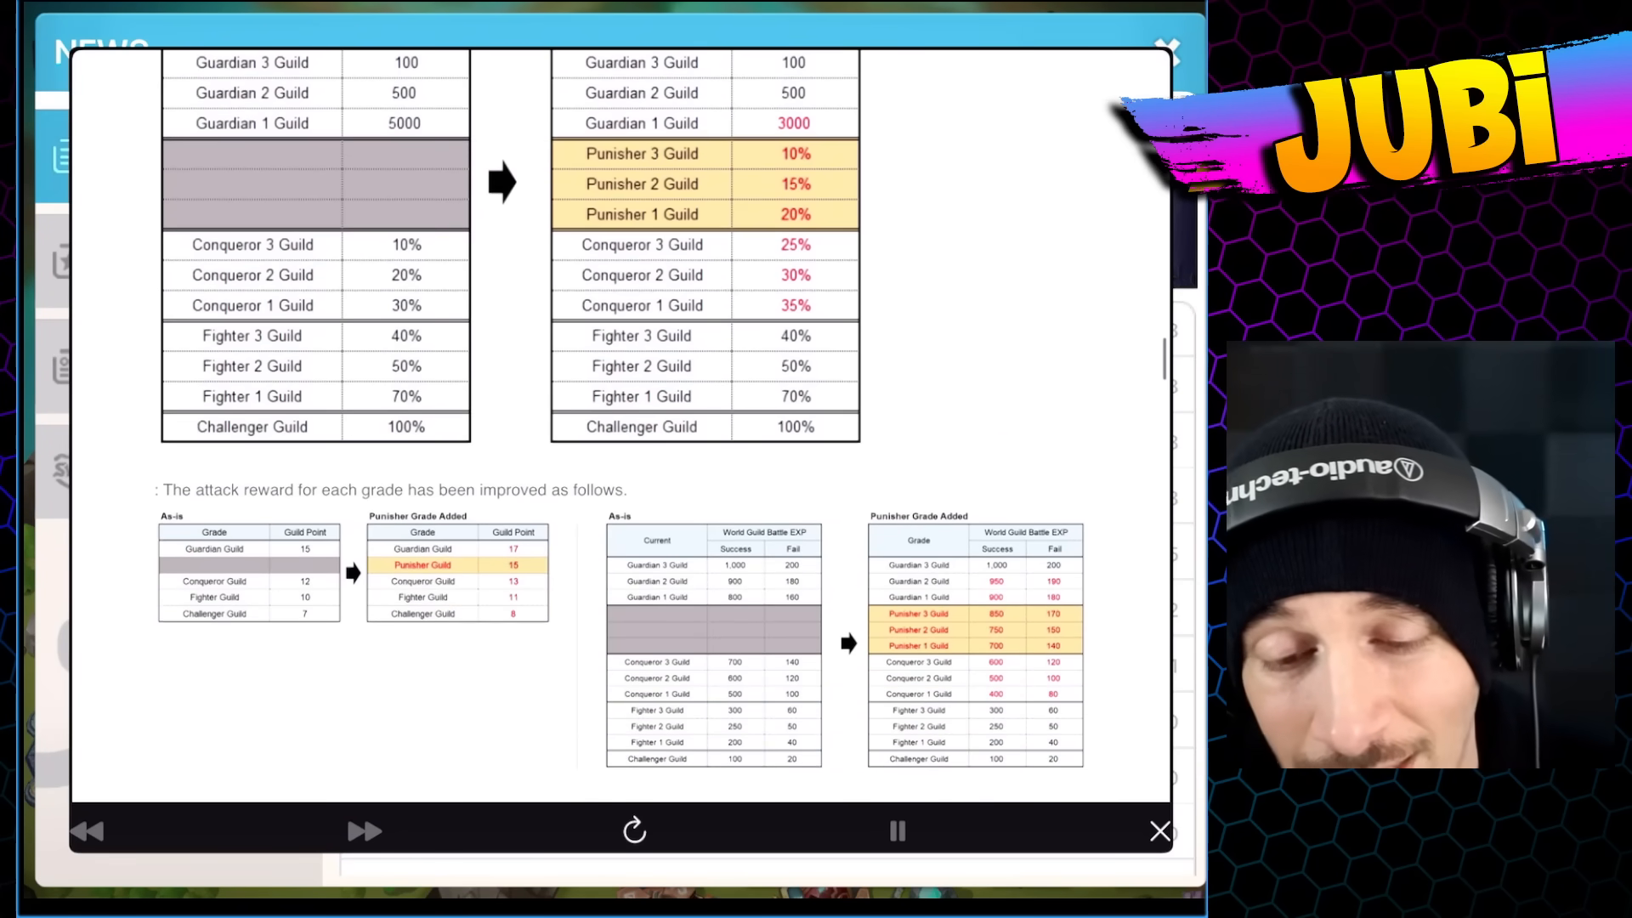
{"action": "scroll", "scroll_direction": "down", "scroll_amount": 3}
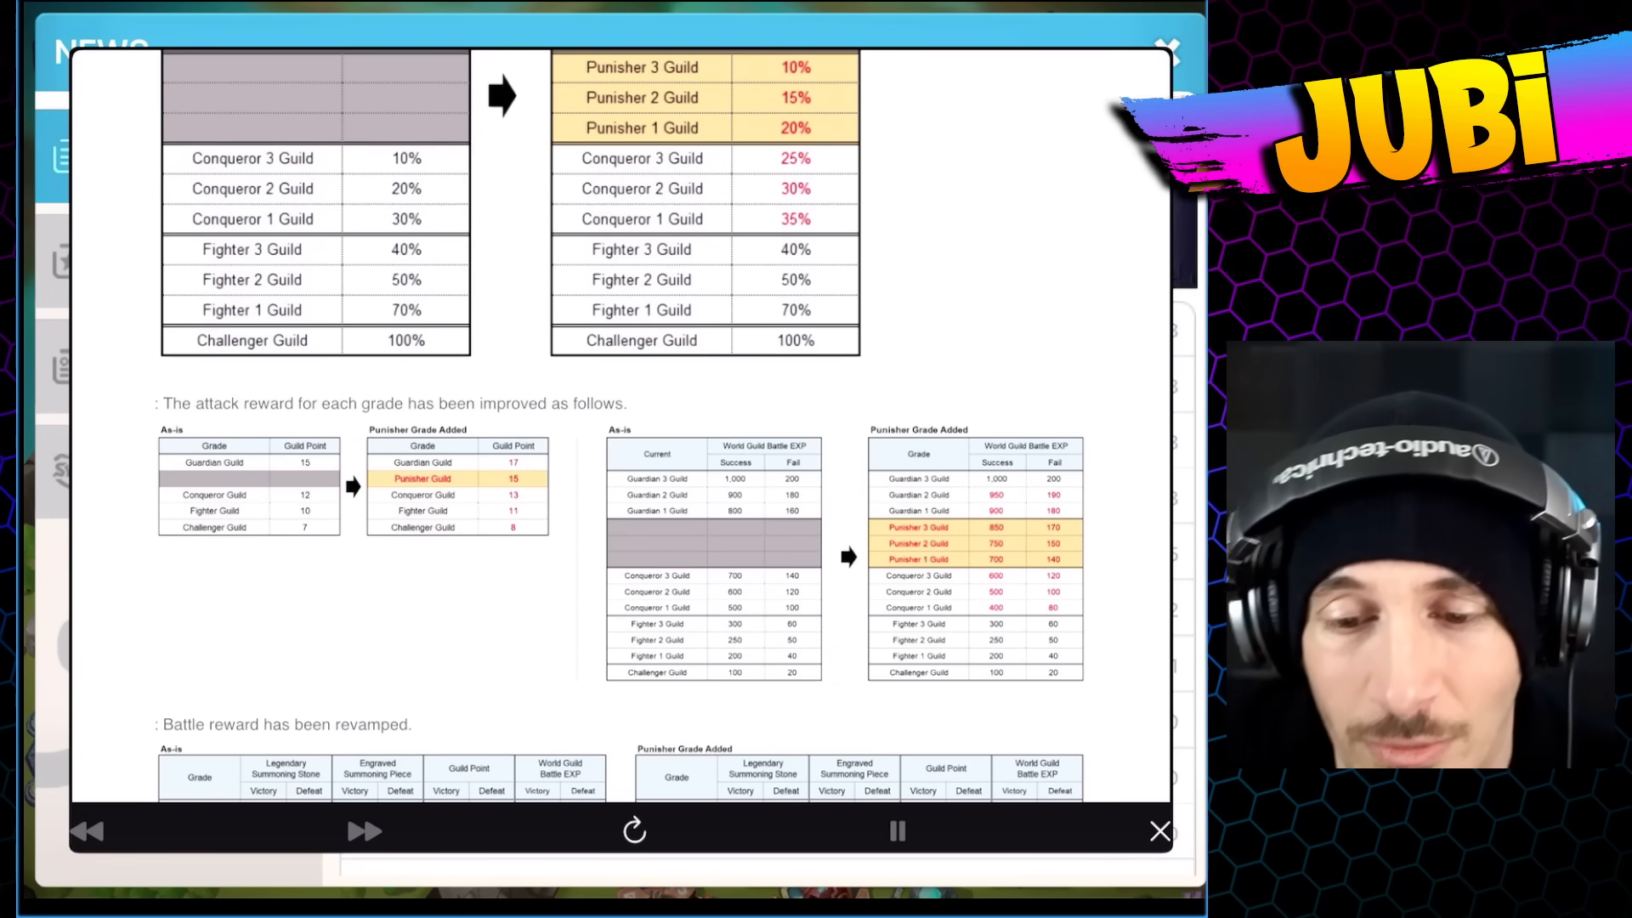
{"action": "scroll", "scroll_direction": "down", "scroll_amount": 3}
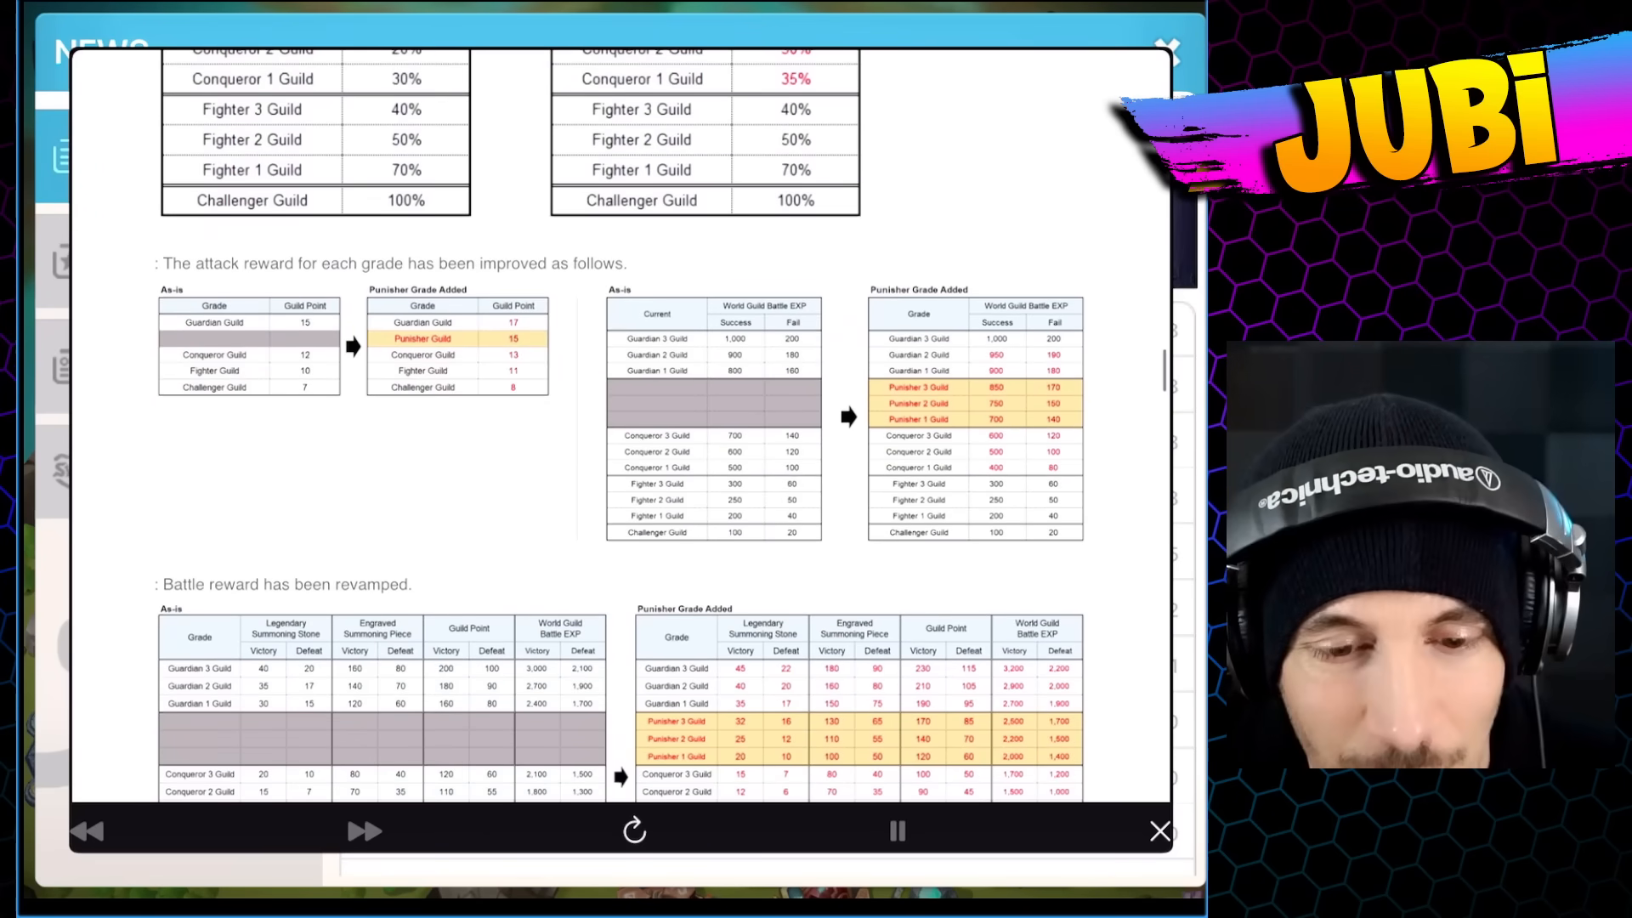
{"action": "scroll", "scroll_direction": "down", "scroll_amount": 3}
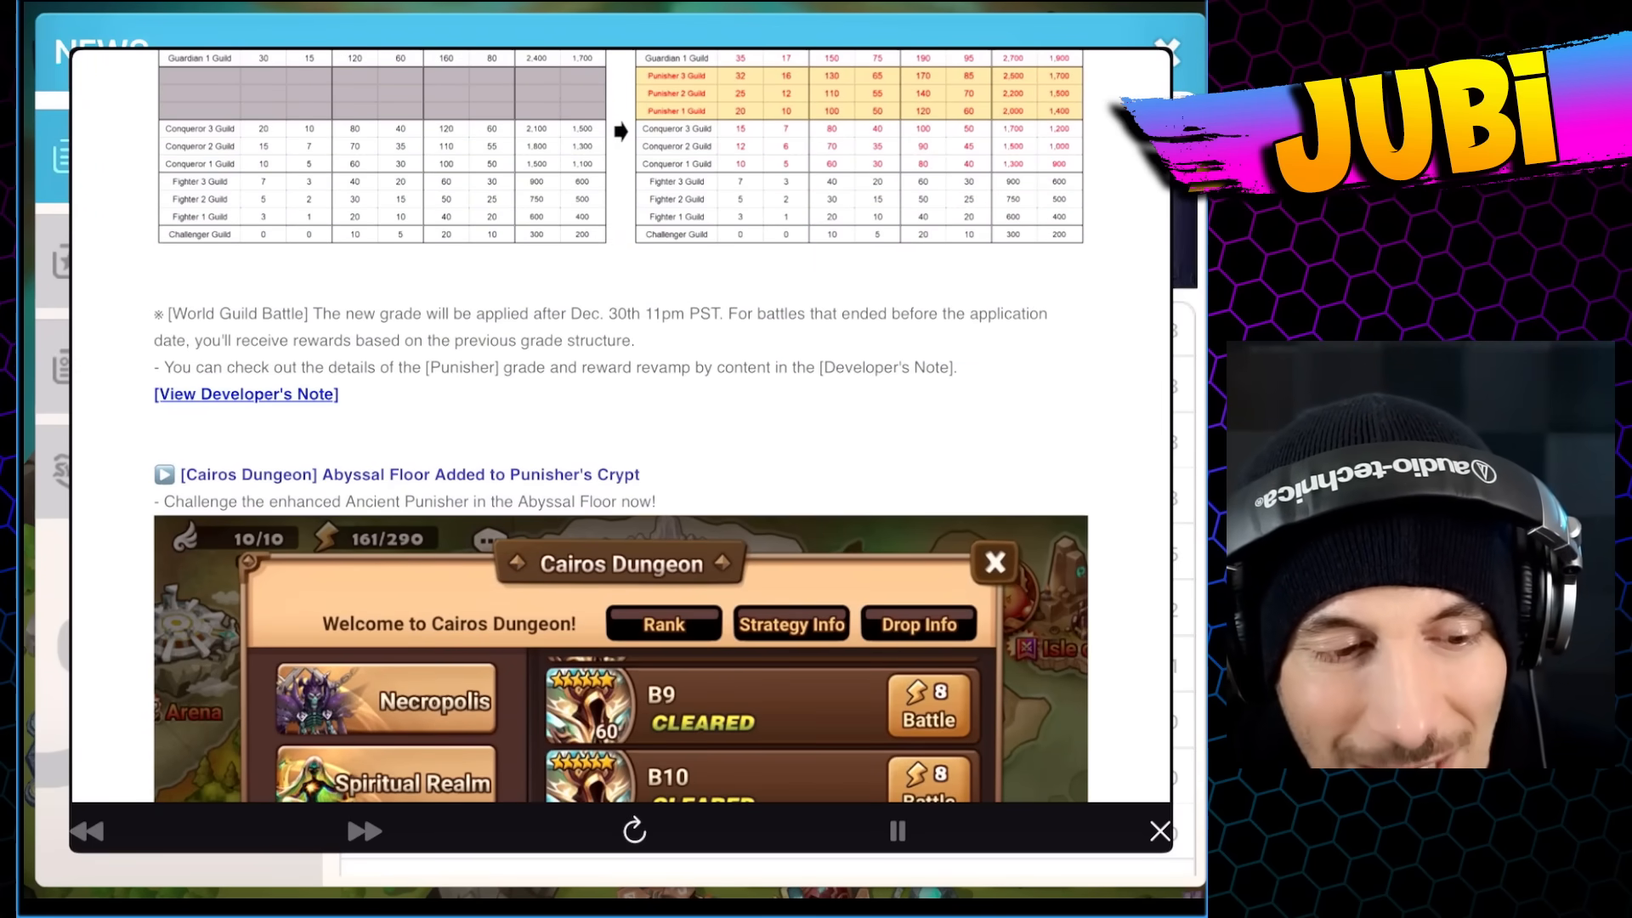
{"action": "scroll", "scroll_direction": "down", "scroll_amount": 3}
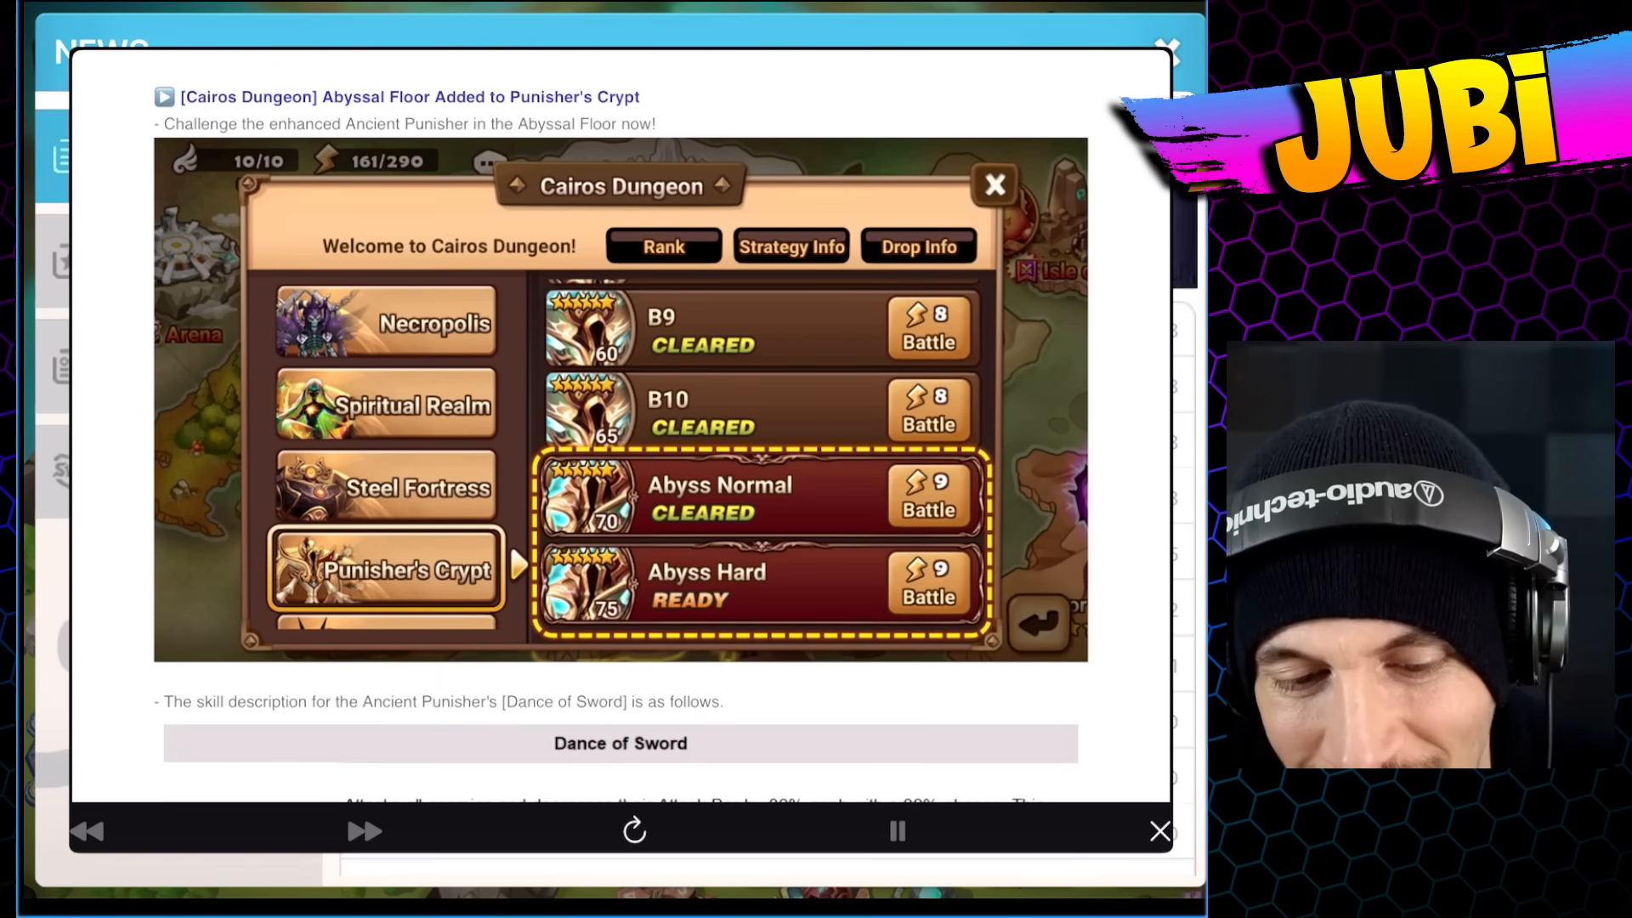
{"action": "scroll", "scroll_direction": "down", "scroll_amount": 3}
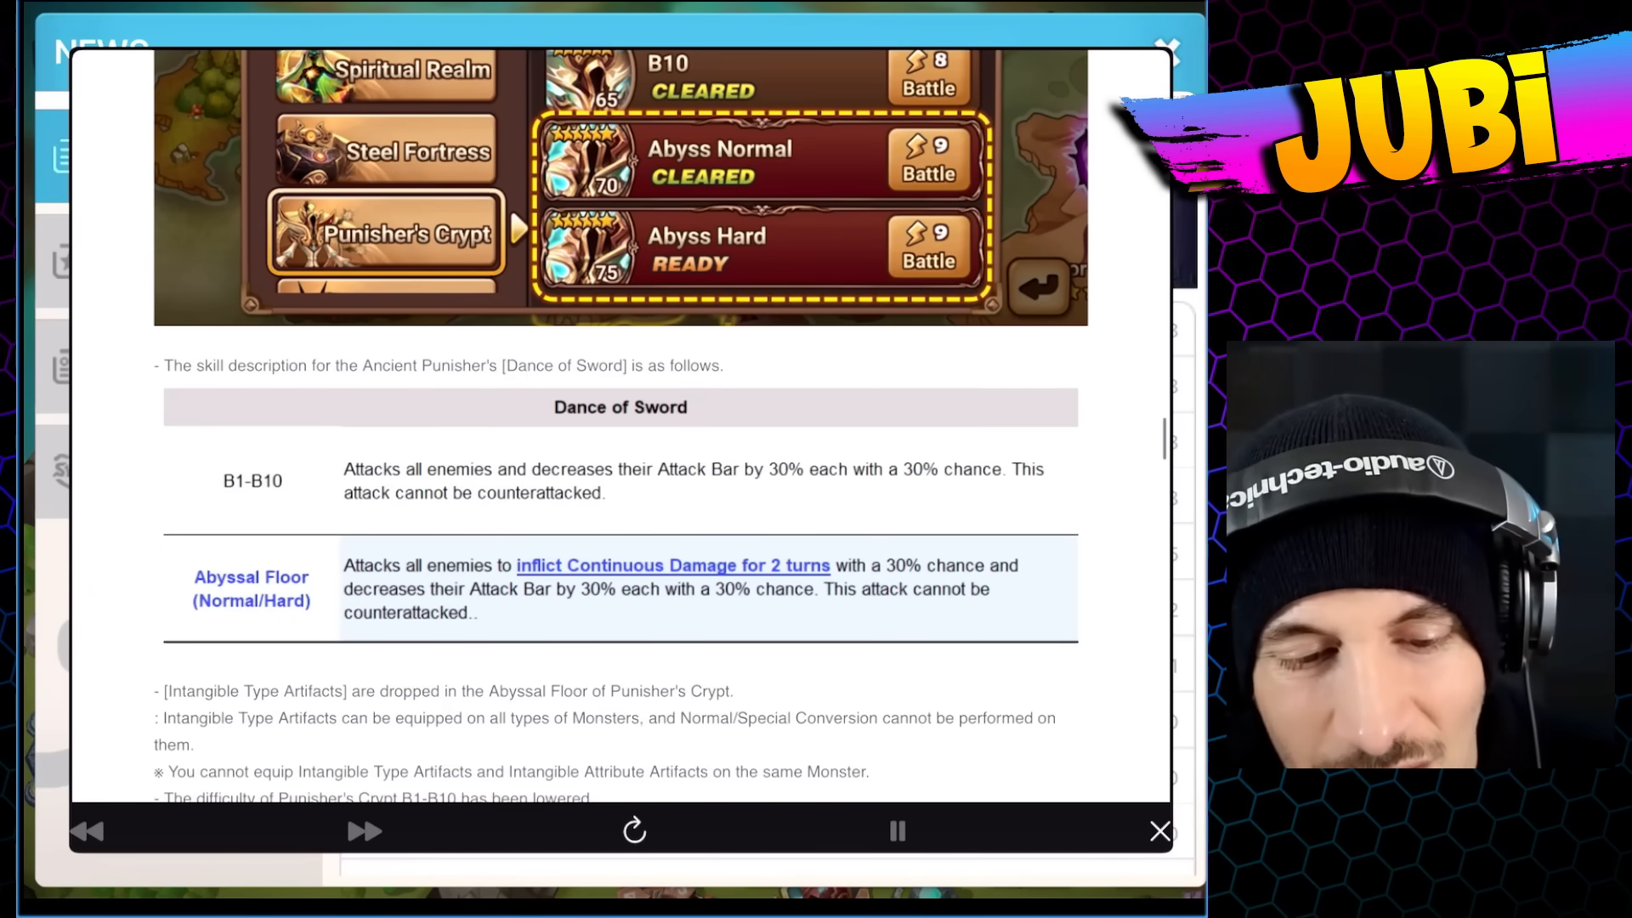
{"action": "scroll", "scroll_direction": "down", "scroll_amount": 3}
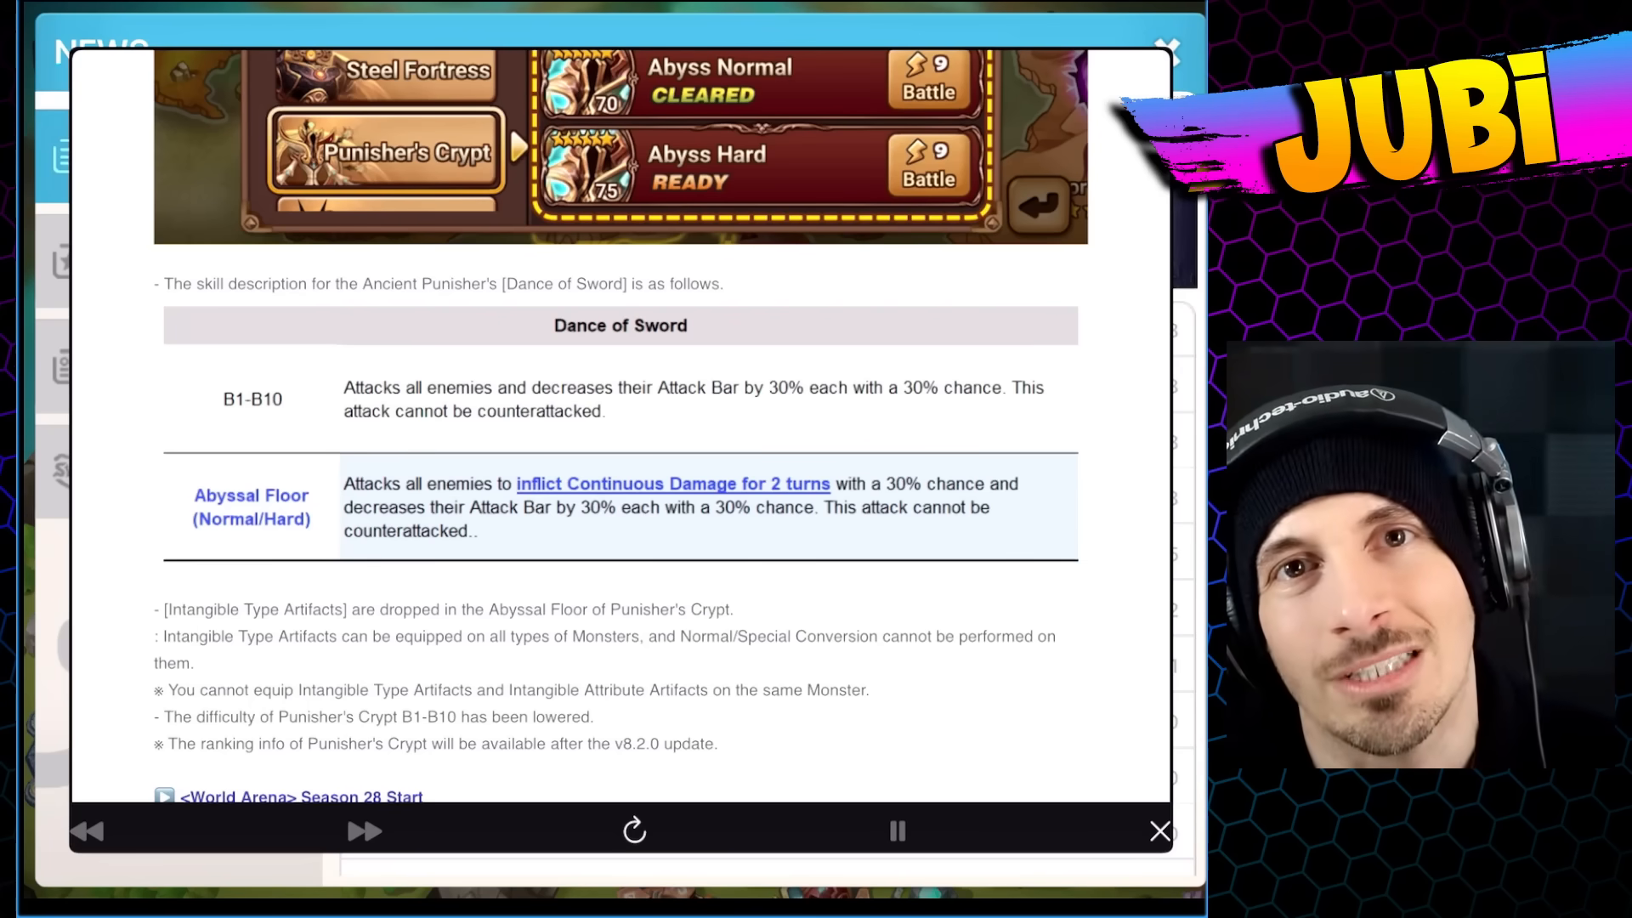
{"action": "scroll", "scroll_direction": "down", "scroll_amount": 3}
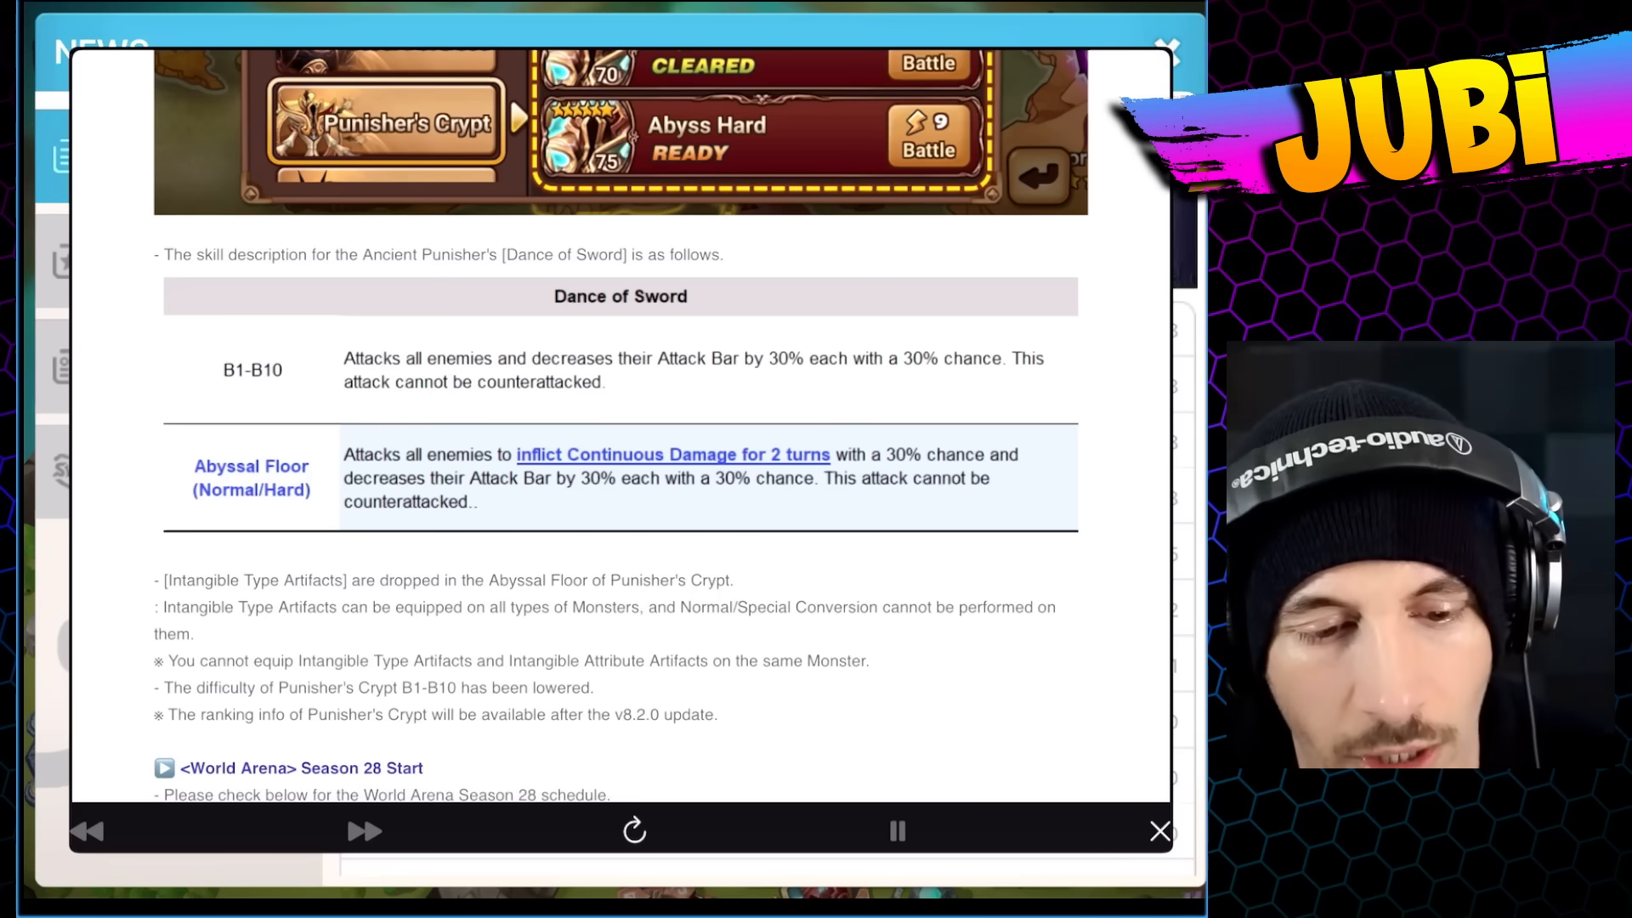
{"action": "scroll", "scroll_direction": "down", "scroll_amount": 3}
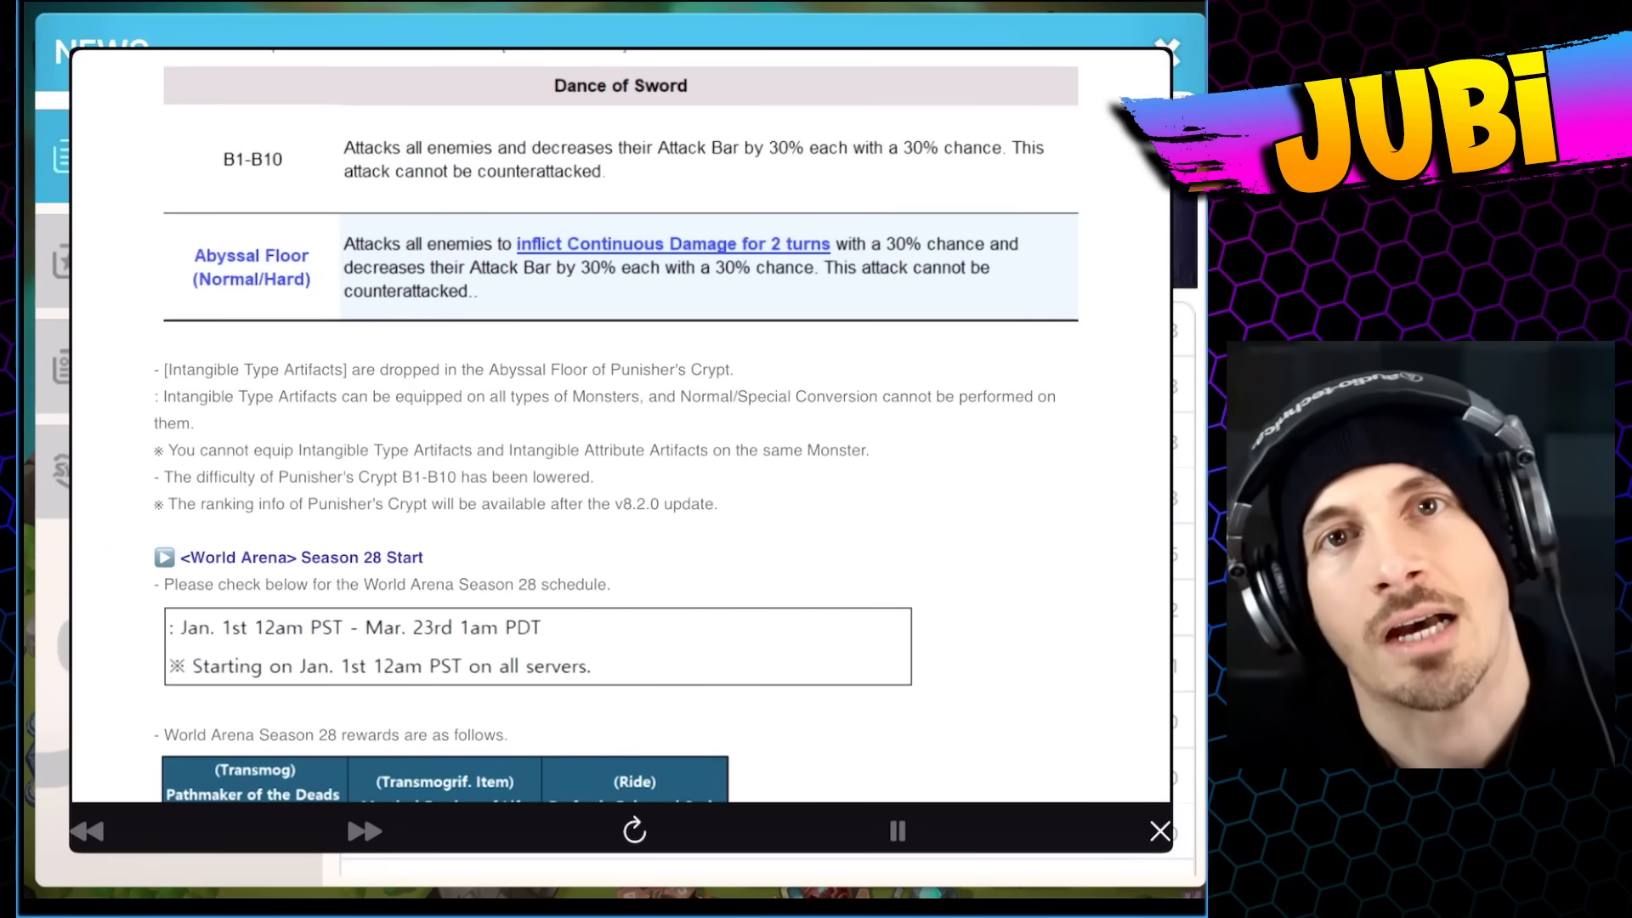
{"action": "scroll", "scroll_direction": "down", "scroll_amount": 3}
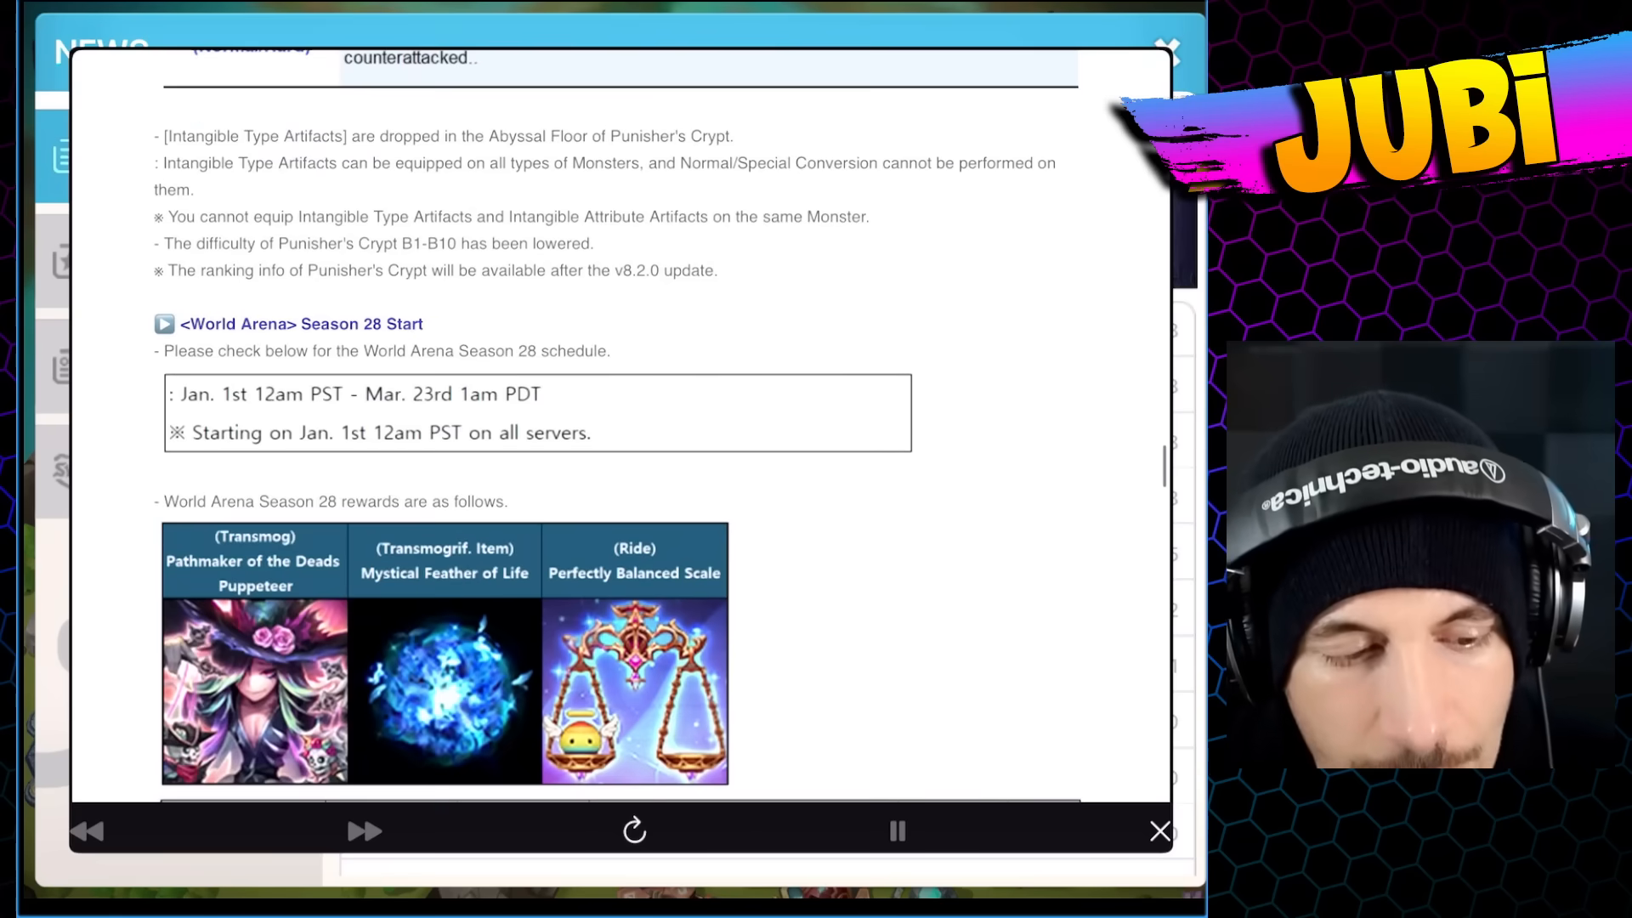
{"action": "scroll", "scroll_direction": "down", "scroll_amount": 3}
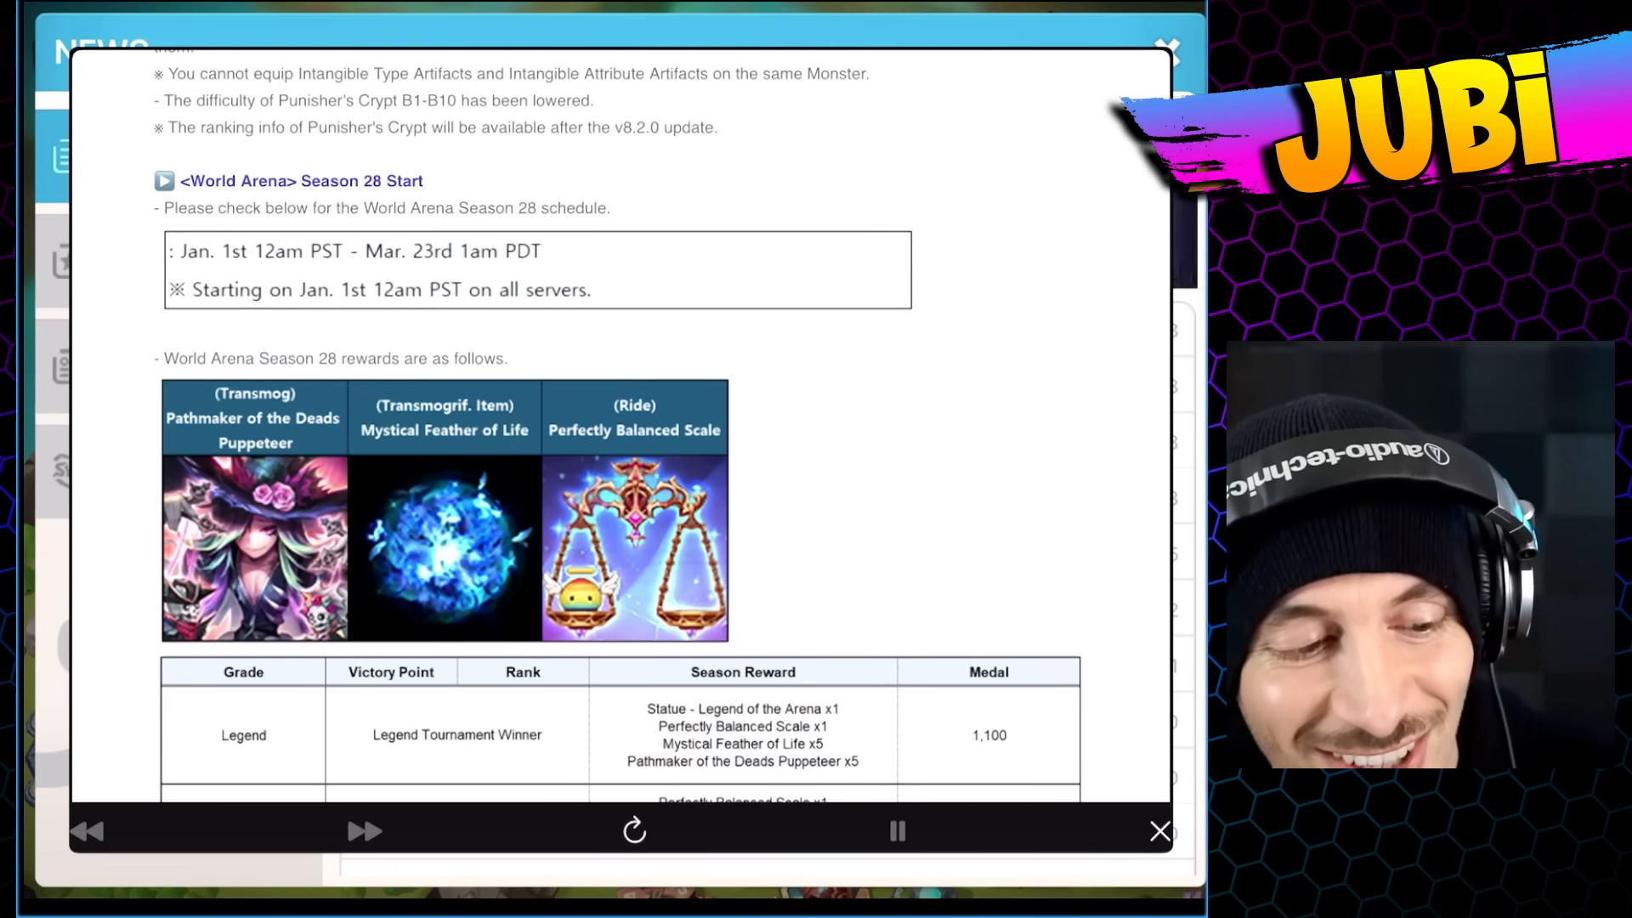
{"action": "scroll", "scroll_direction": "down", "scroll_amount": 3}
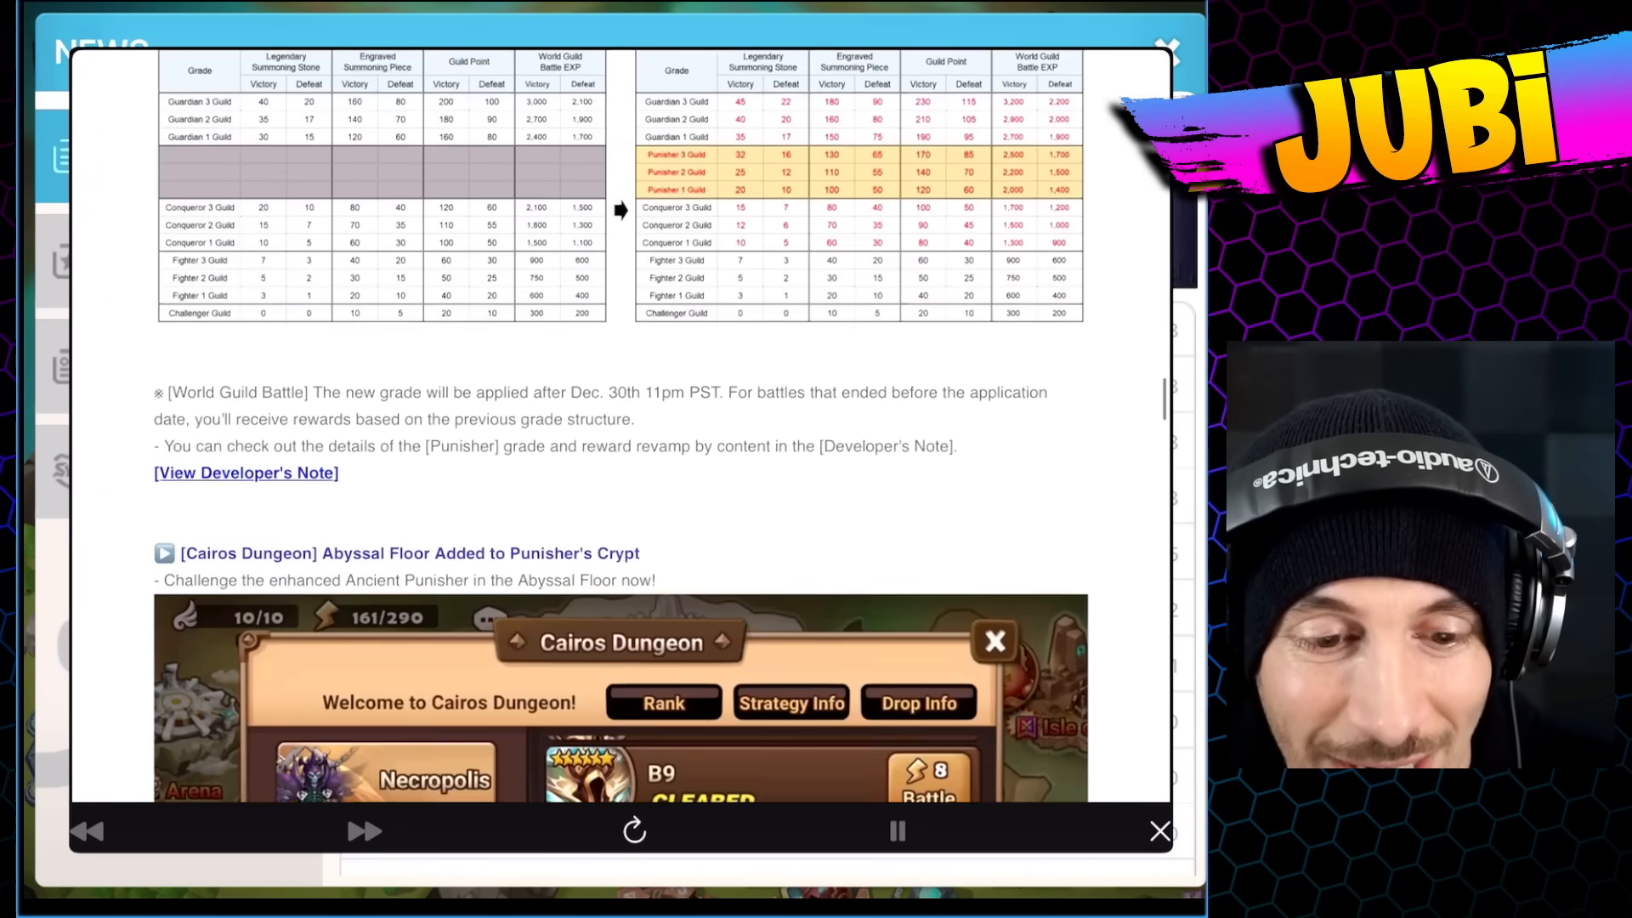
{"action": "scroll", "scroll_direction": "down", "scroll_amount": 3}
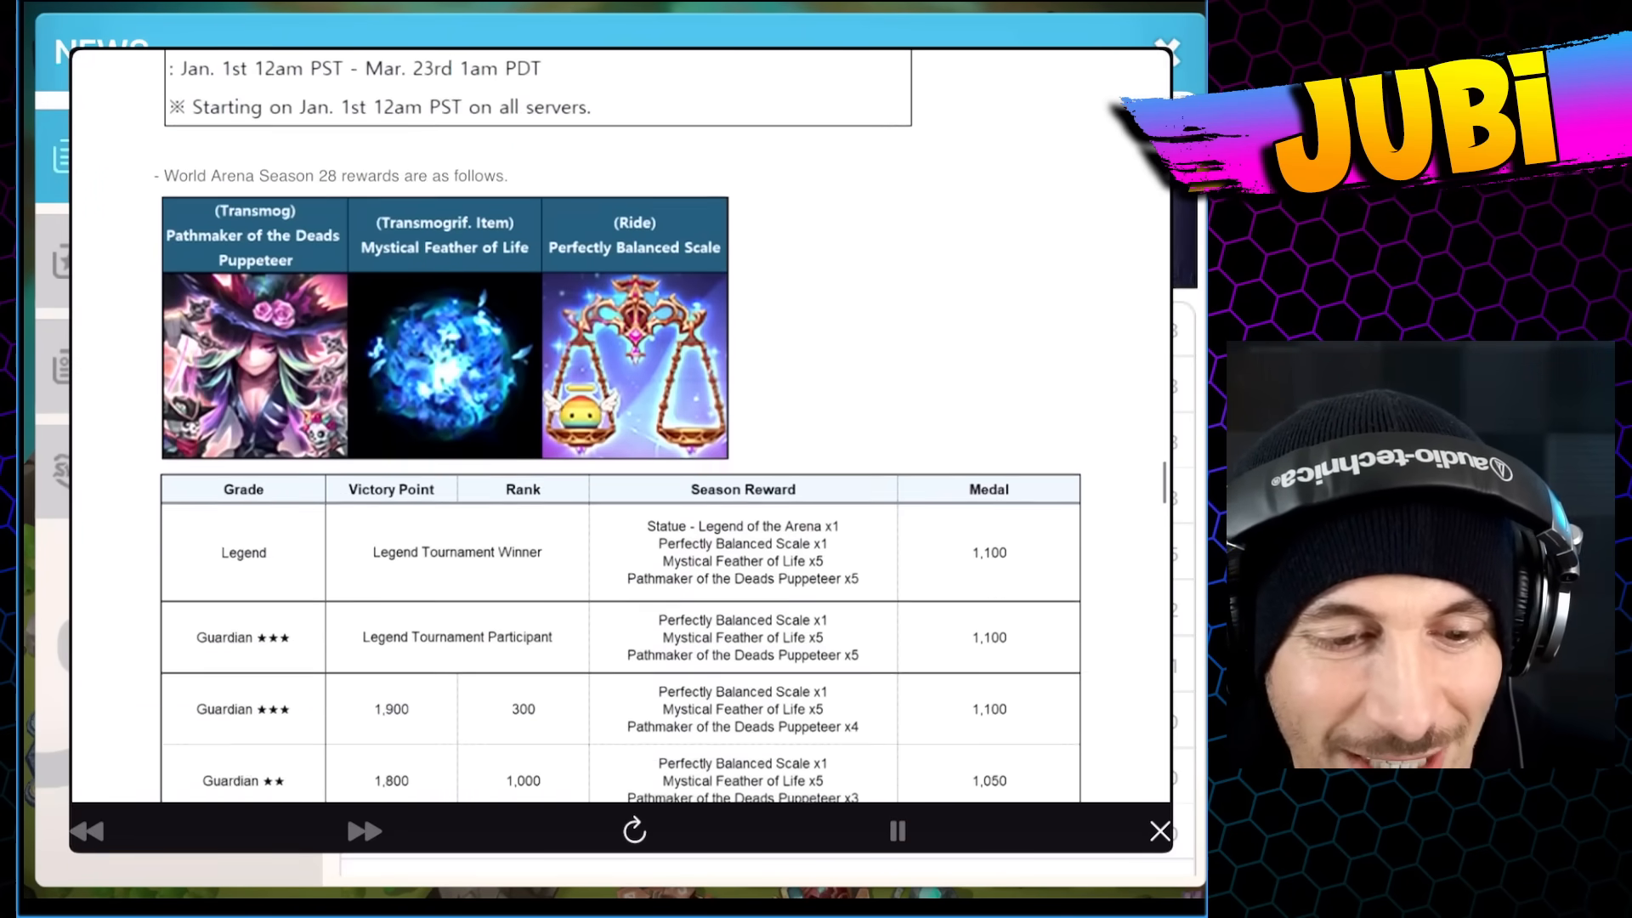
{"action": "scroll", "scroll_direction": "down", "scroll_amount": 3}
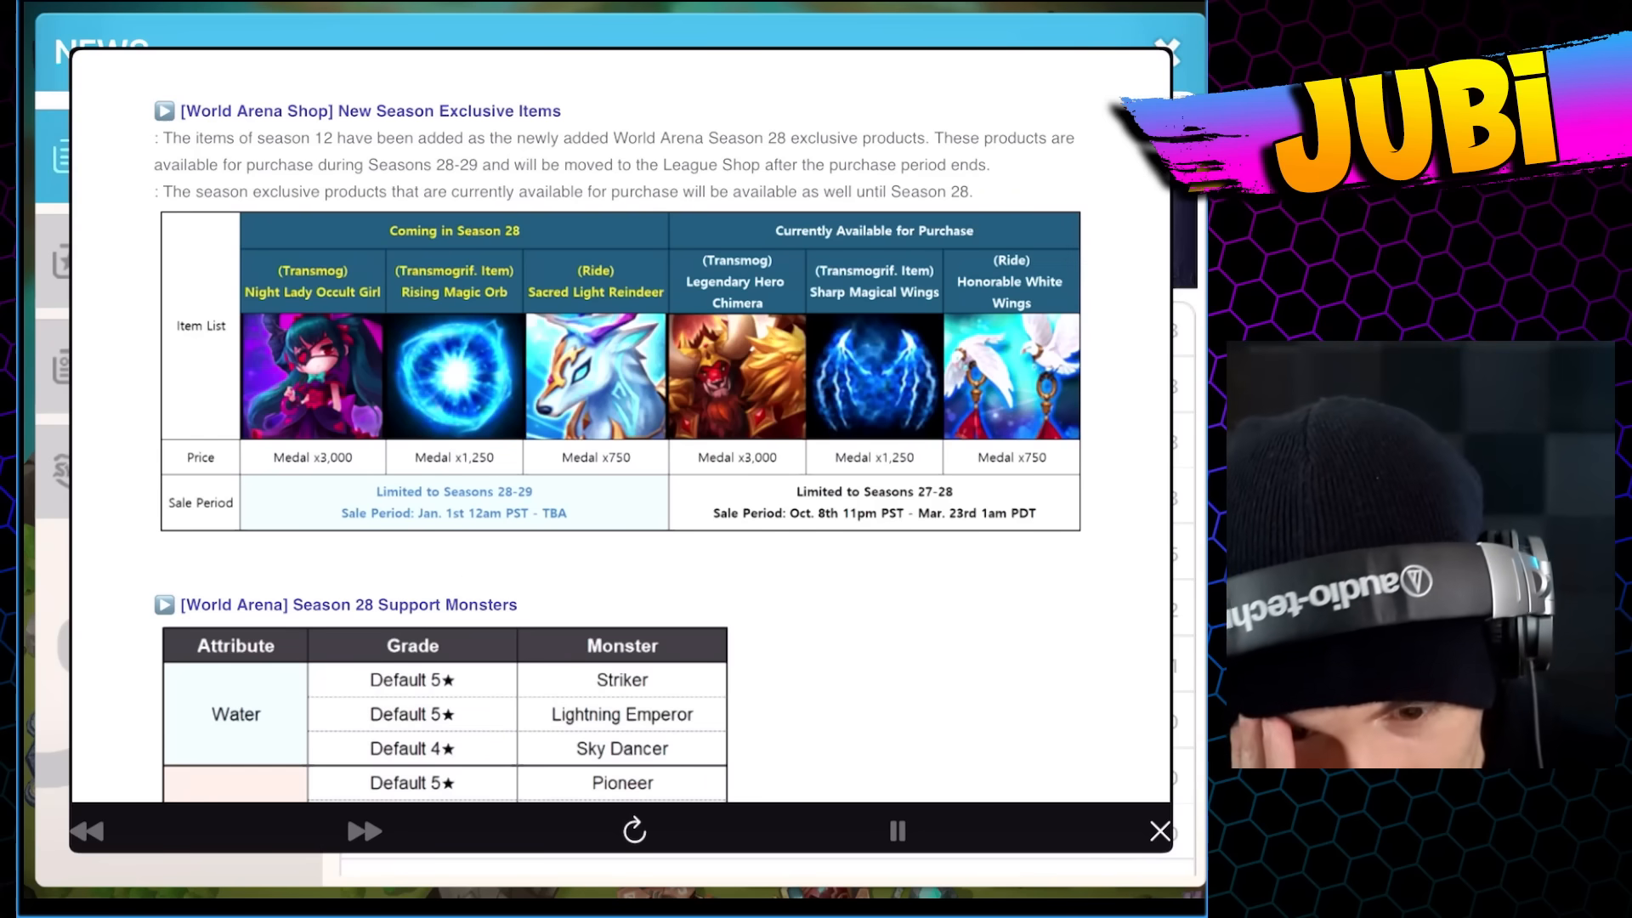
{"action": "scroll", "scroll_direction": "down", "scroll_amount": 3}
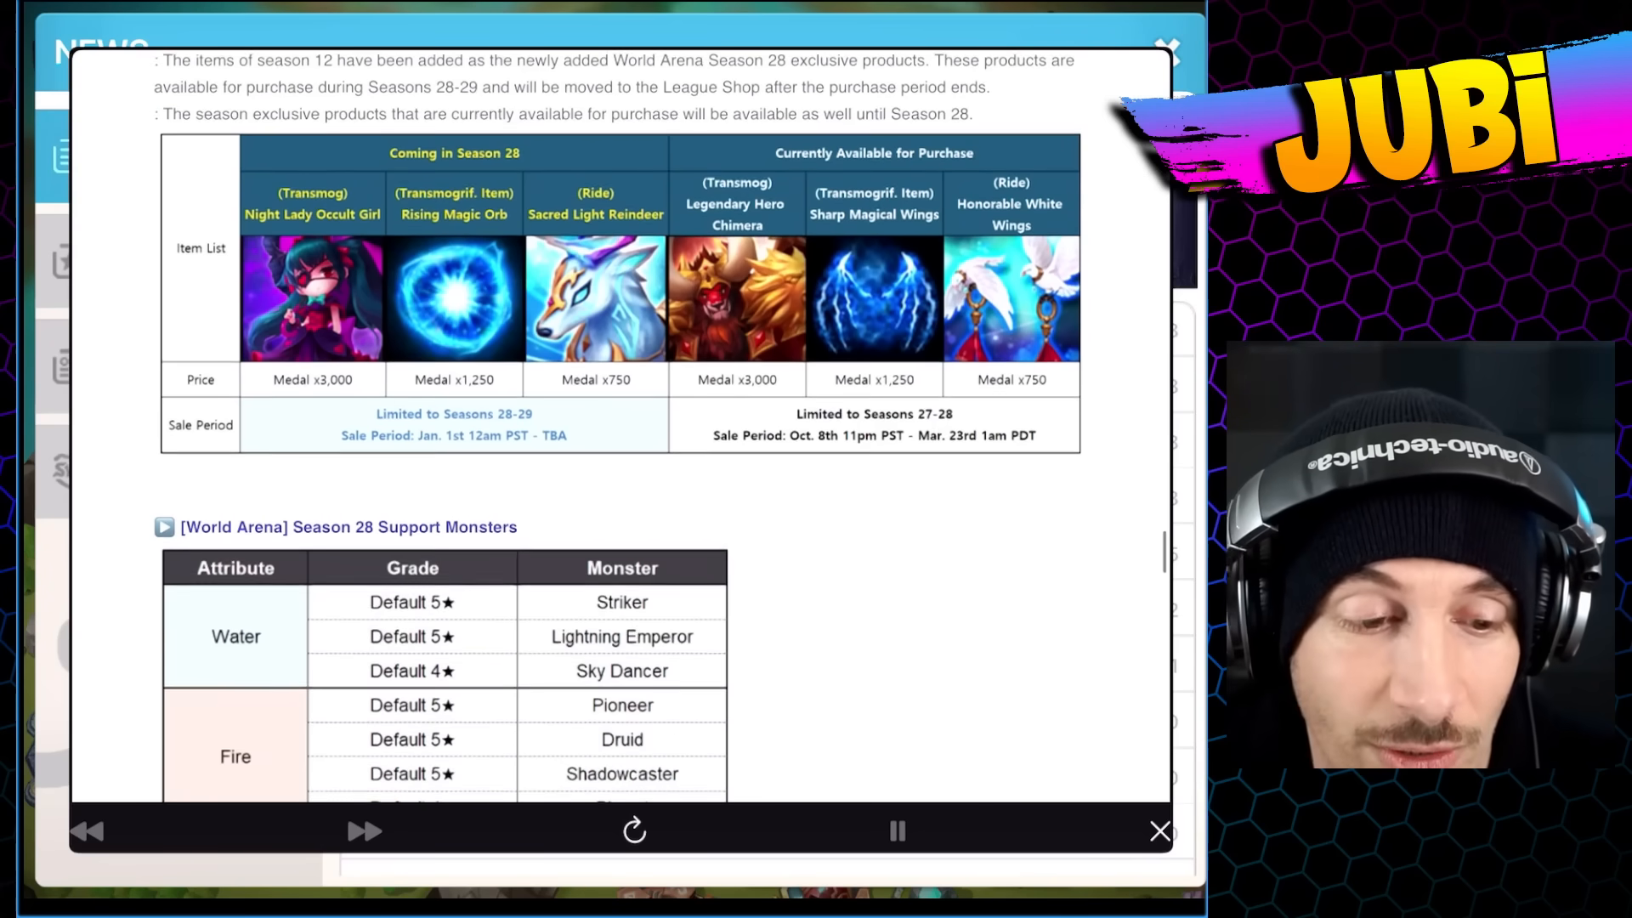
{"action": "scroll", "scroll_direction": "down", "scroll_amount": 3}
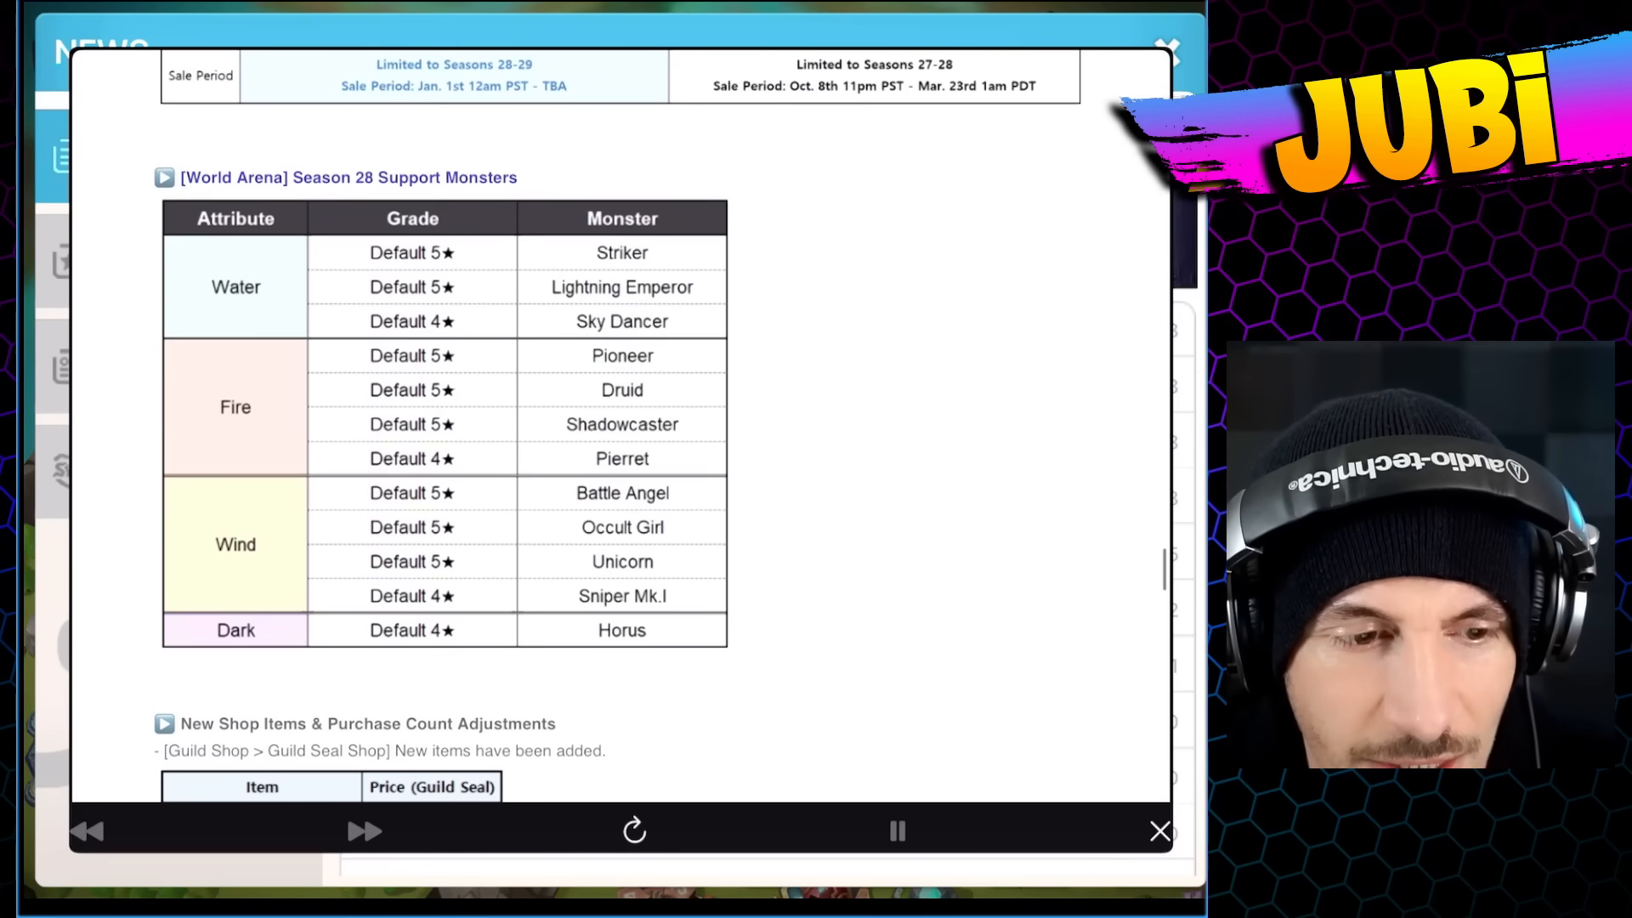
{"action": "scroll", "scroll_direction": "down", "scroll_amount": 3}
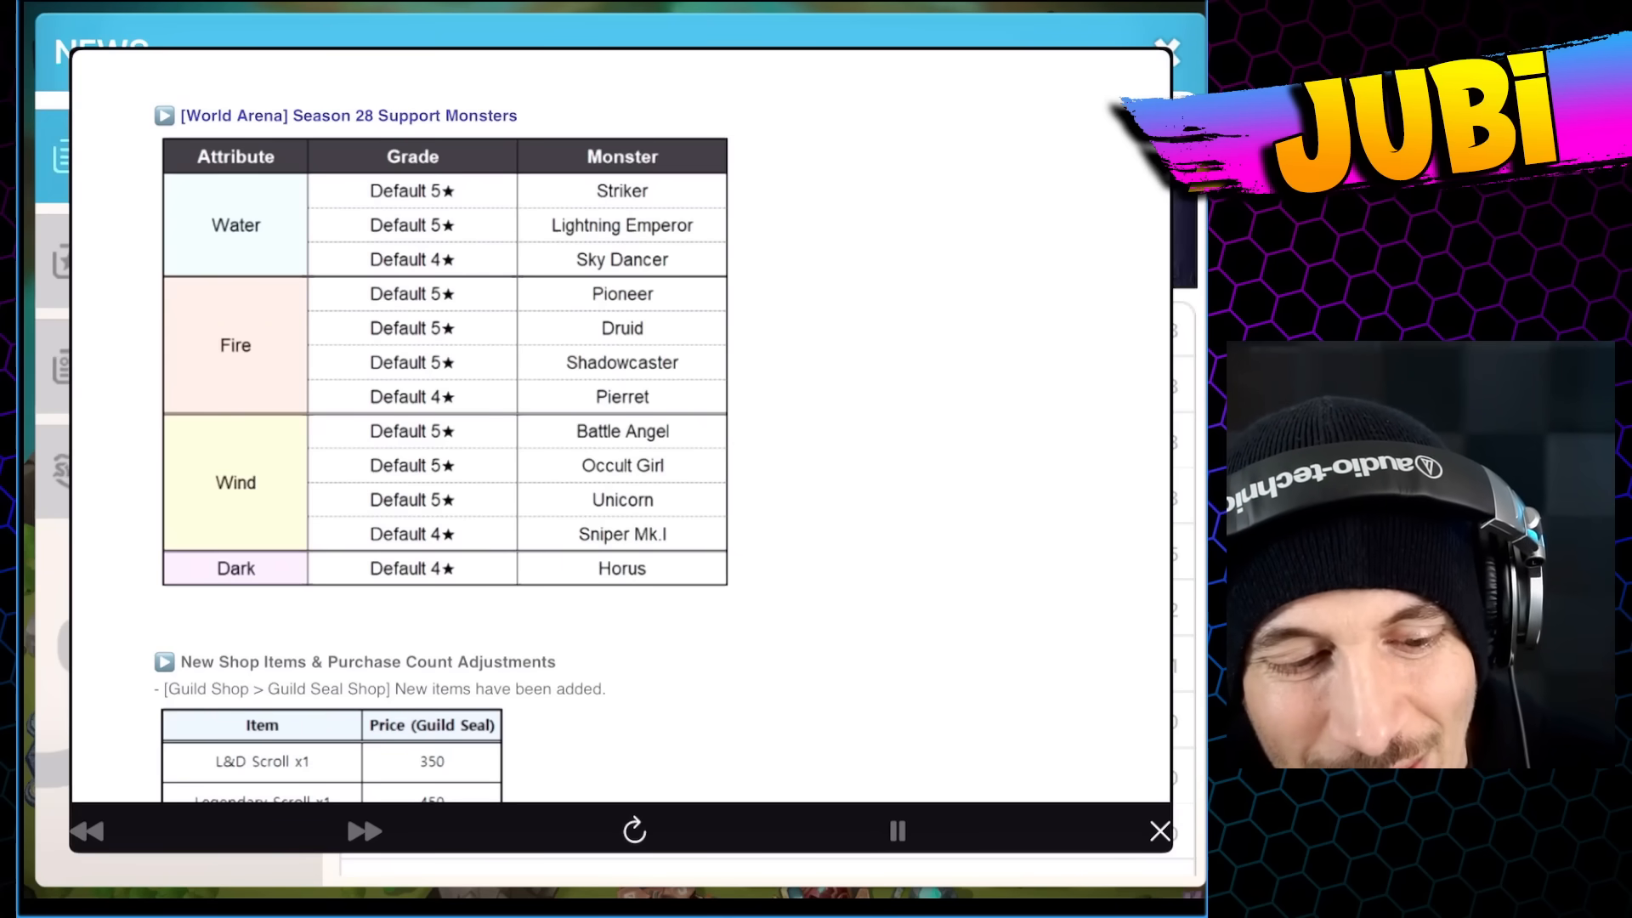
{"action": "scroll", "scroll_direction": "down", "scroll_amount": 3}
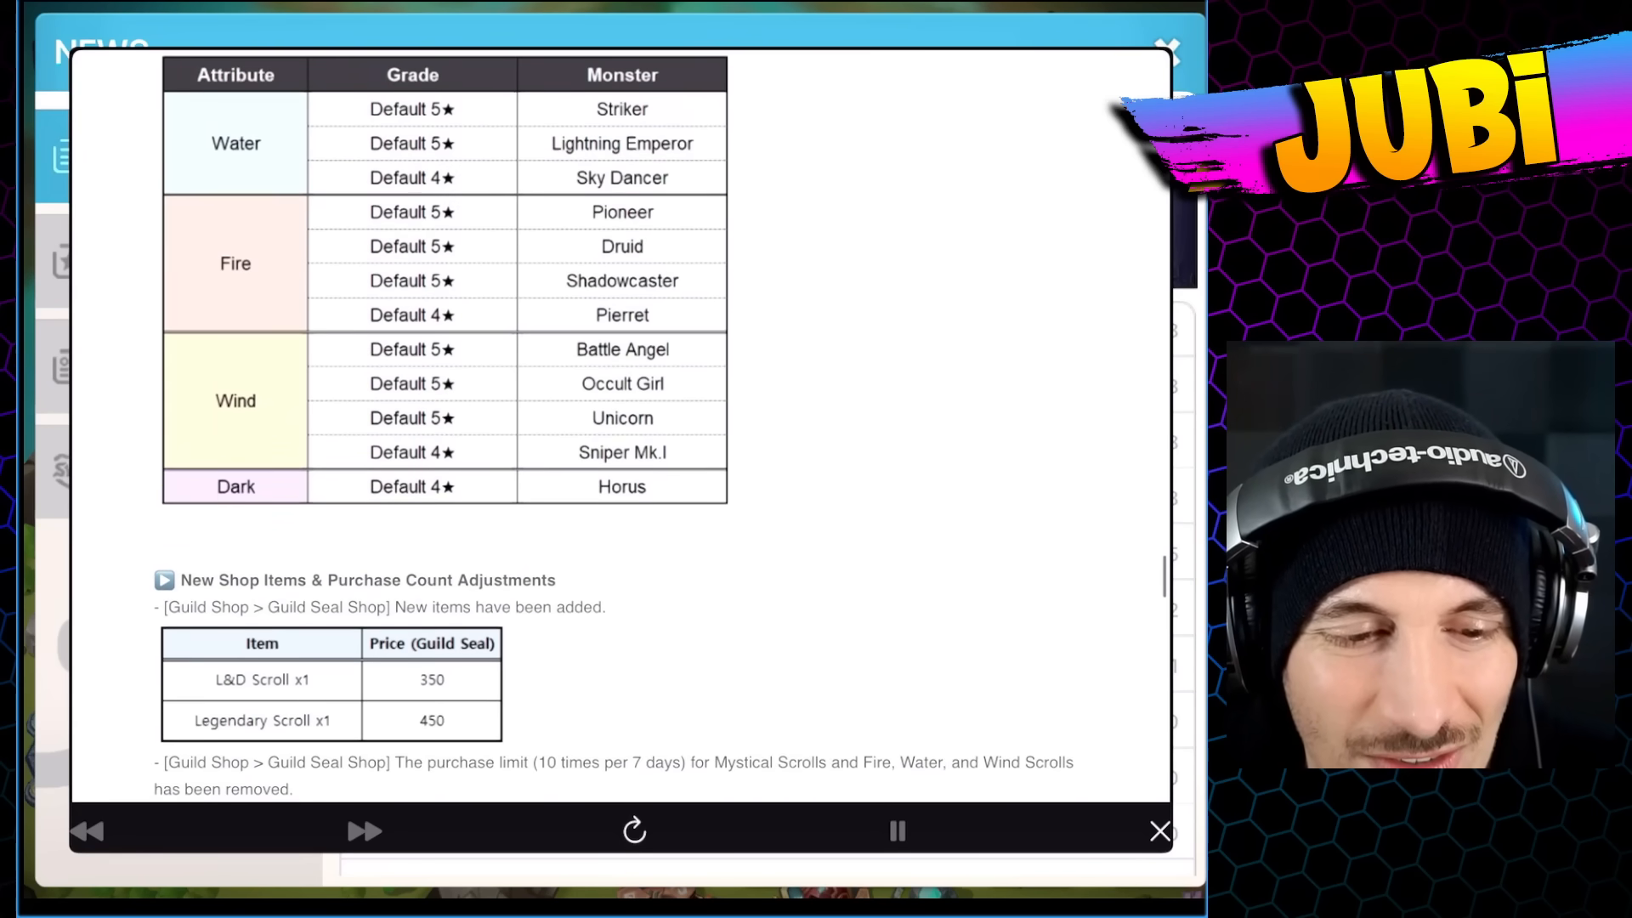
{"action": "scroll", "scroll_direction": "down", "scroll_amount": 3}
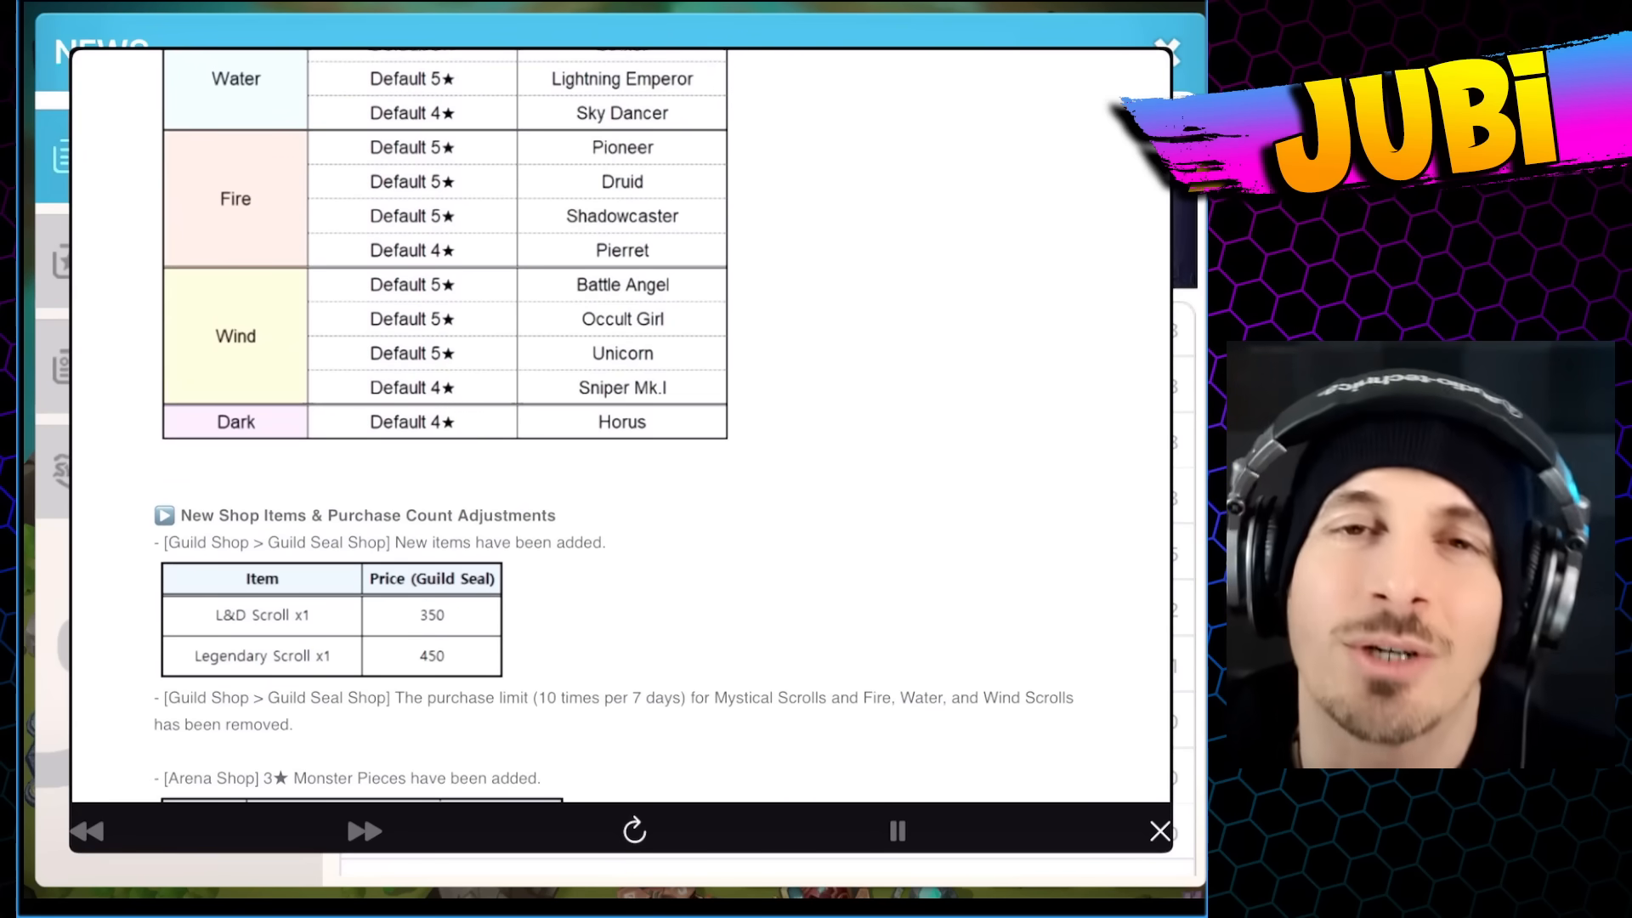
{"action": "scroll", "scroll_direction": "down", "scroll_amount": 3}
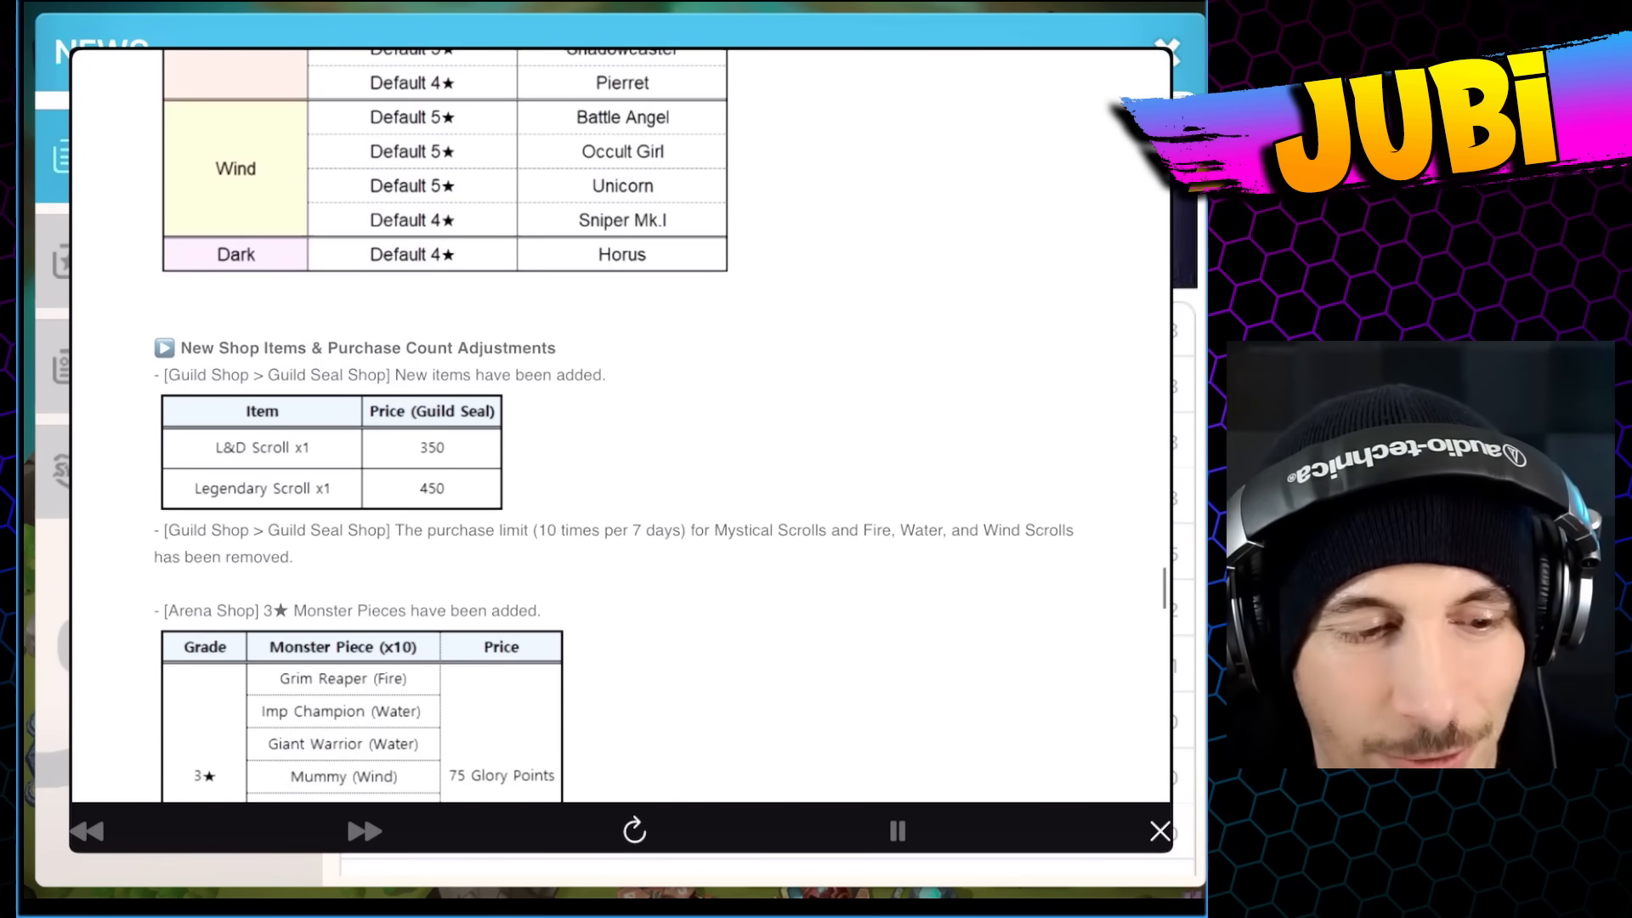
{"action": "scroll", "scroll_direction": "down", "scroll_amount": 3}
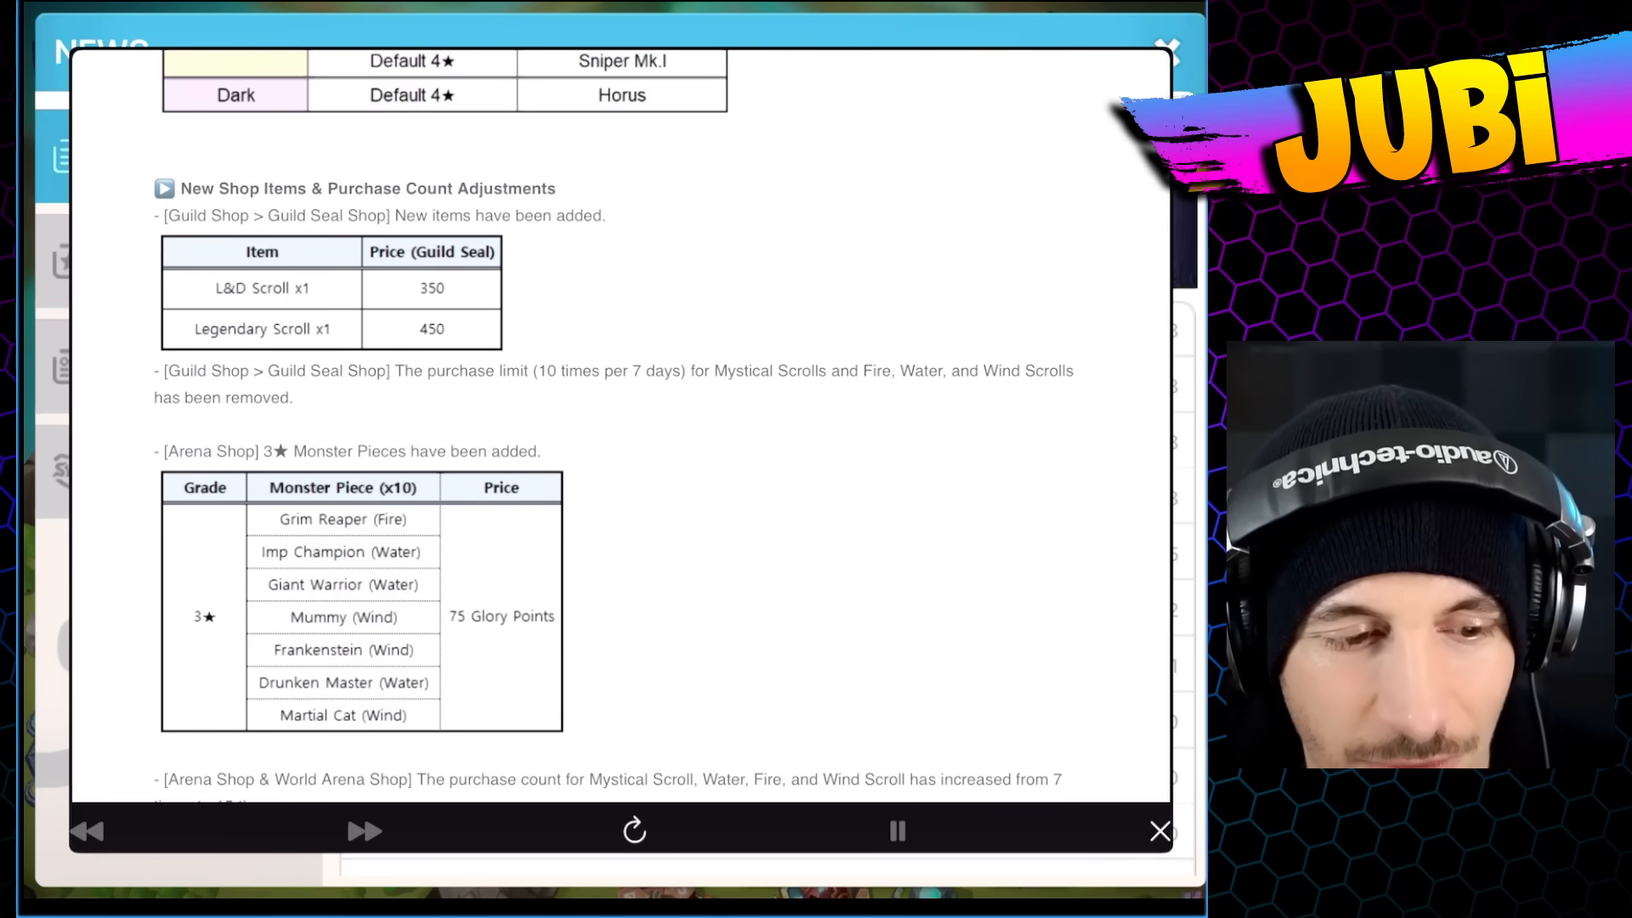
{"action": "scroll", "scroll_direction": "down", "scroll_amount": 3}
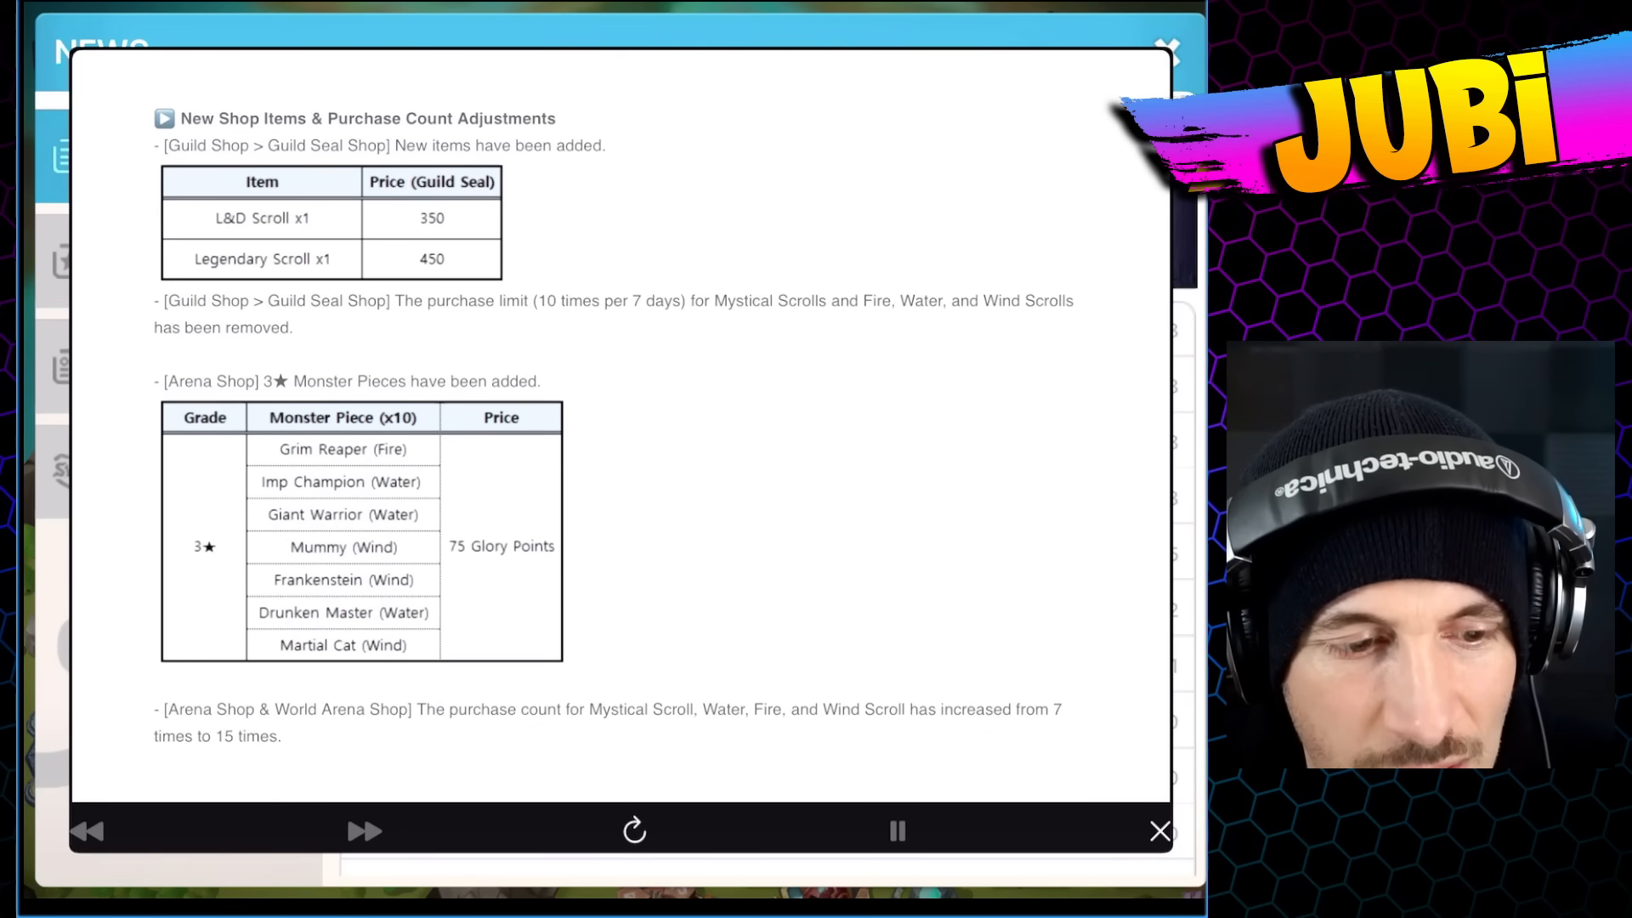
{"action": "scroll", "scroll_direction": "down", "scroll_amount": 3}
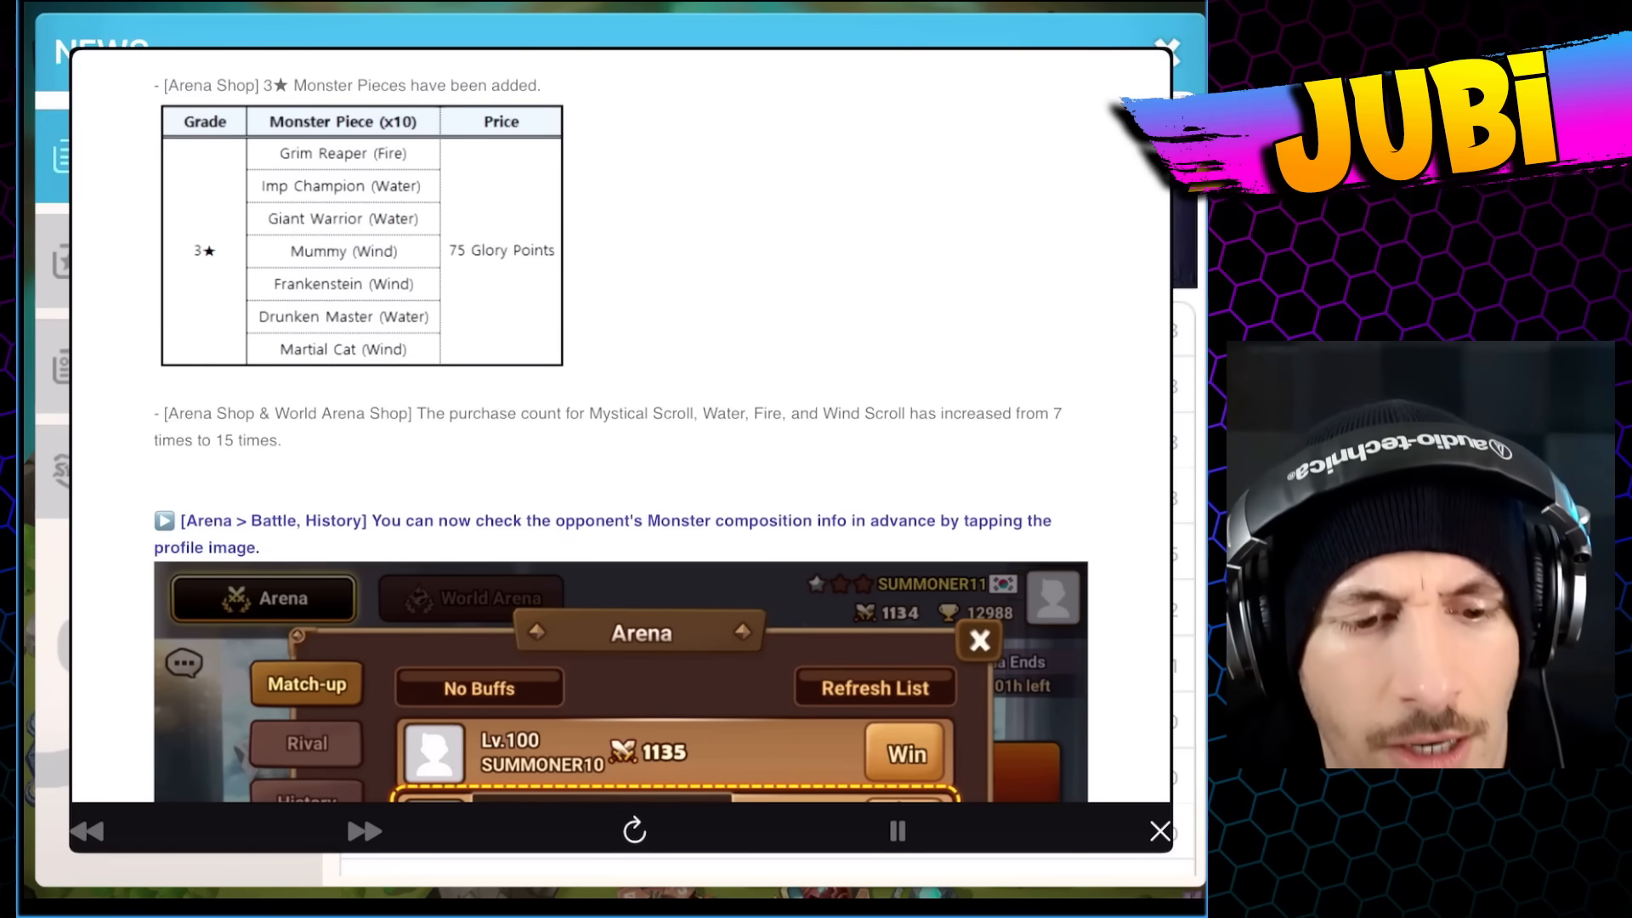
{"action": "scroll", "scroll_direction": "down", "scroll_amount": 3}
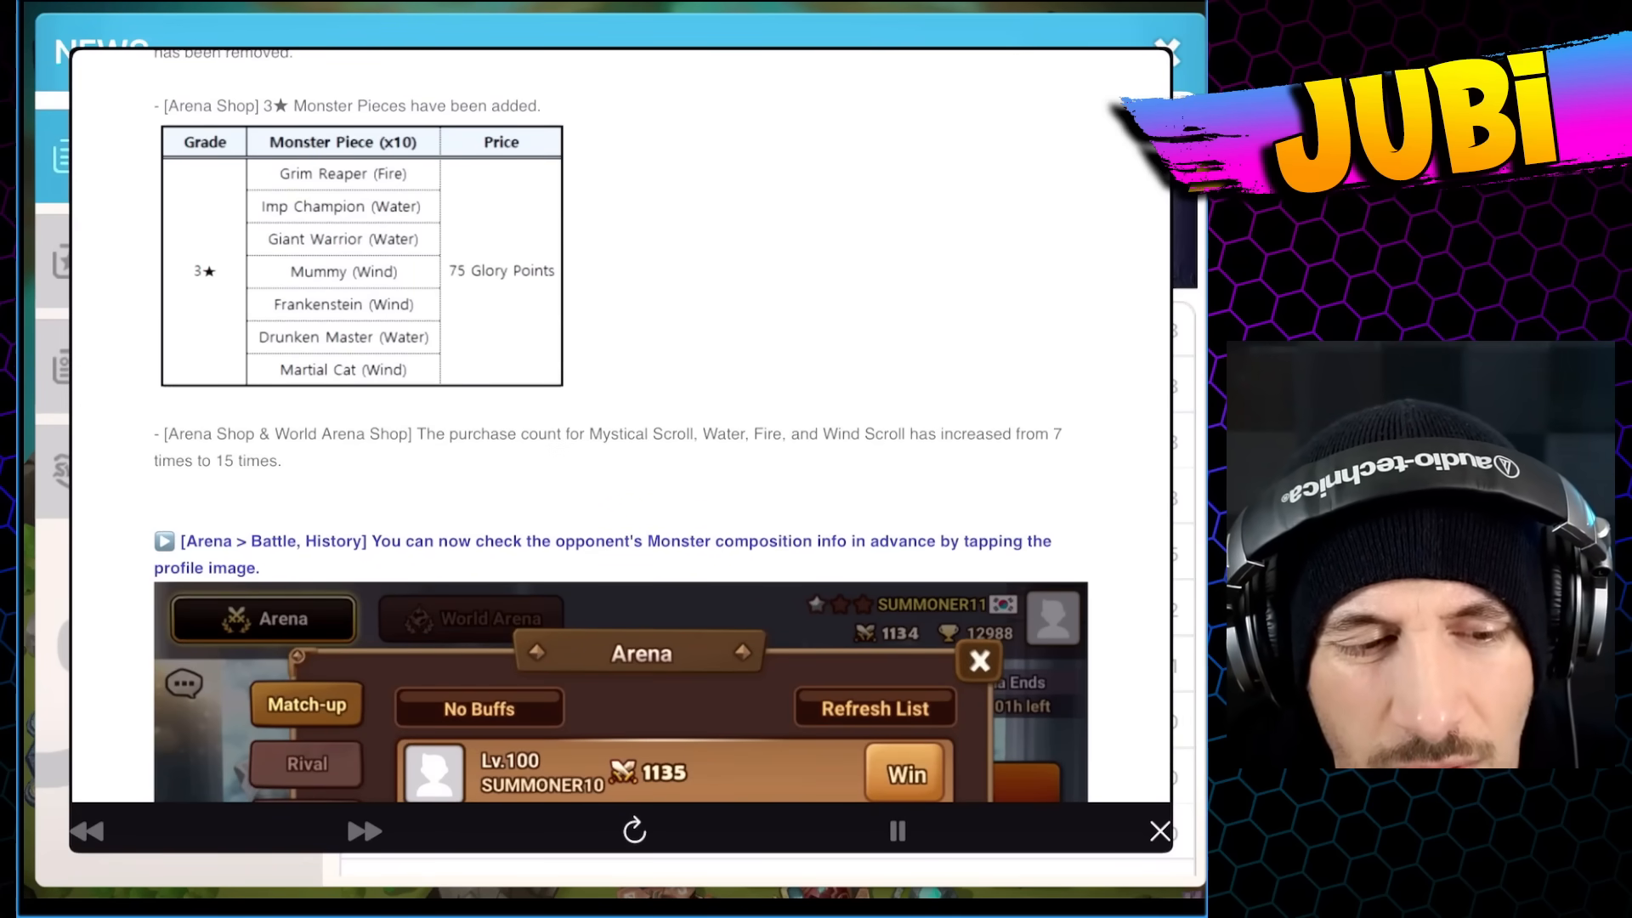
{"action": "scroll", "scroll_direction": "down", "scroll_amount": 3}
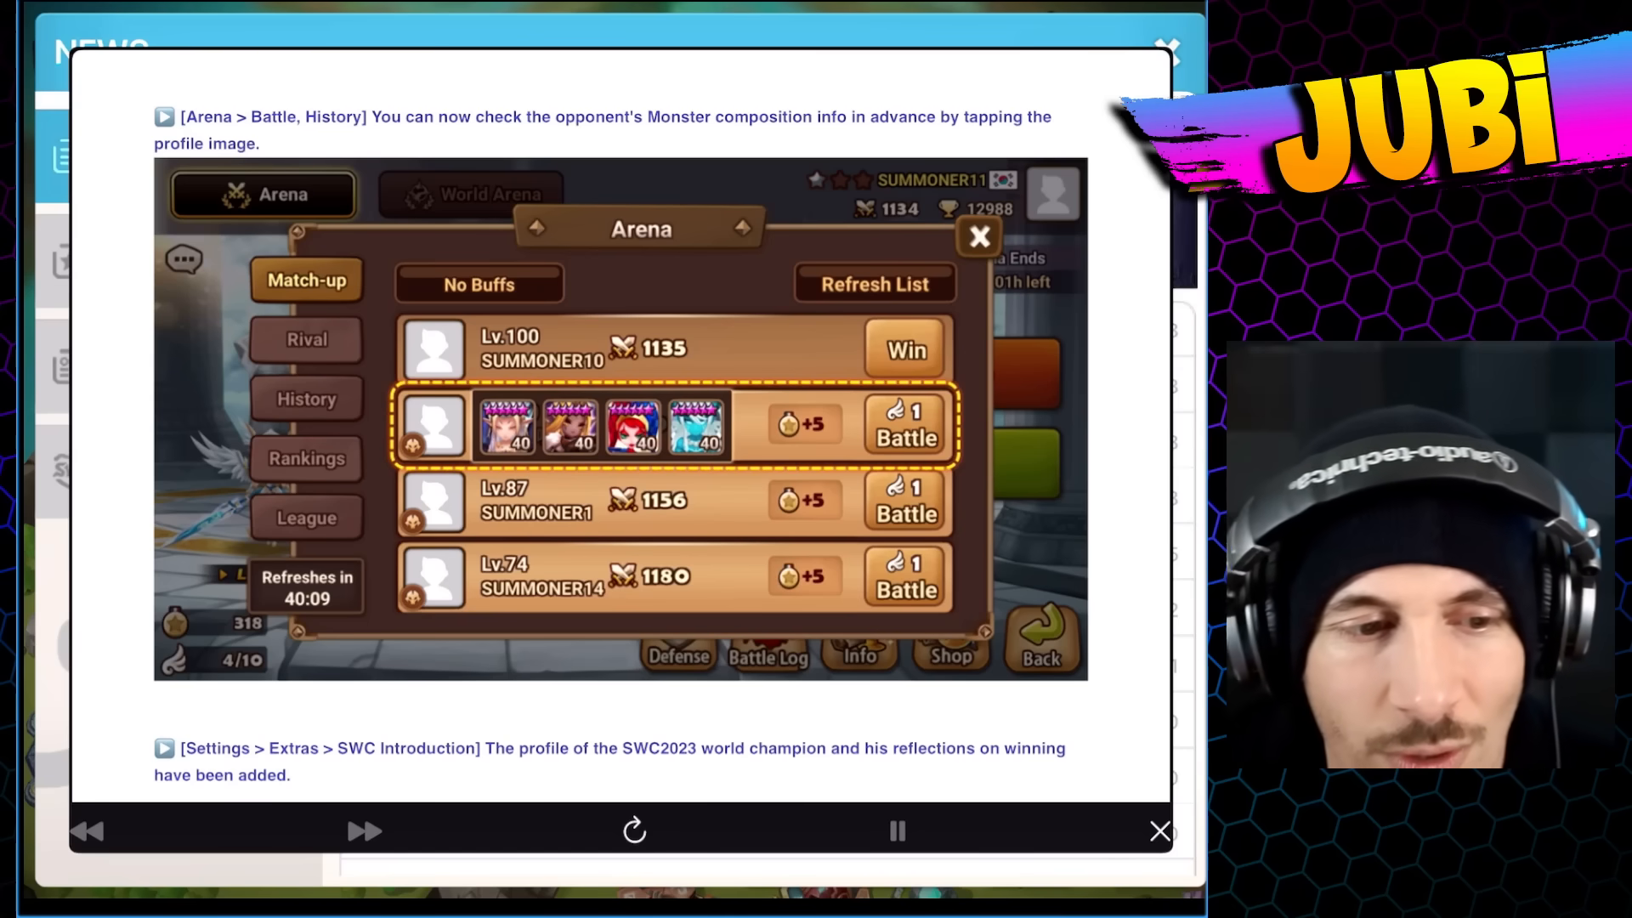
{"action": "scroll", "scroll_direction": "down", "scroll_amount": 3}
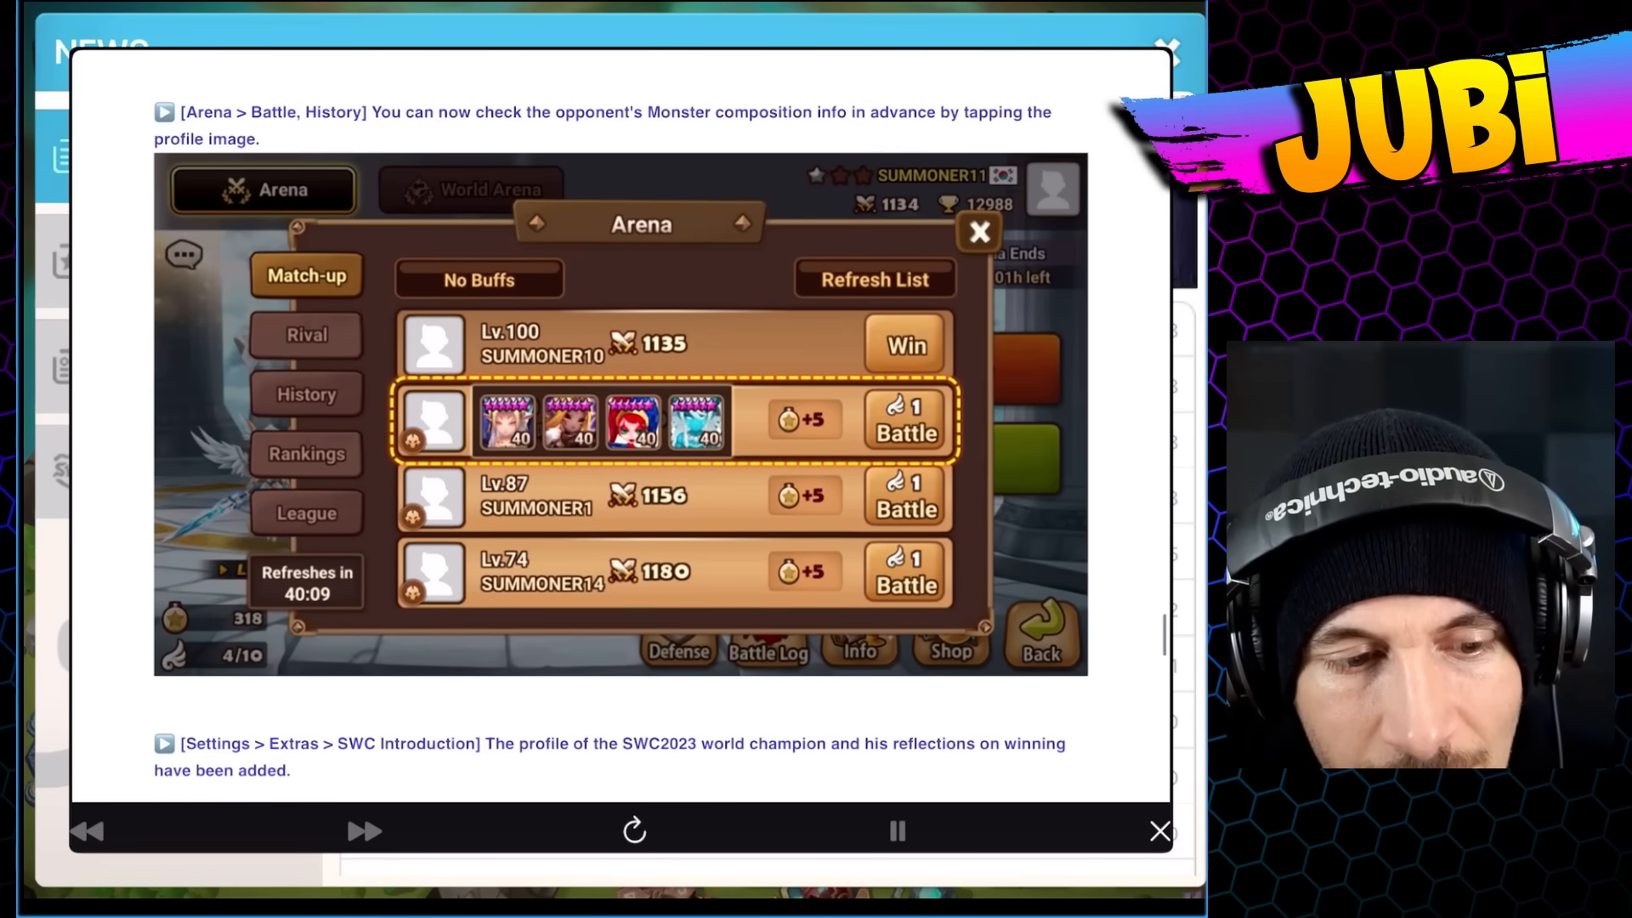
{"action": "scroll", "scroll_direction": "down", "scroll_amount": 3}
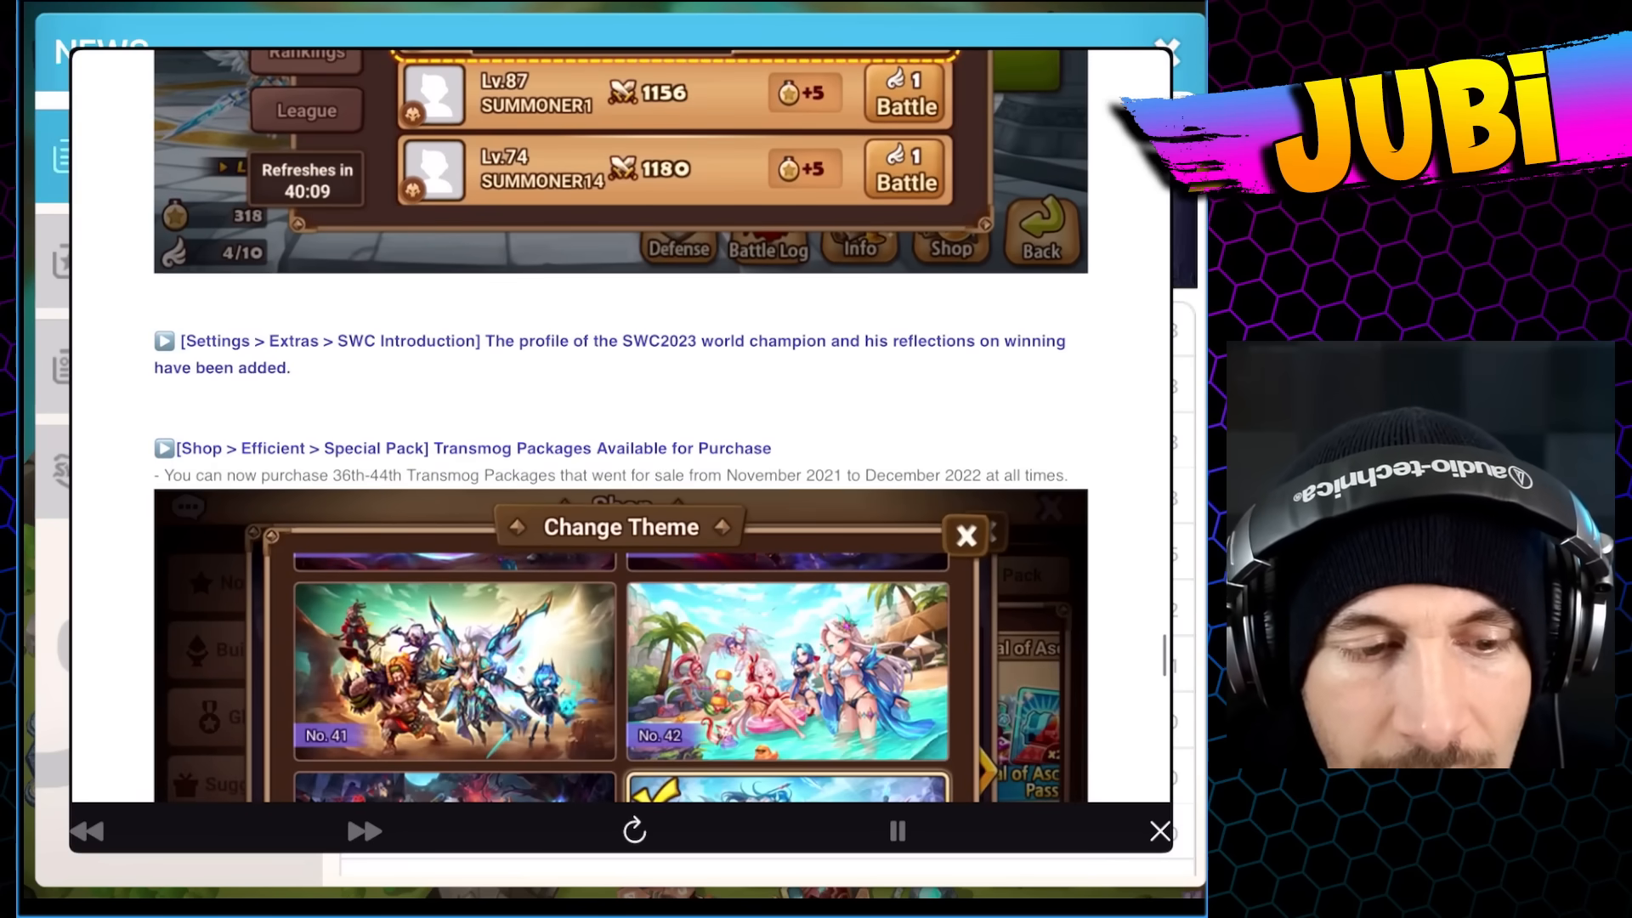
{"action": "scroll", "scroll_direction": "down", "scroll_amount": 3}
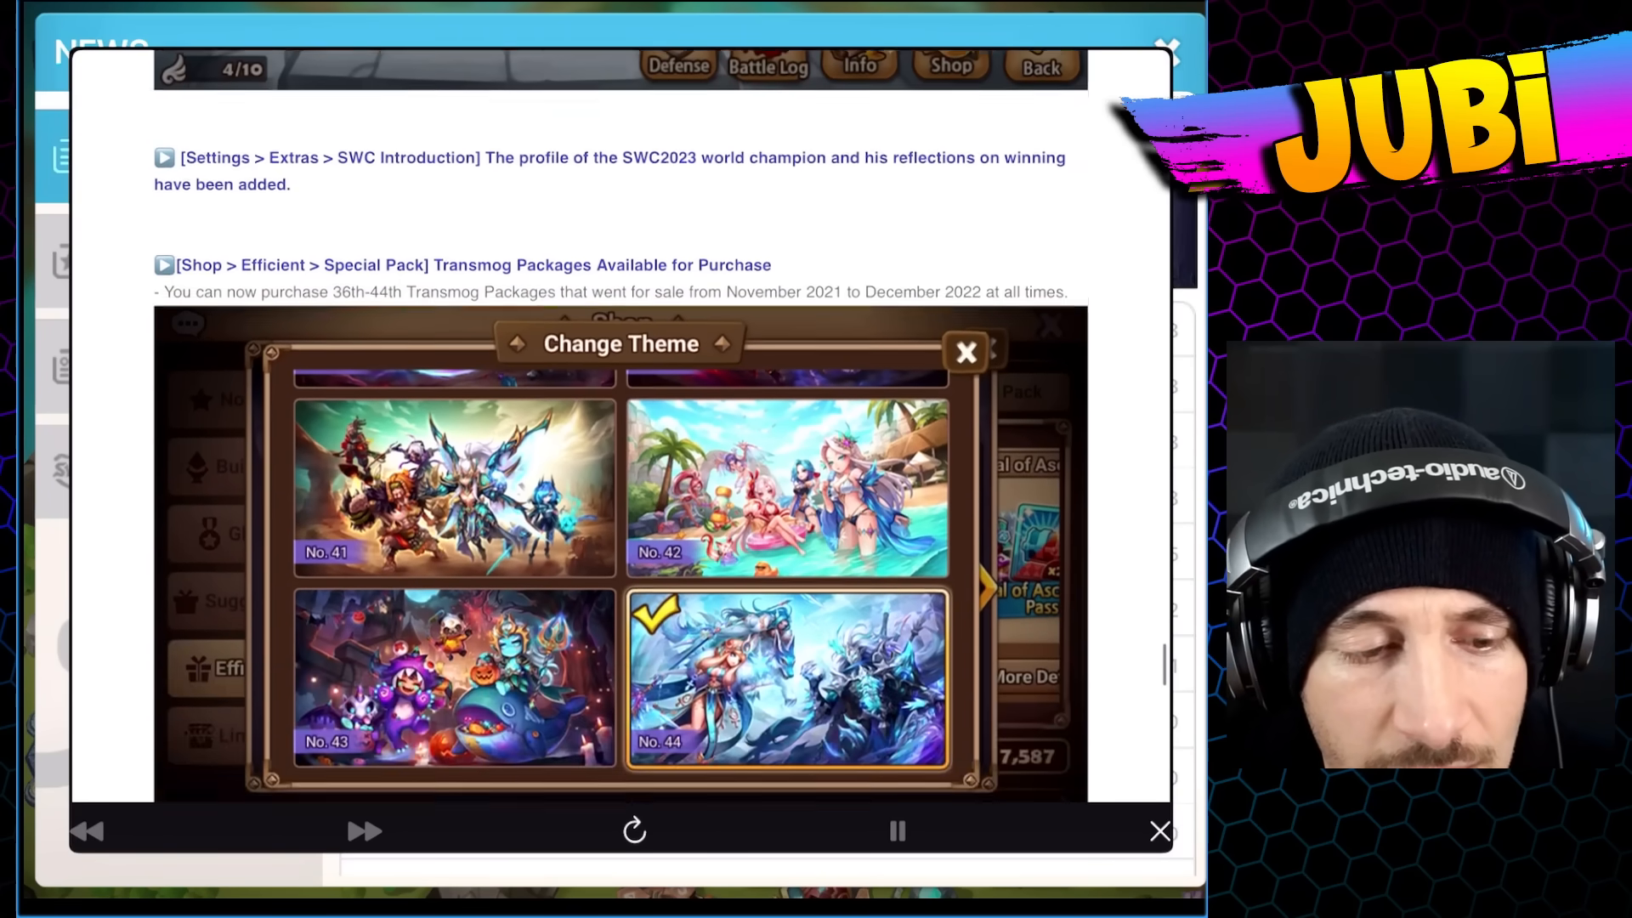
{"action": "scroll", "scroll_direction": "down", "scroll_amount": 3}
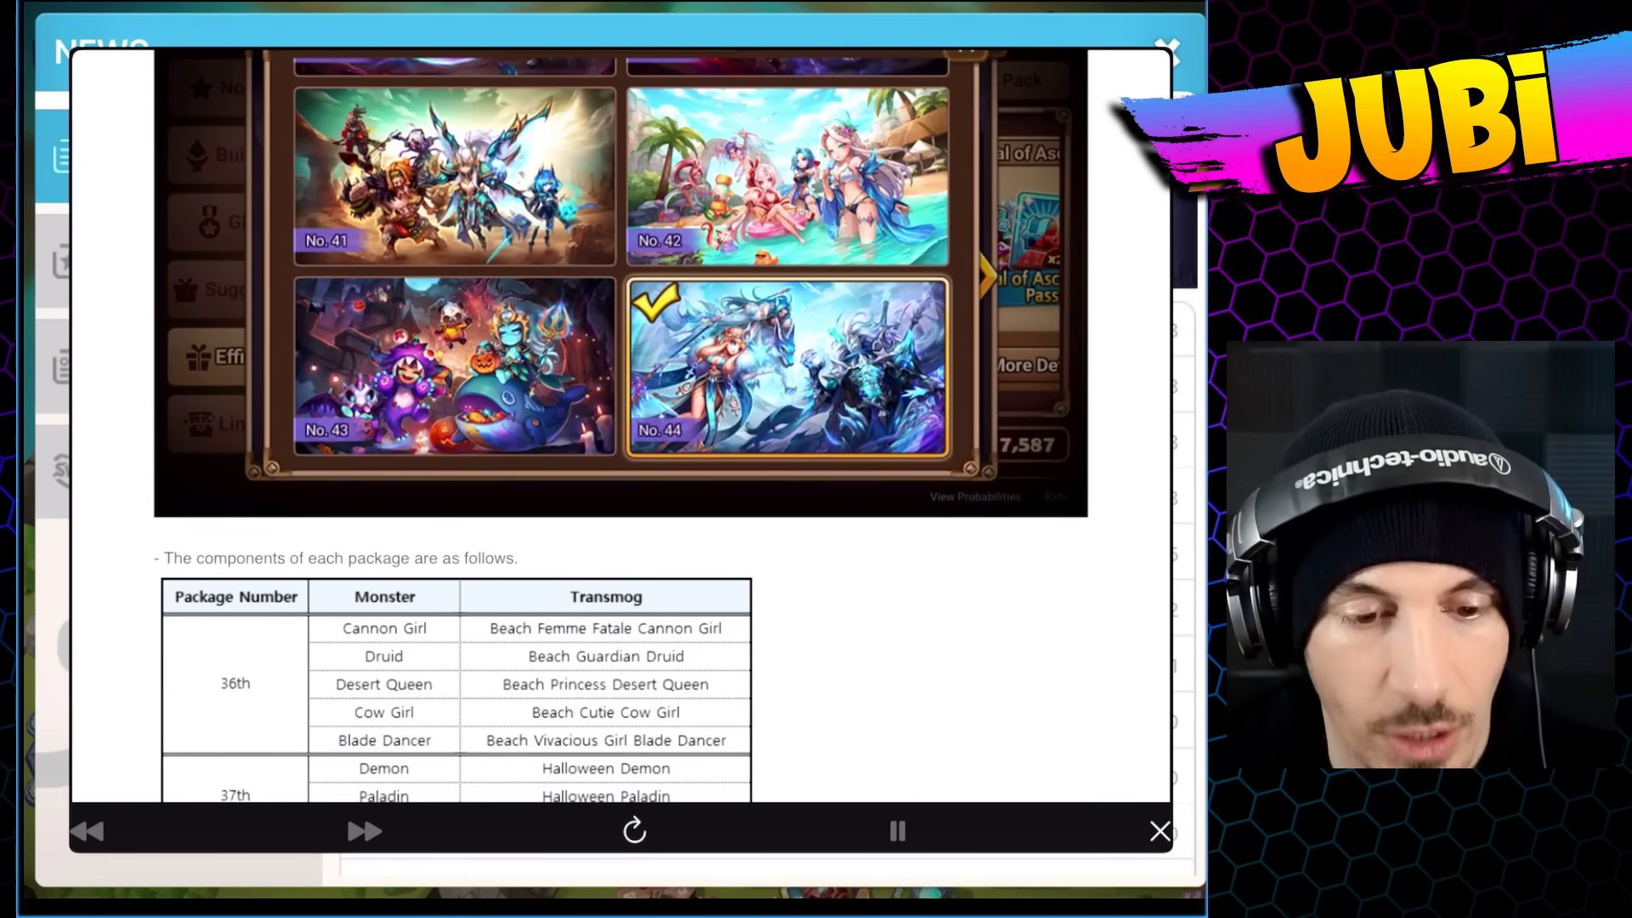
{"action": "scroll", "scroll_direction": "down", "scroll_amount": 3}
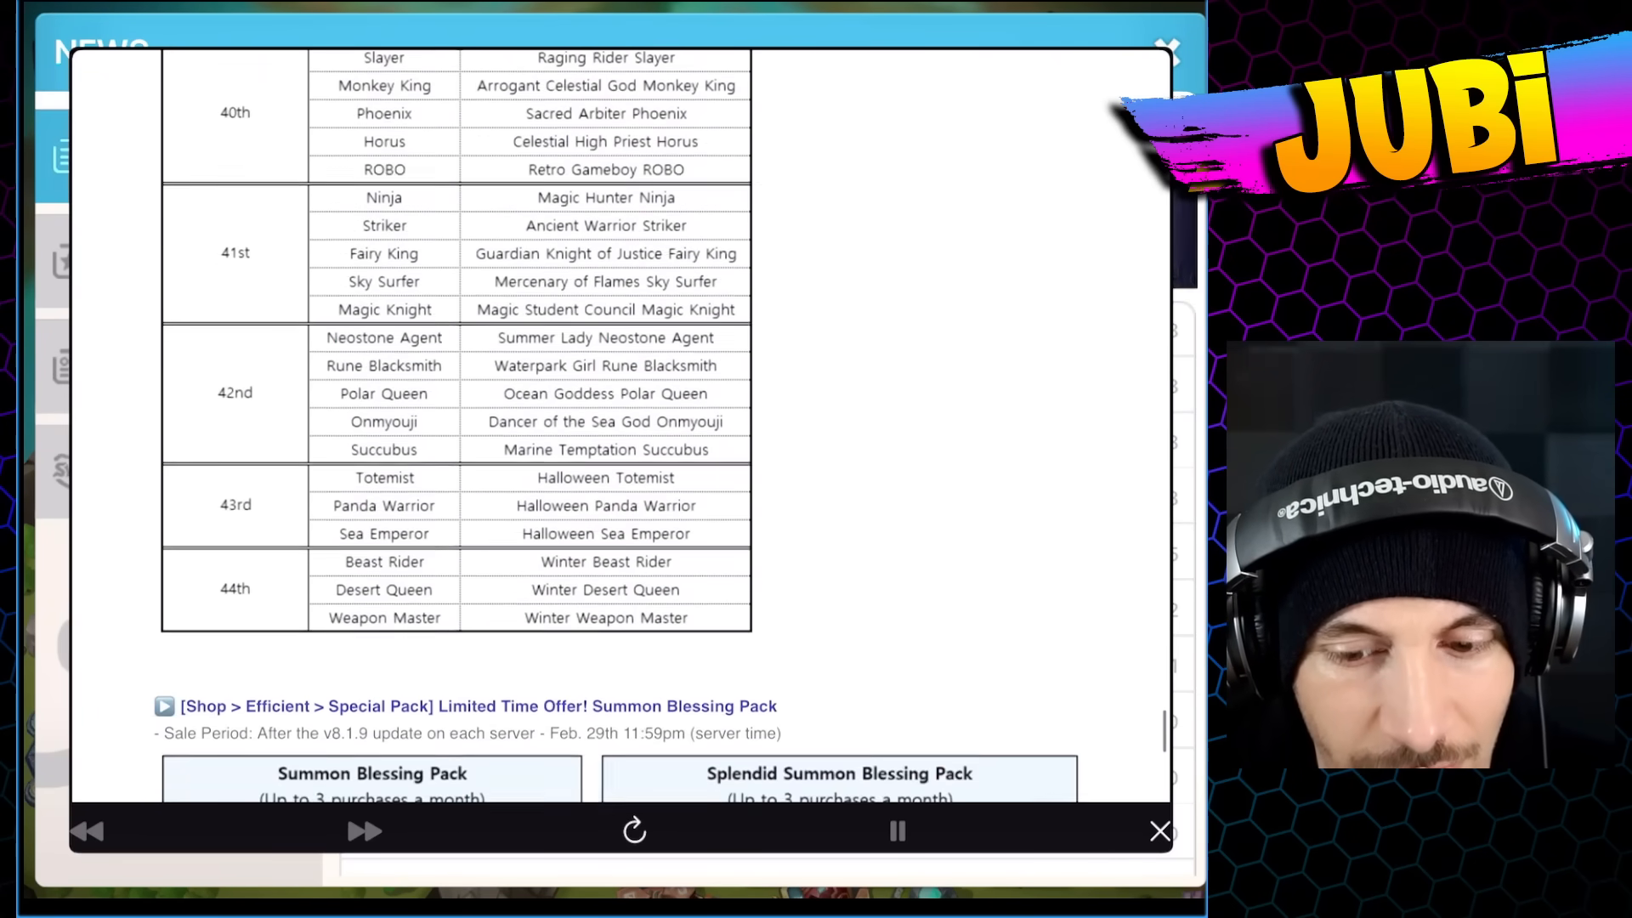
{"action": "scroll", "scroll_direction": "up", "scroll_amount": 3}
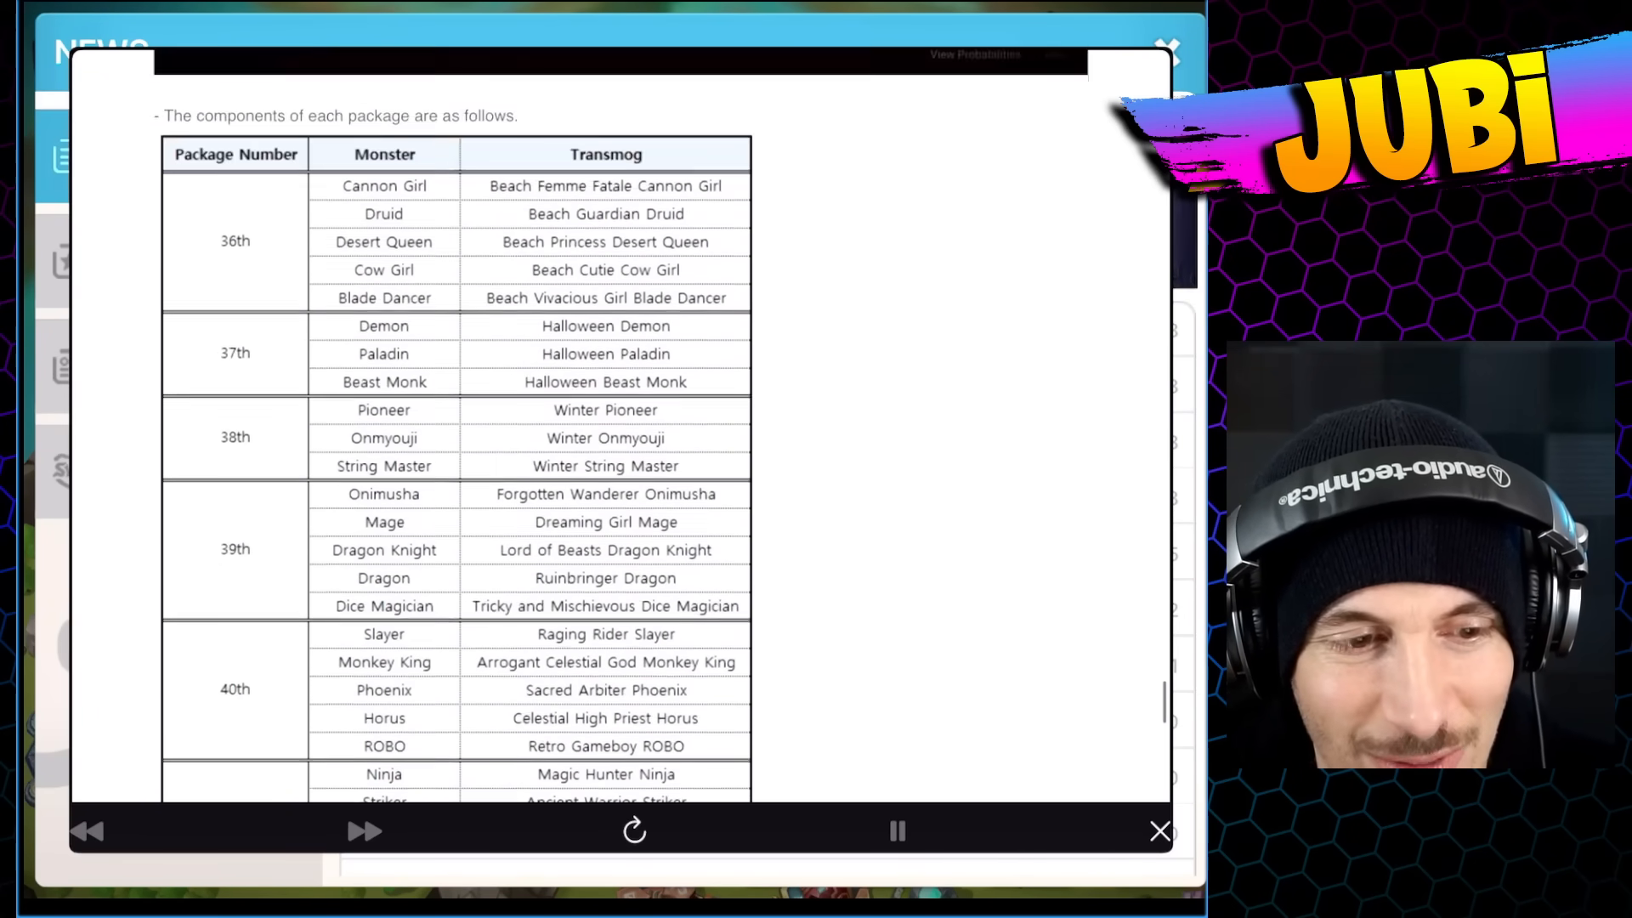
{"action": "scroll", "scroll_direction": "down", "scroll_amount": 3}
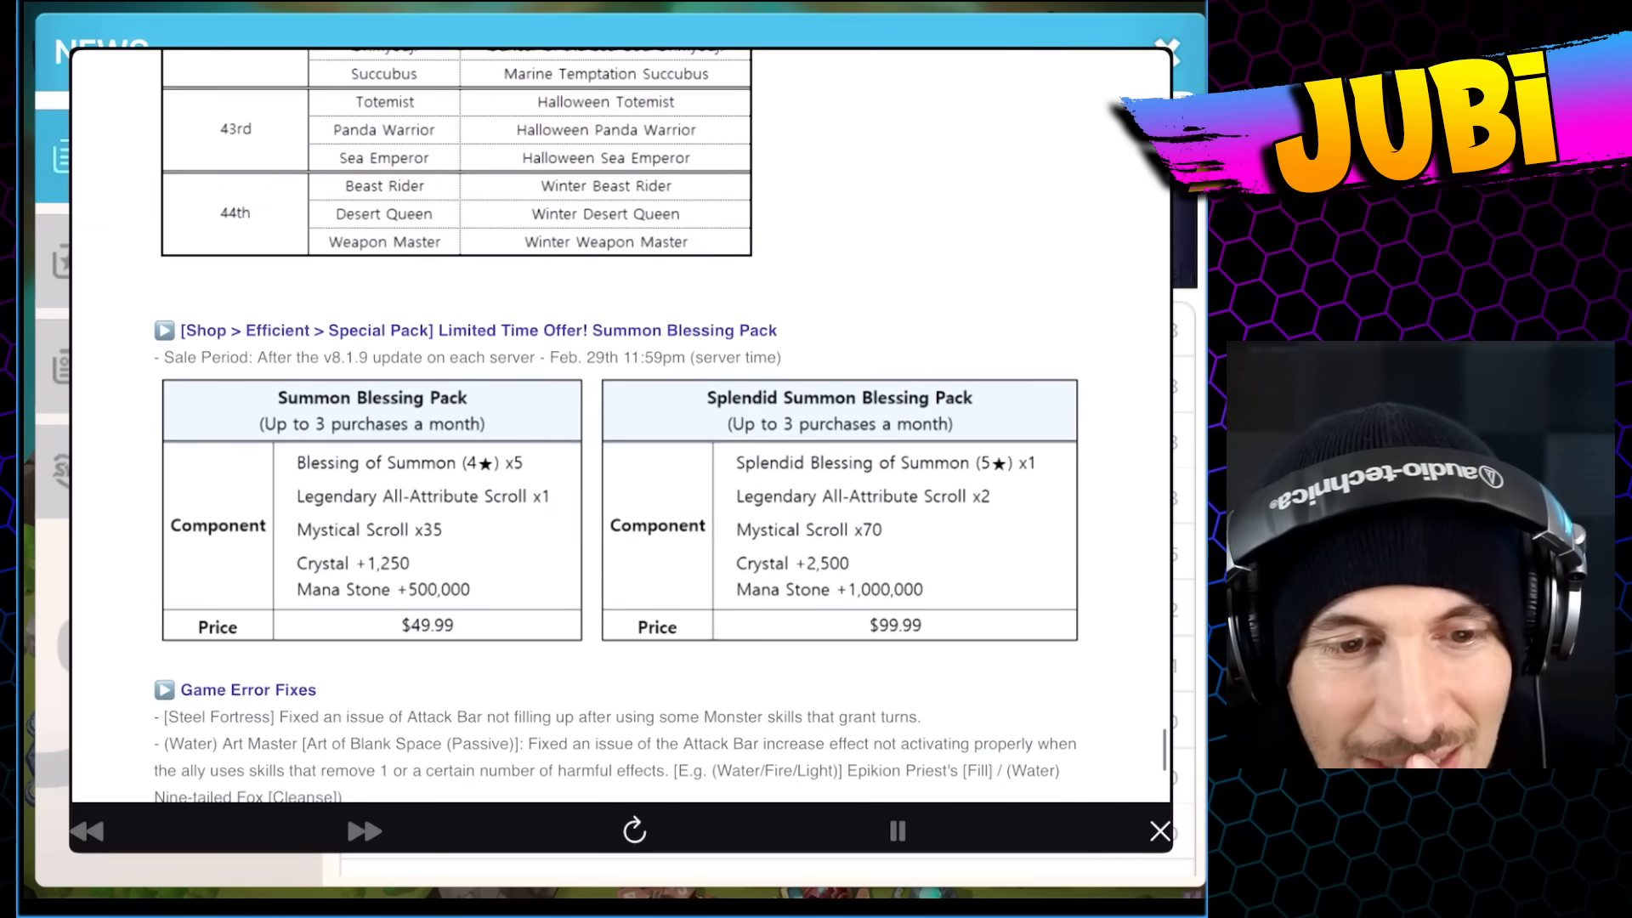
{"action": "scroll", "scroll_direction": "down", "scroll_amount": 3}
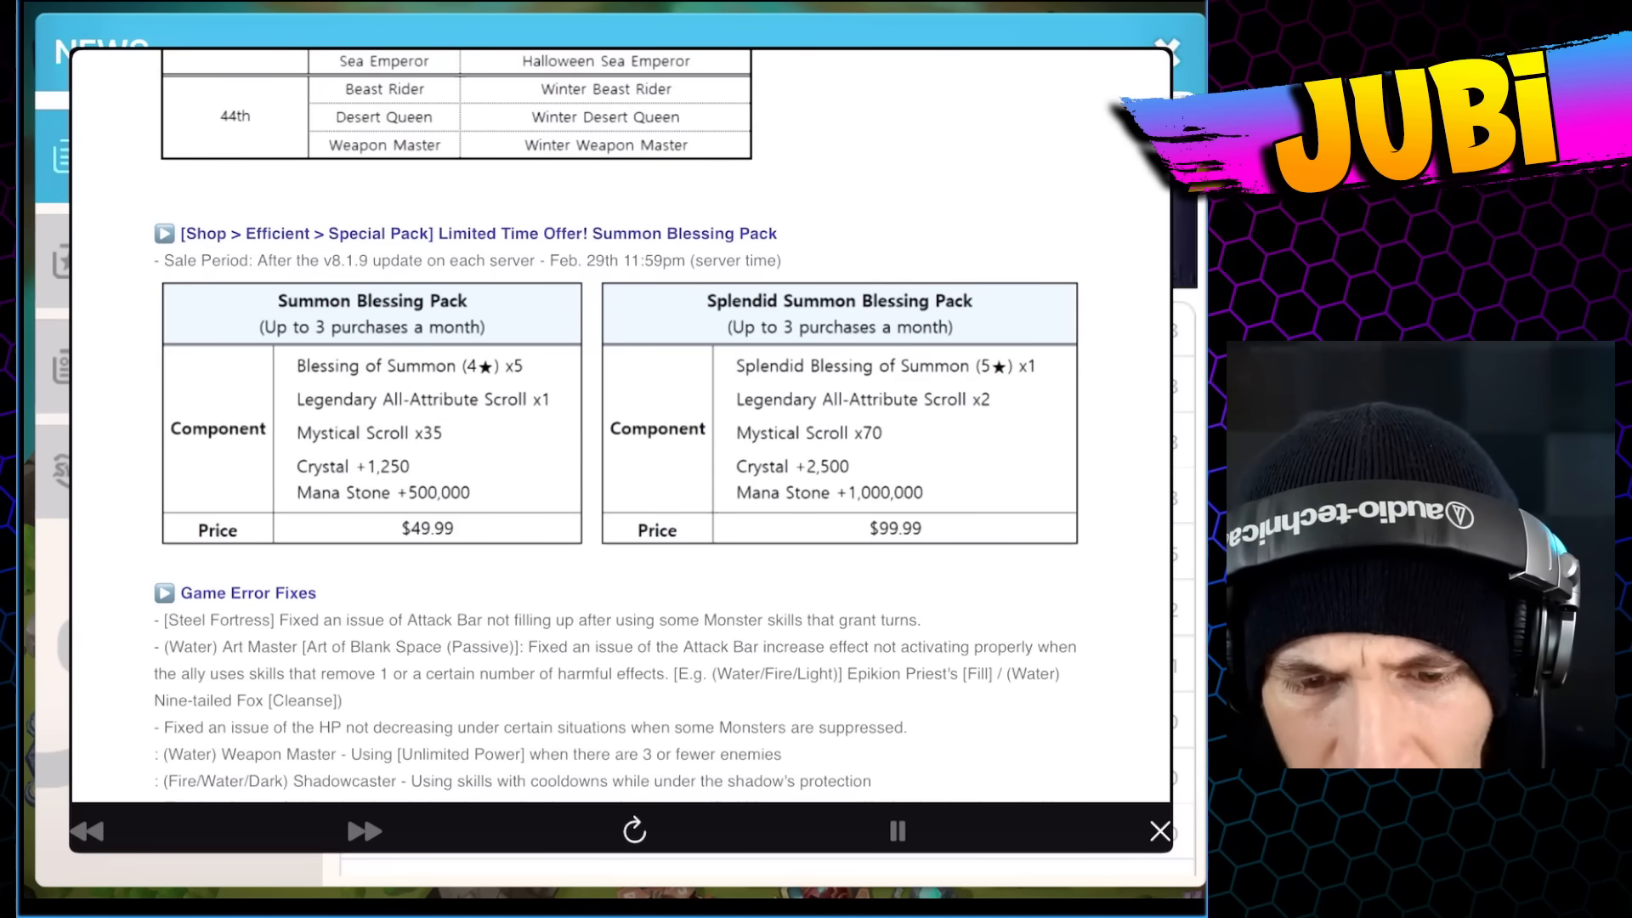
{"action": "scroll", "scroll_direction": "down", "scroll_amount": 3}
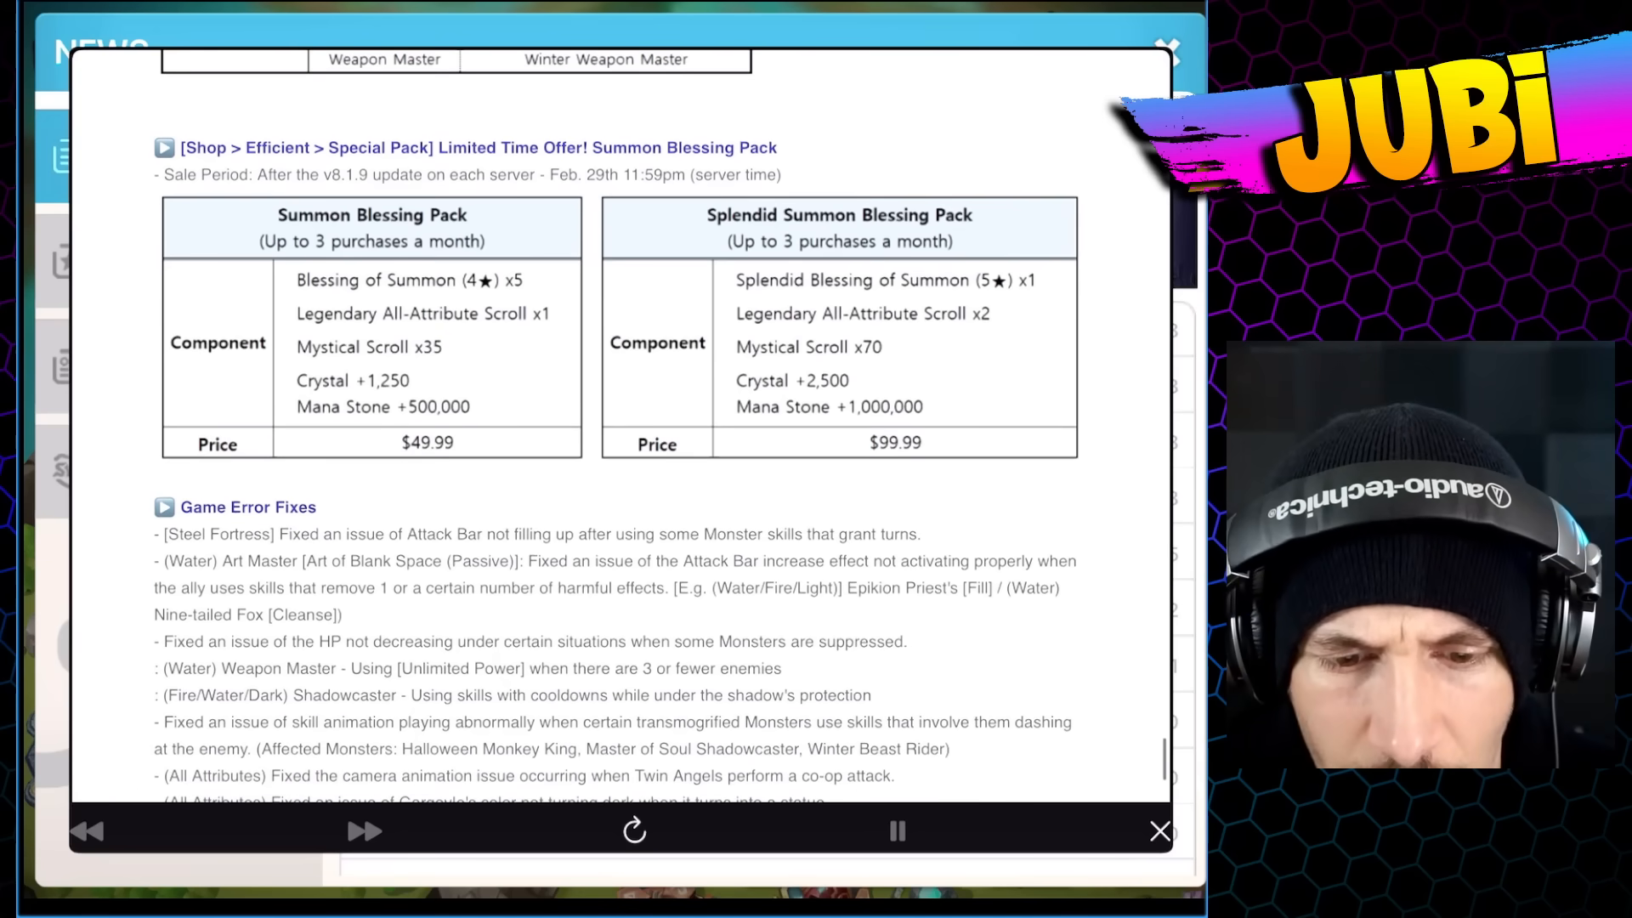
{"action": "scroll", "scroll_direction": "down", "scroll_amount": 3}
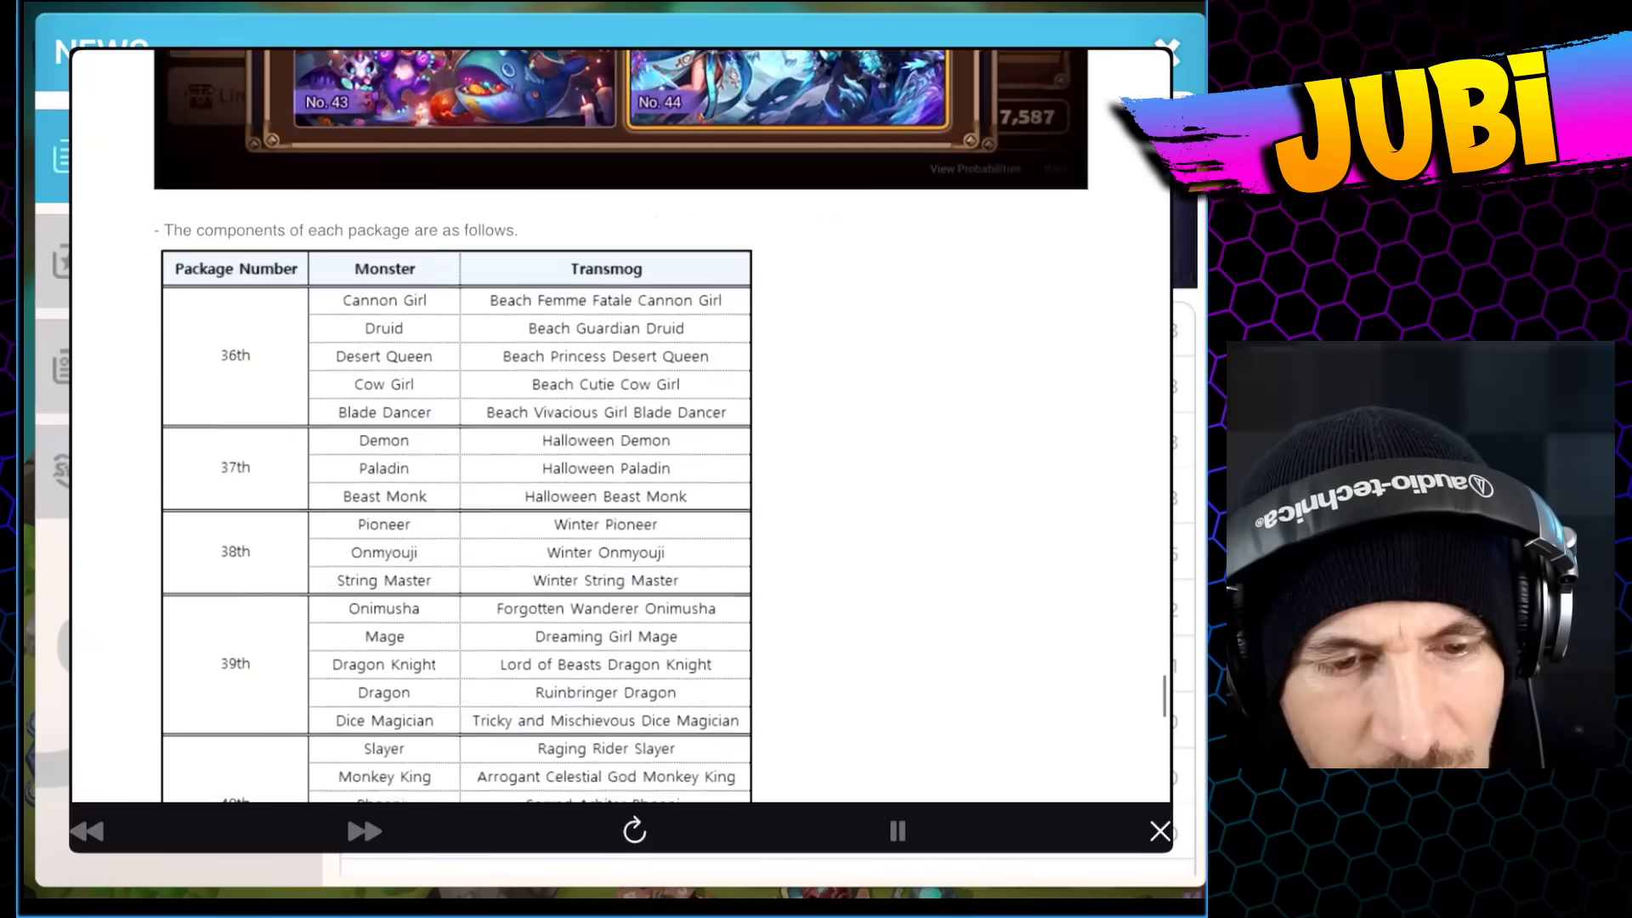
{"action": "scroll", "scroll_direction": "down", "scroll_amount": 3}
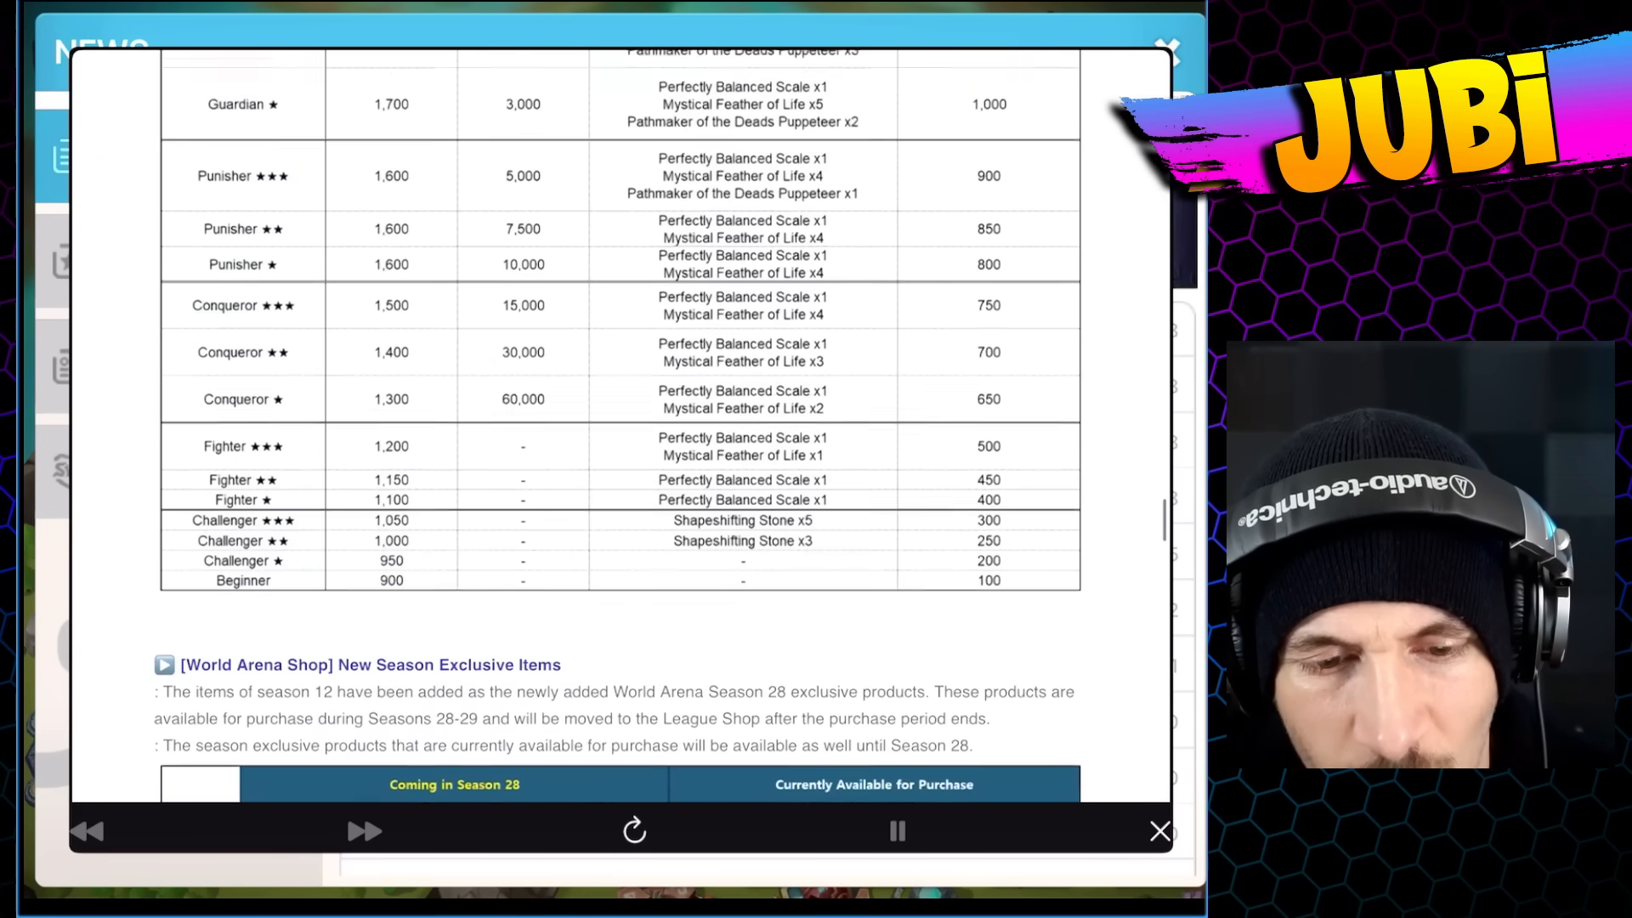
{"action": "scroll", "scroll_direction": "down", "scroll_amount": 3}
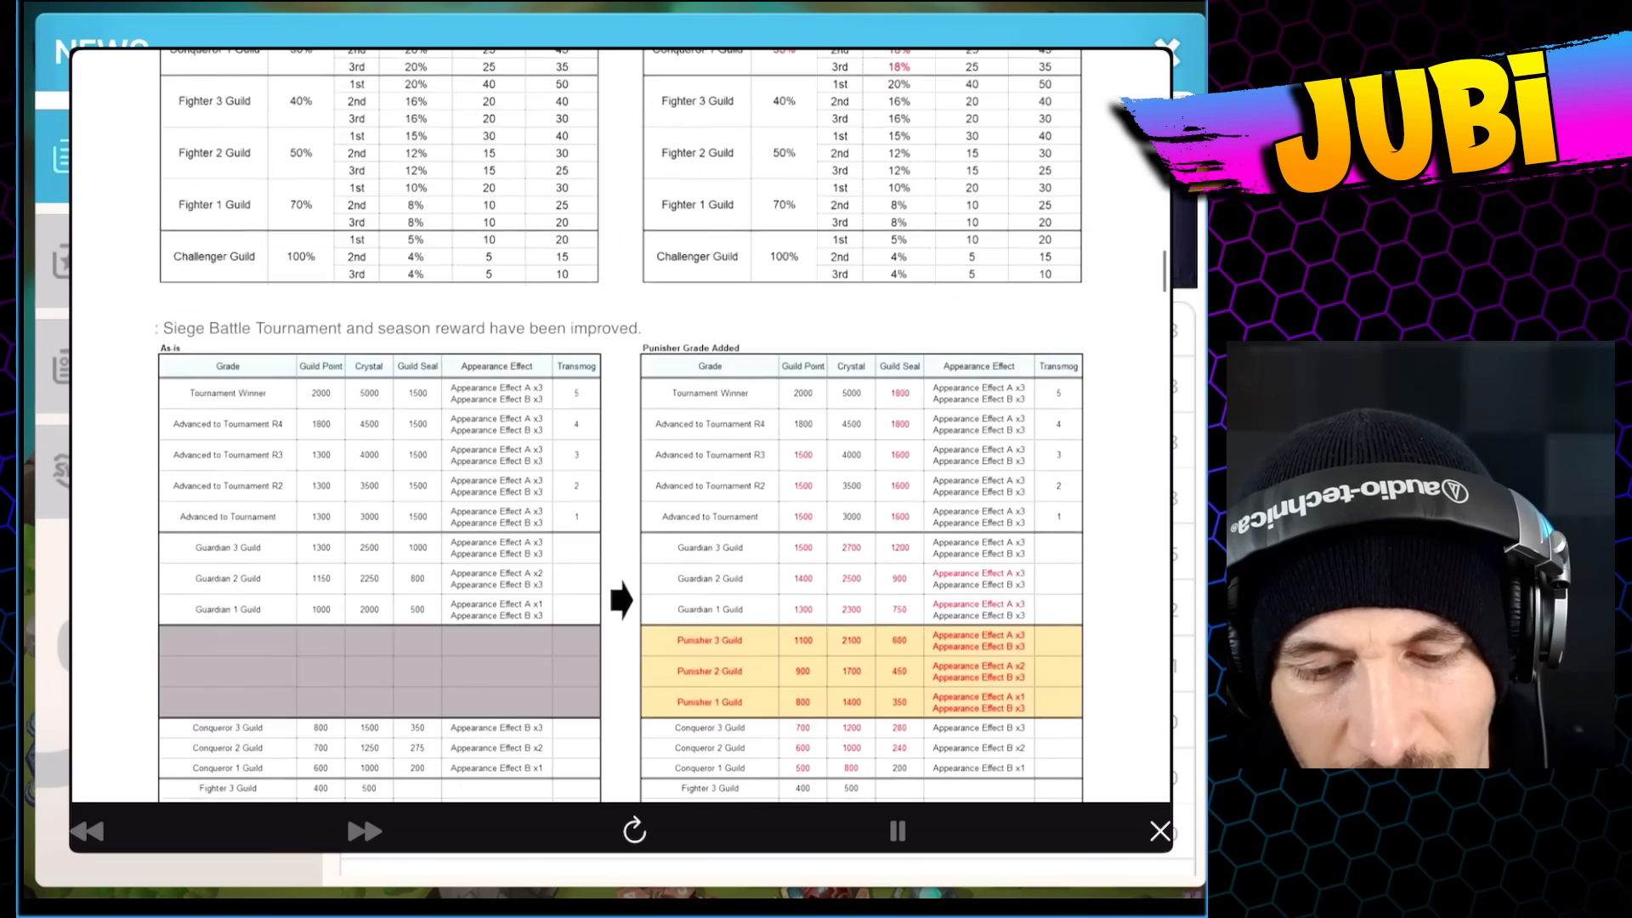